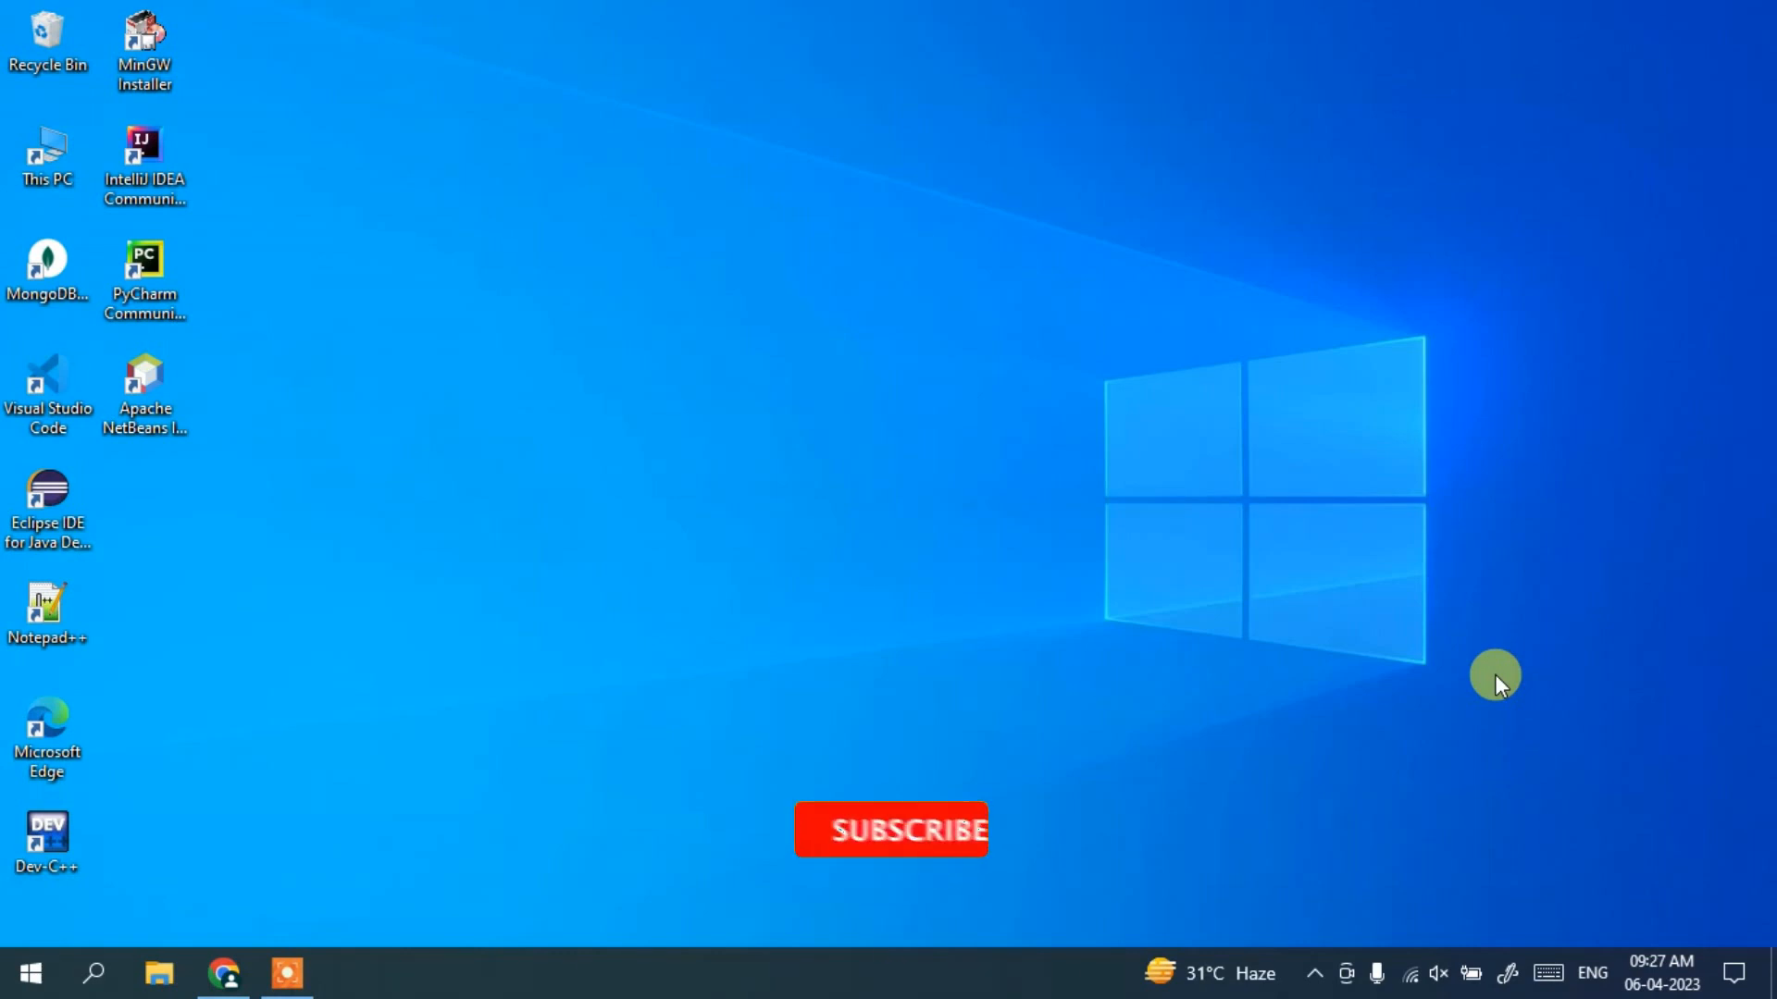
Search Google for 'python download' from Chrome's address bar.
{"action": "left_click", "coordinate": [892, 831]}
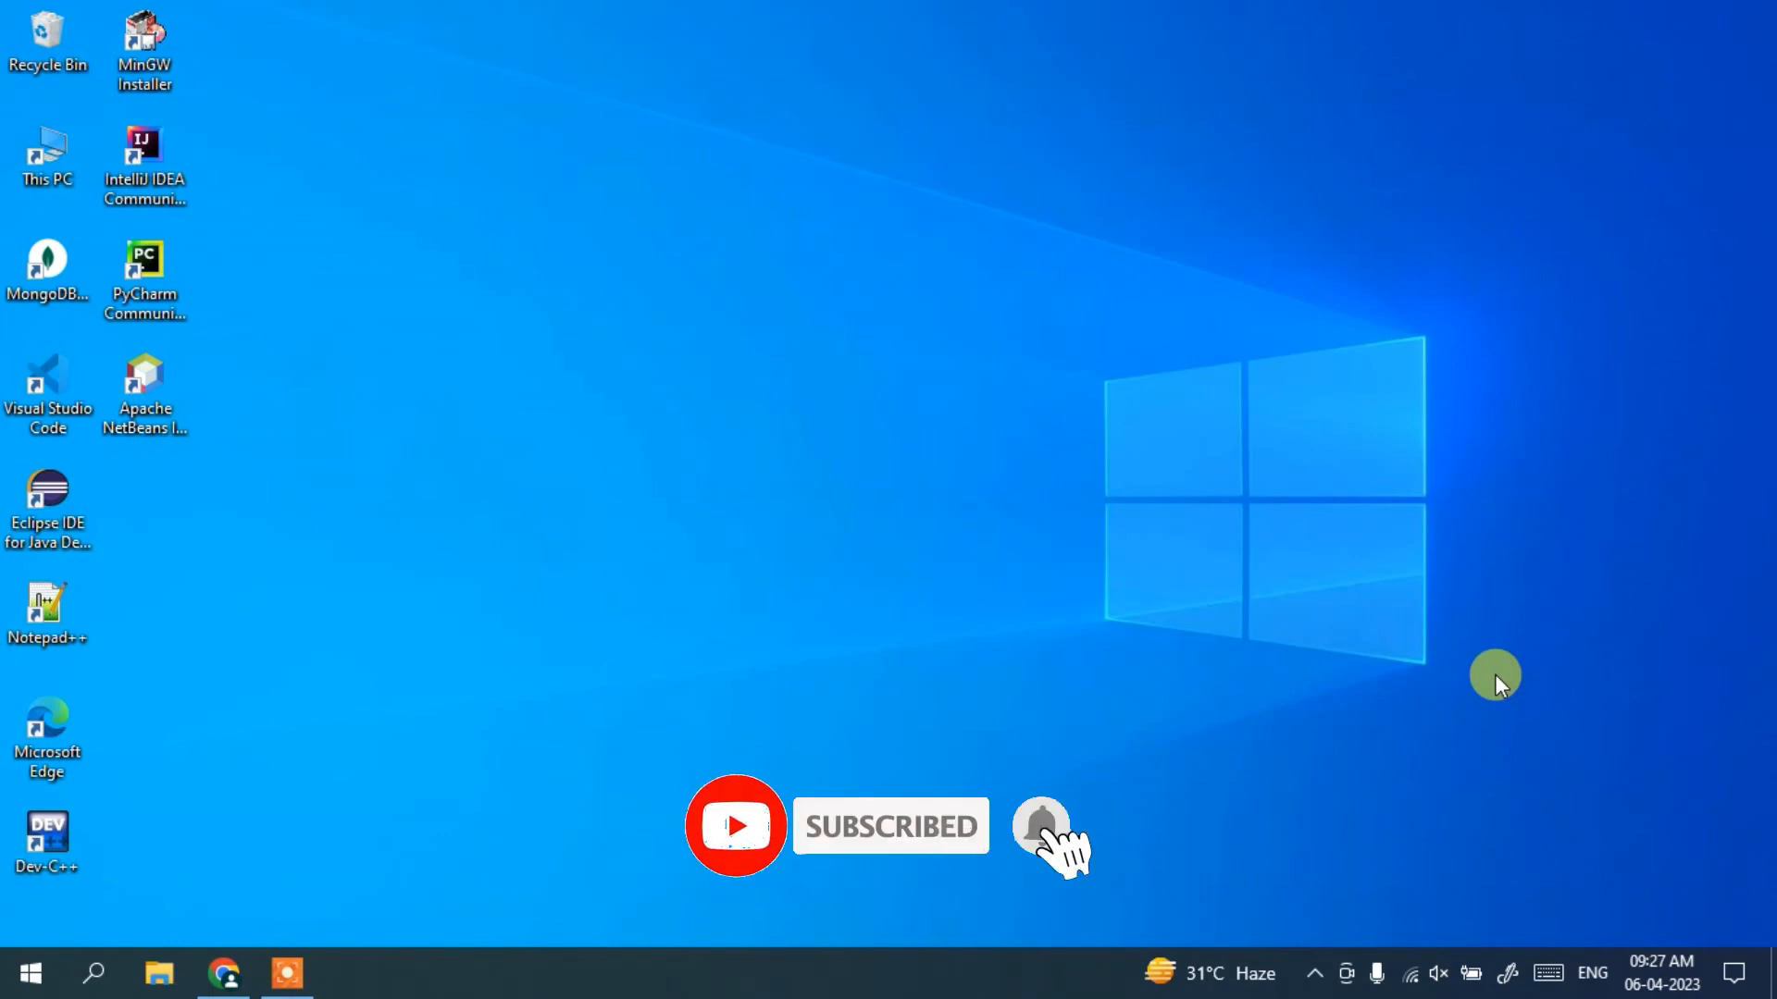
{"action": "mouse_move", "coordinate": [222, 973]}
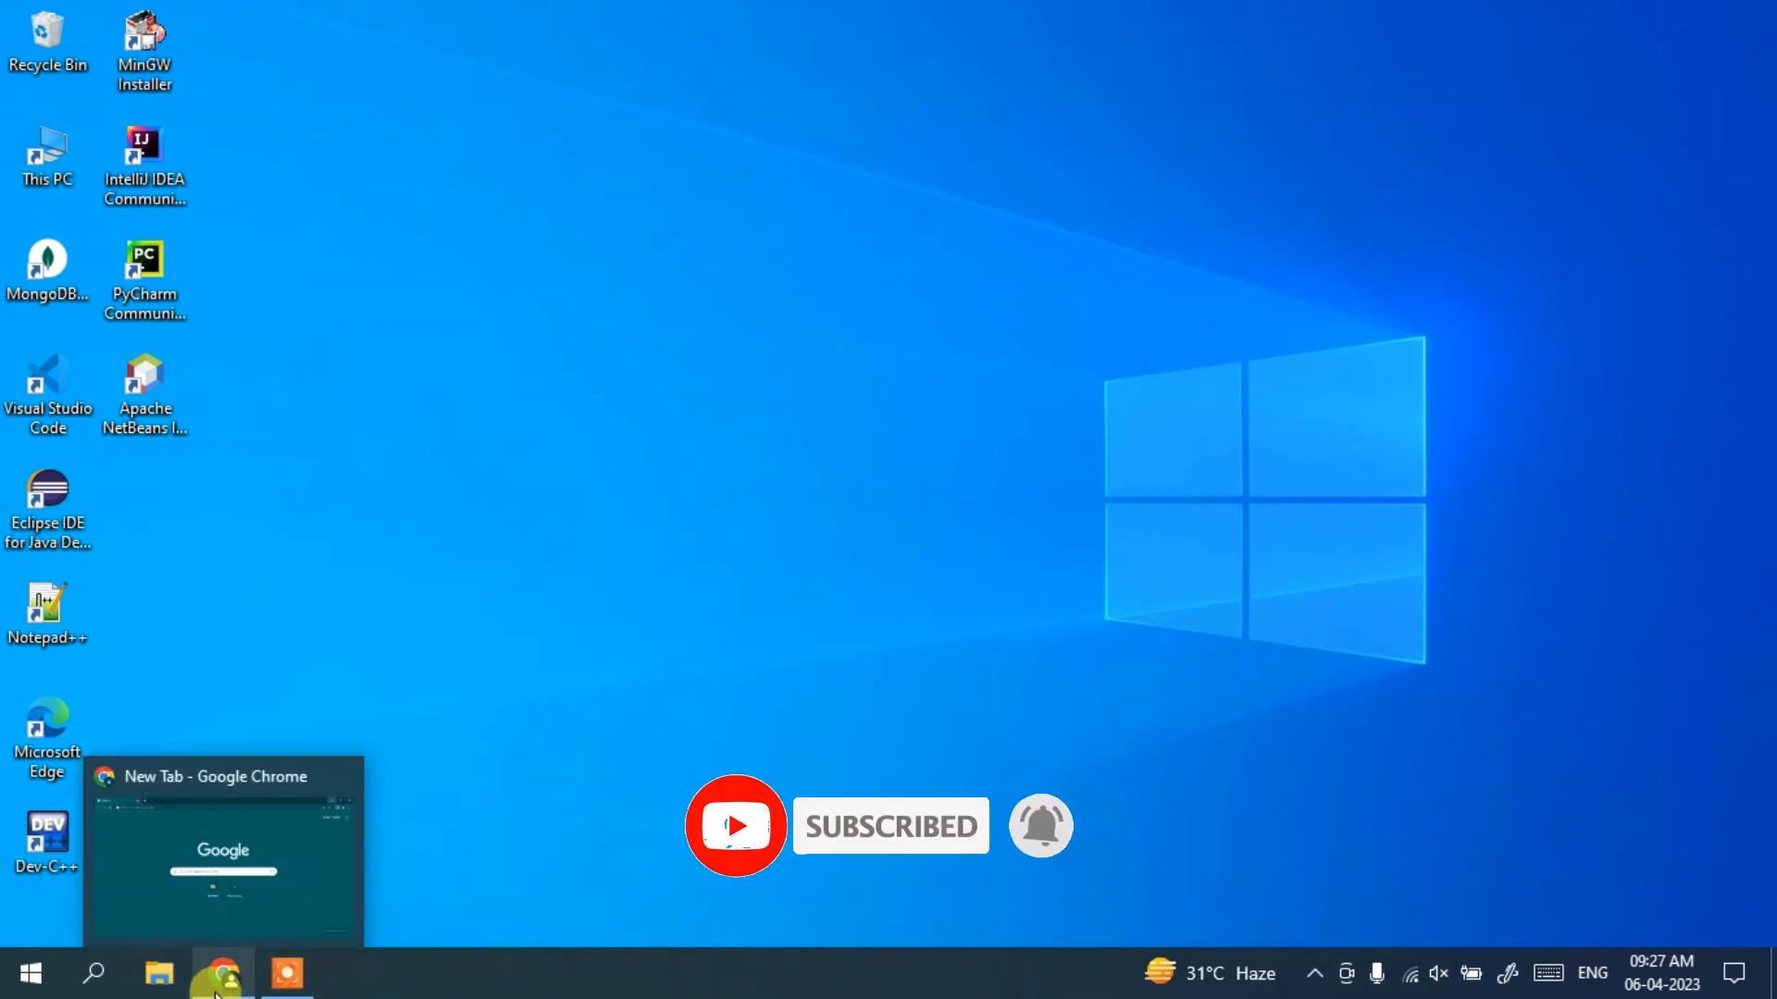
{"action": "left_click", "coordinate": [211, 973]}
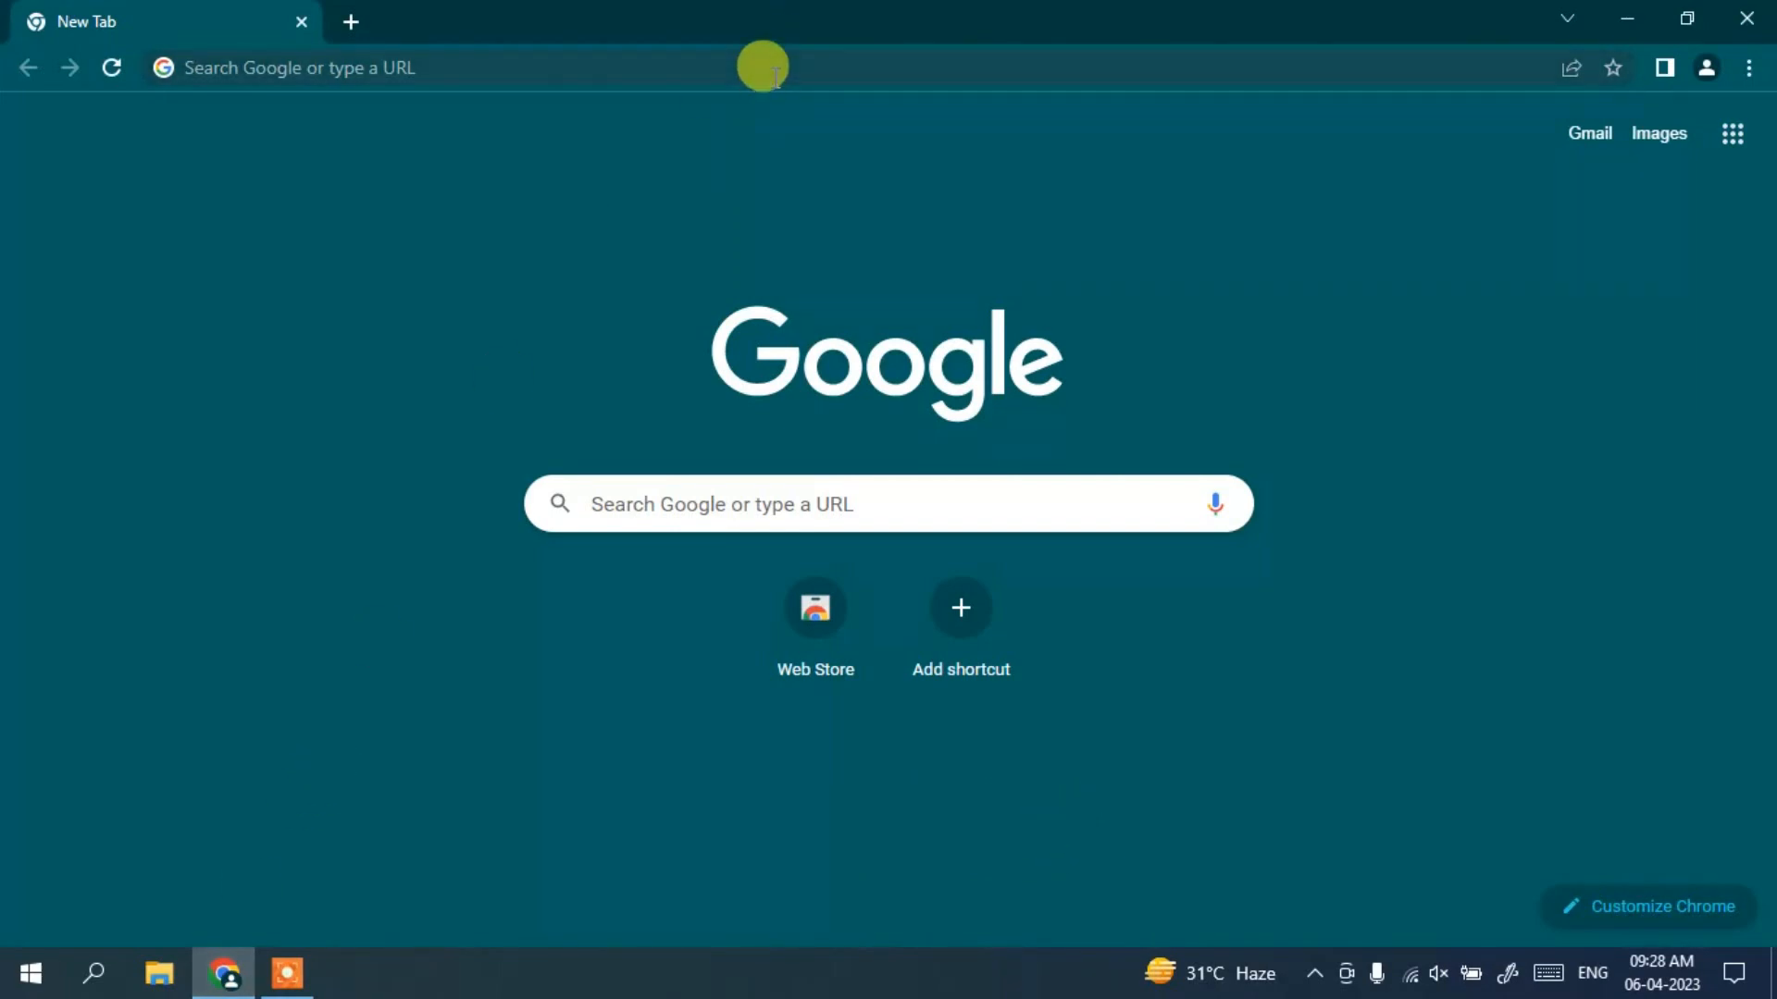
{"action": "type", "text": "python"}
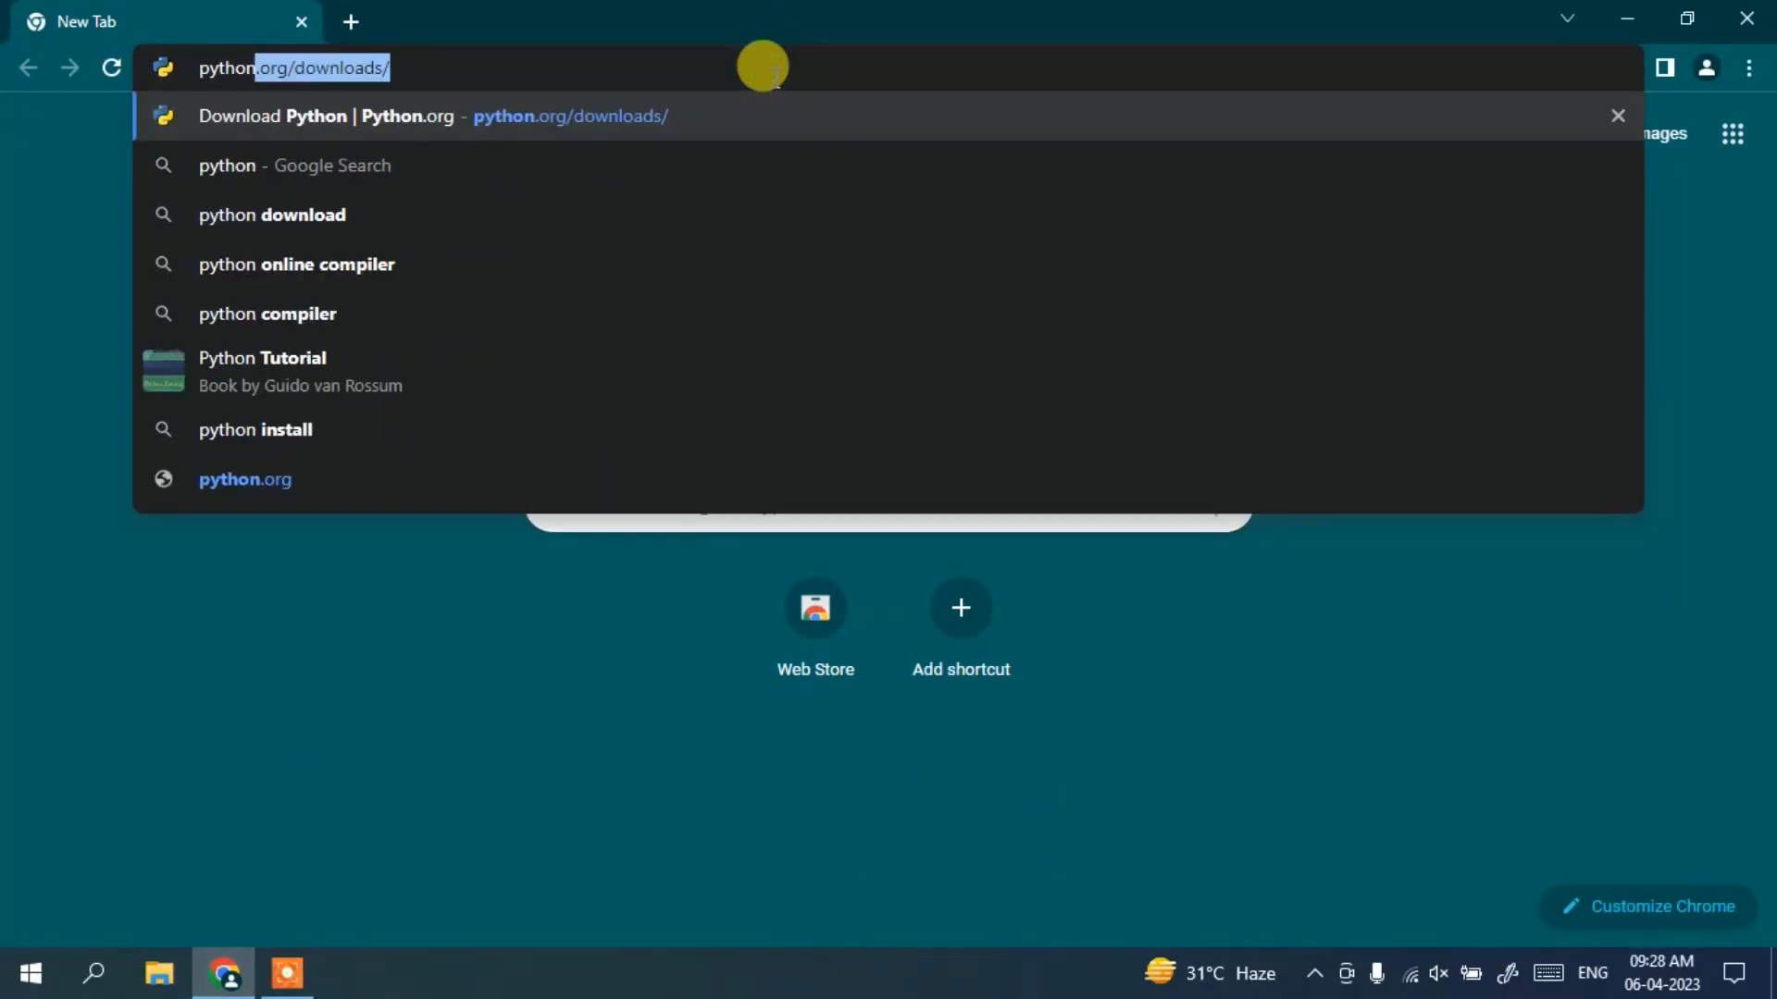
{"action": "left_click", "coordinate": [273, 215]}
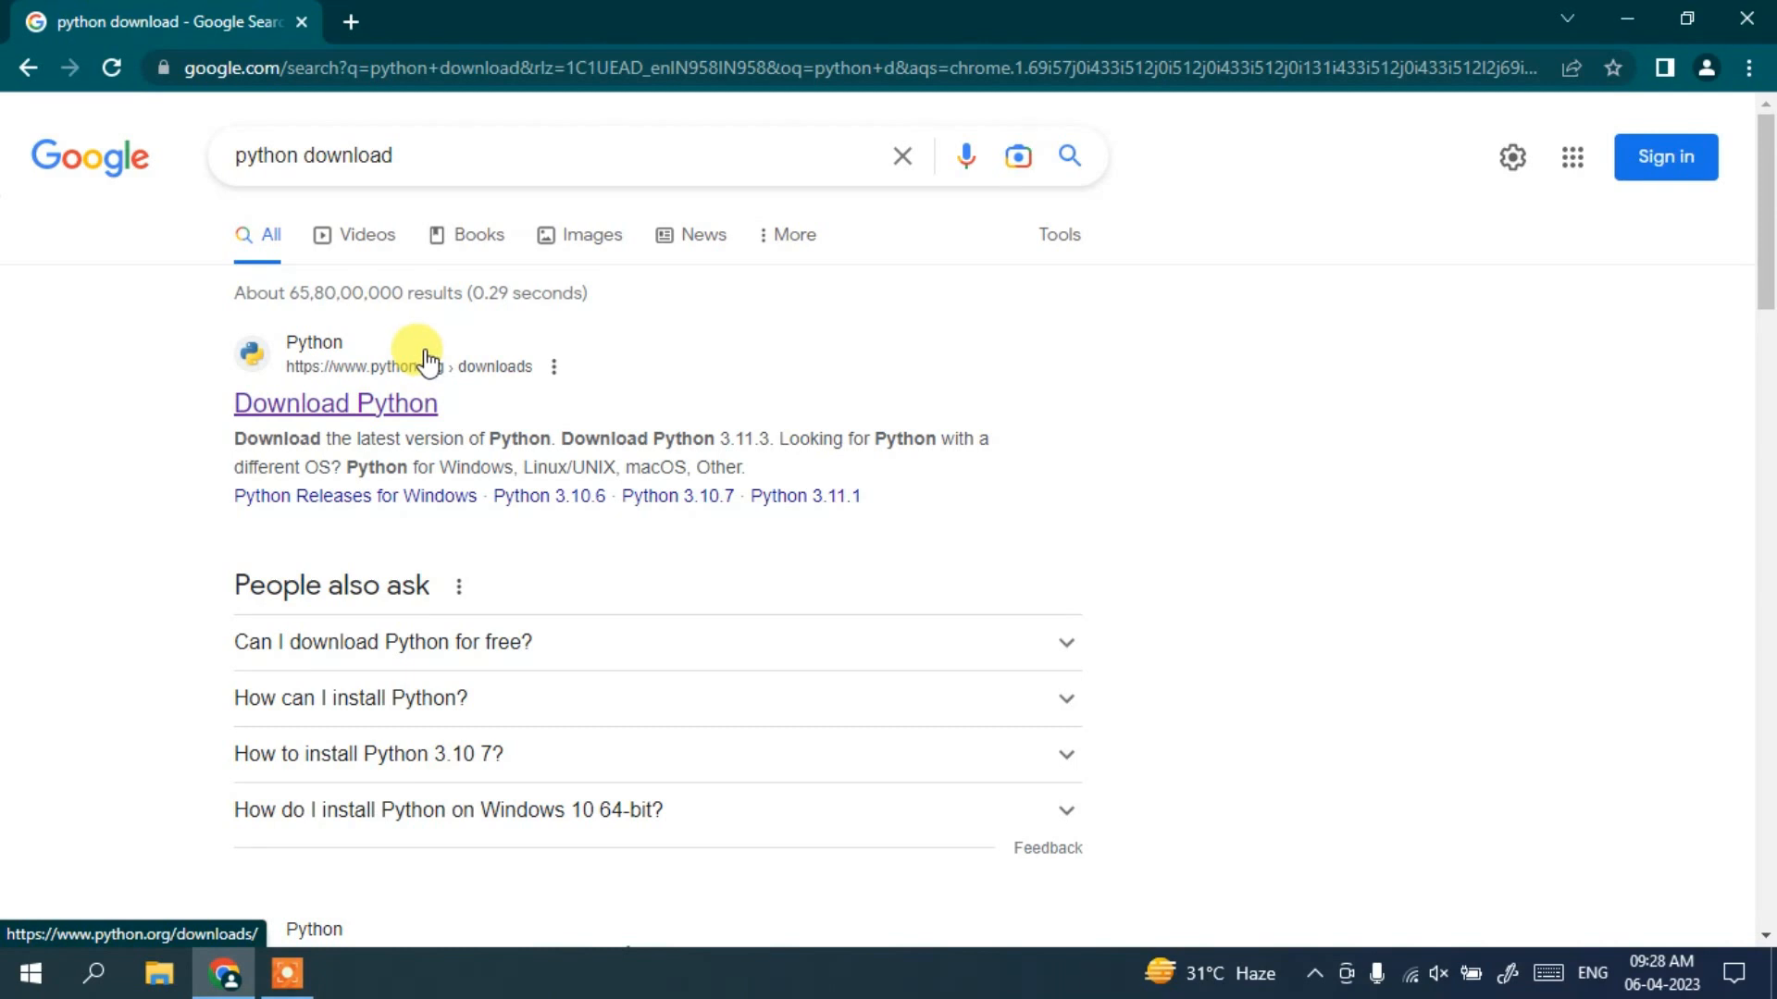
{"action": "mouse_move", "coordinate": [401, 408]}
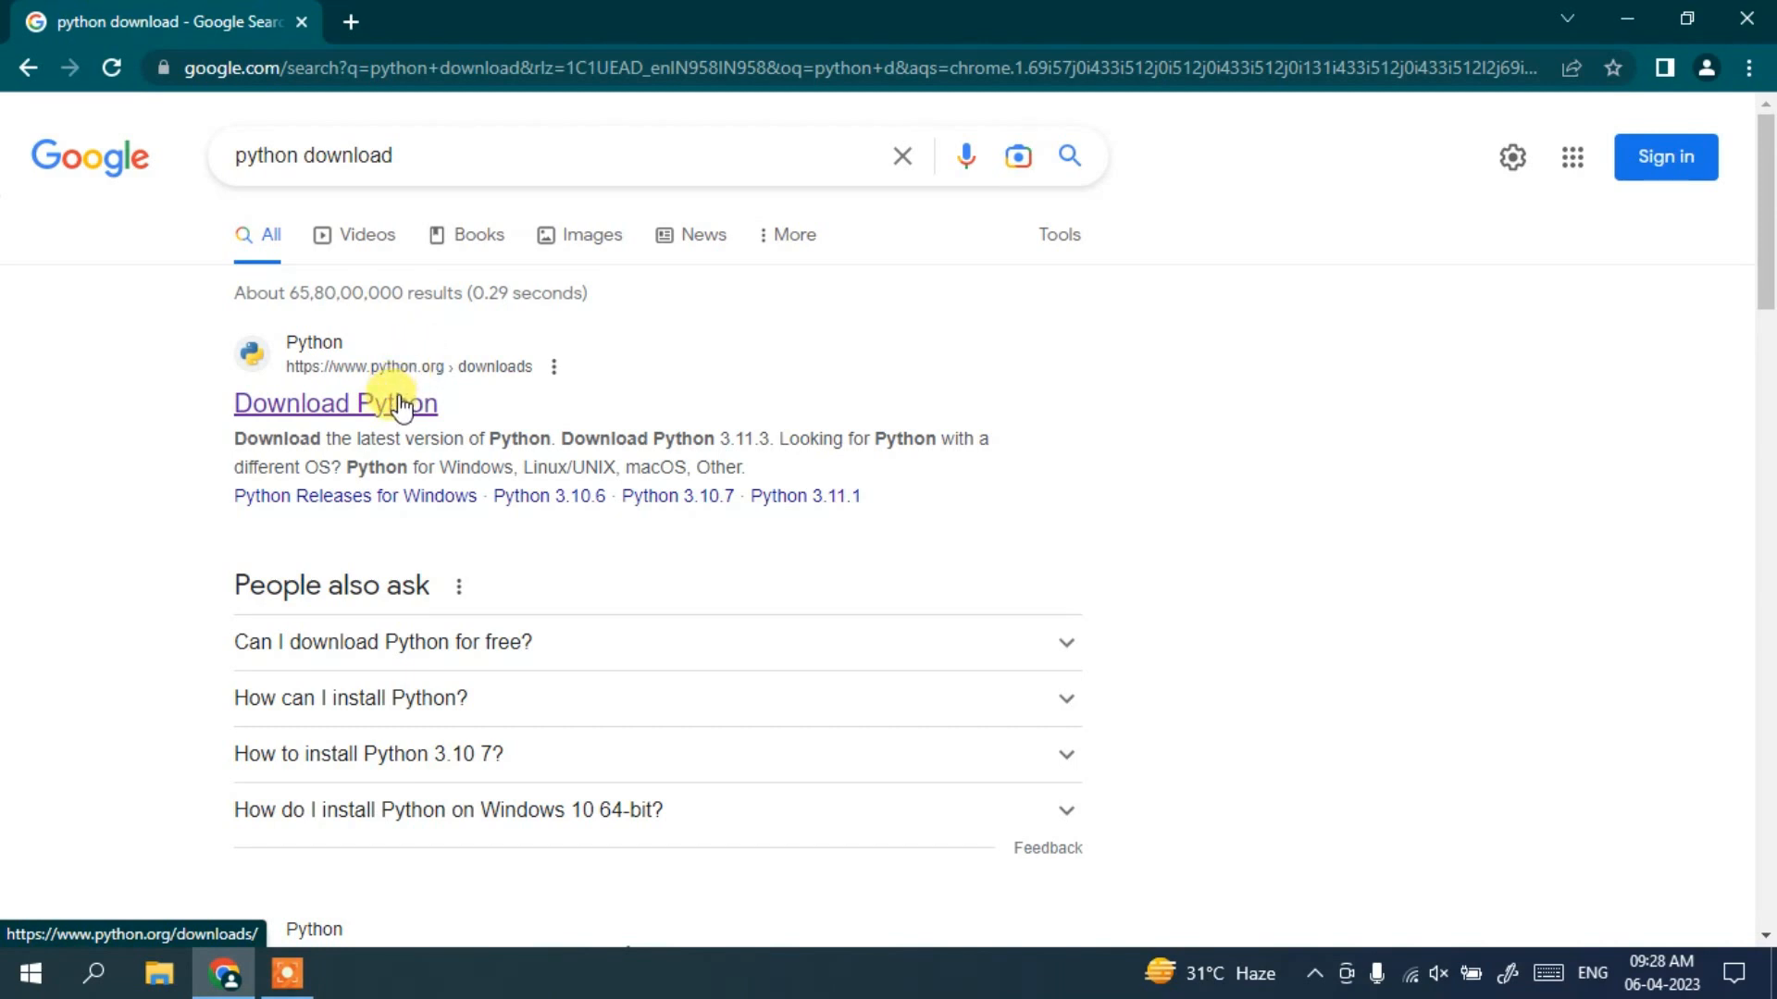
Download the Python 3.11.3 Windows installer from Python.org and launch it.
{"action": "left_click", "coordinate": [322, 403]}
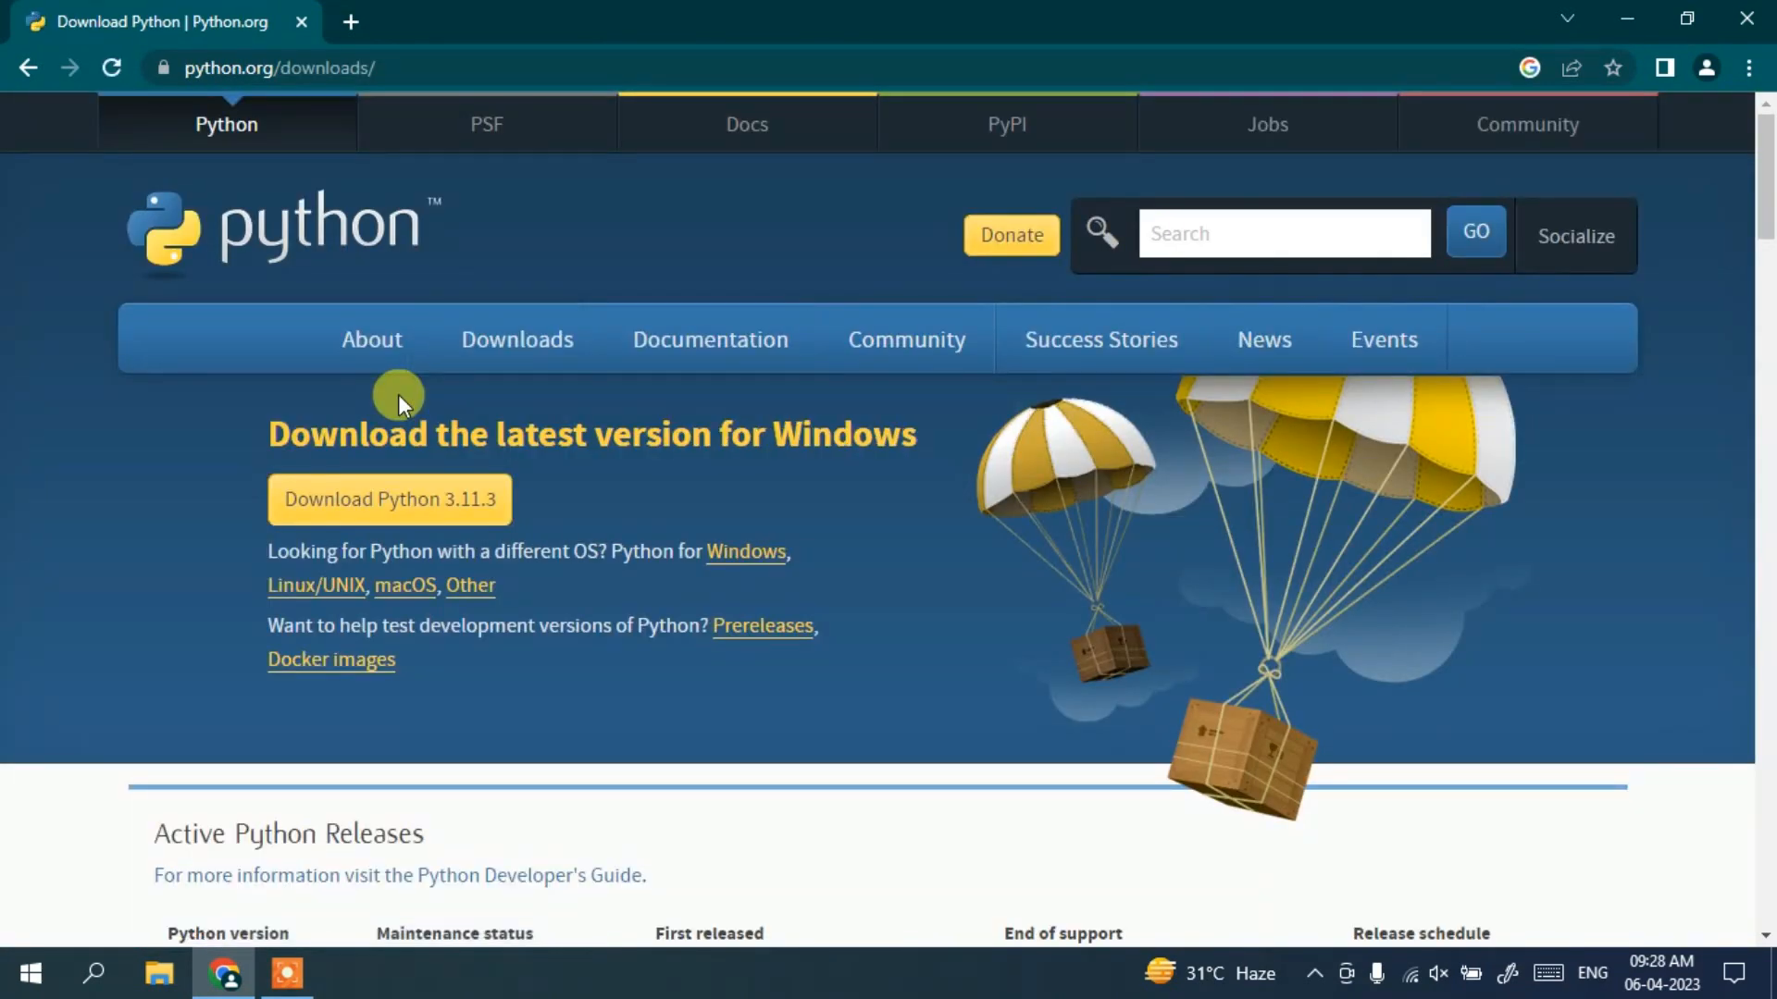
{"action": "mouse_move", "coordinate": [248, 281]}
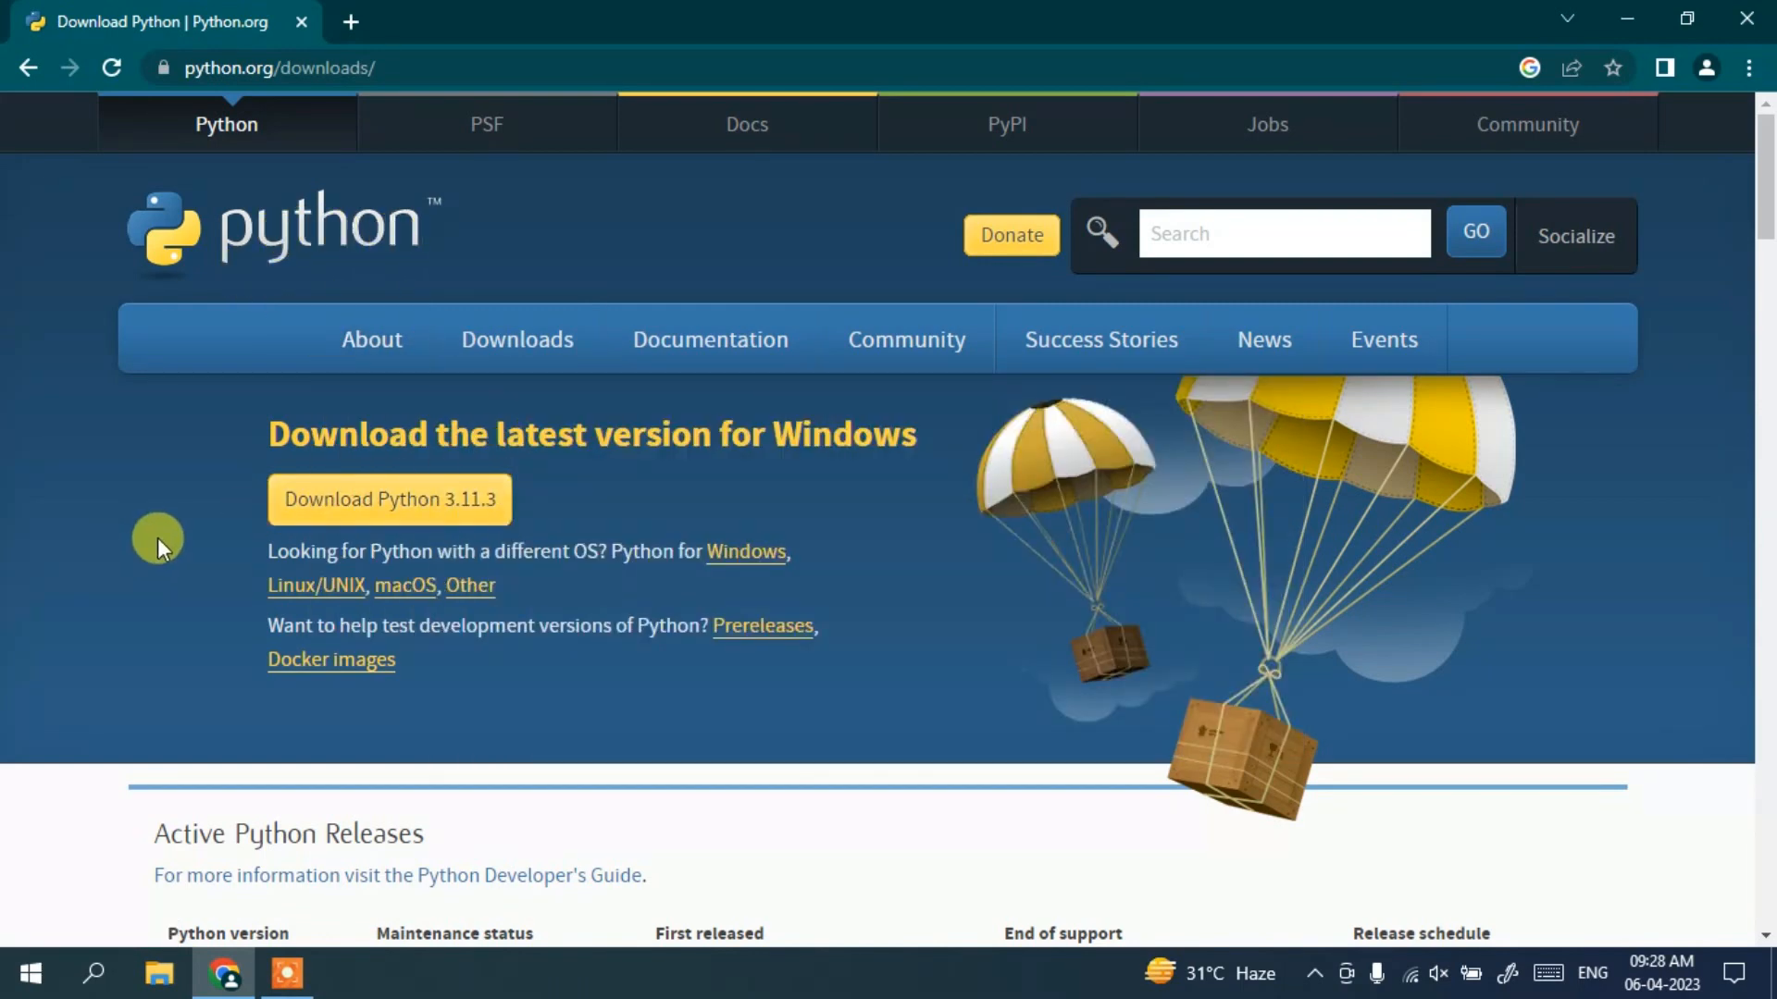
{"action": "mouse_move", "coordinate": [439, 530]}
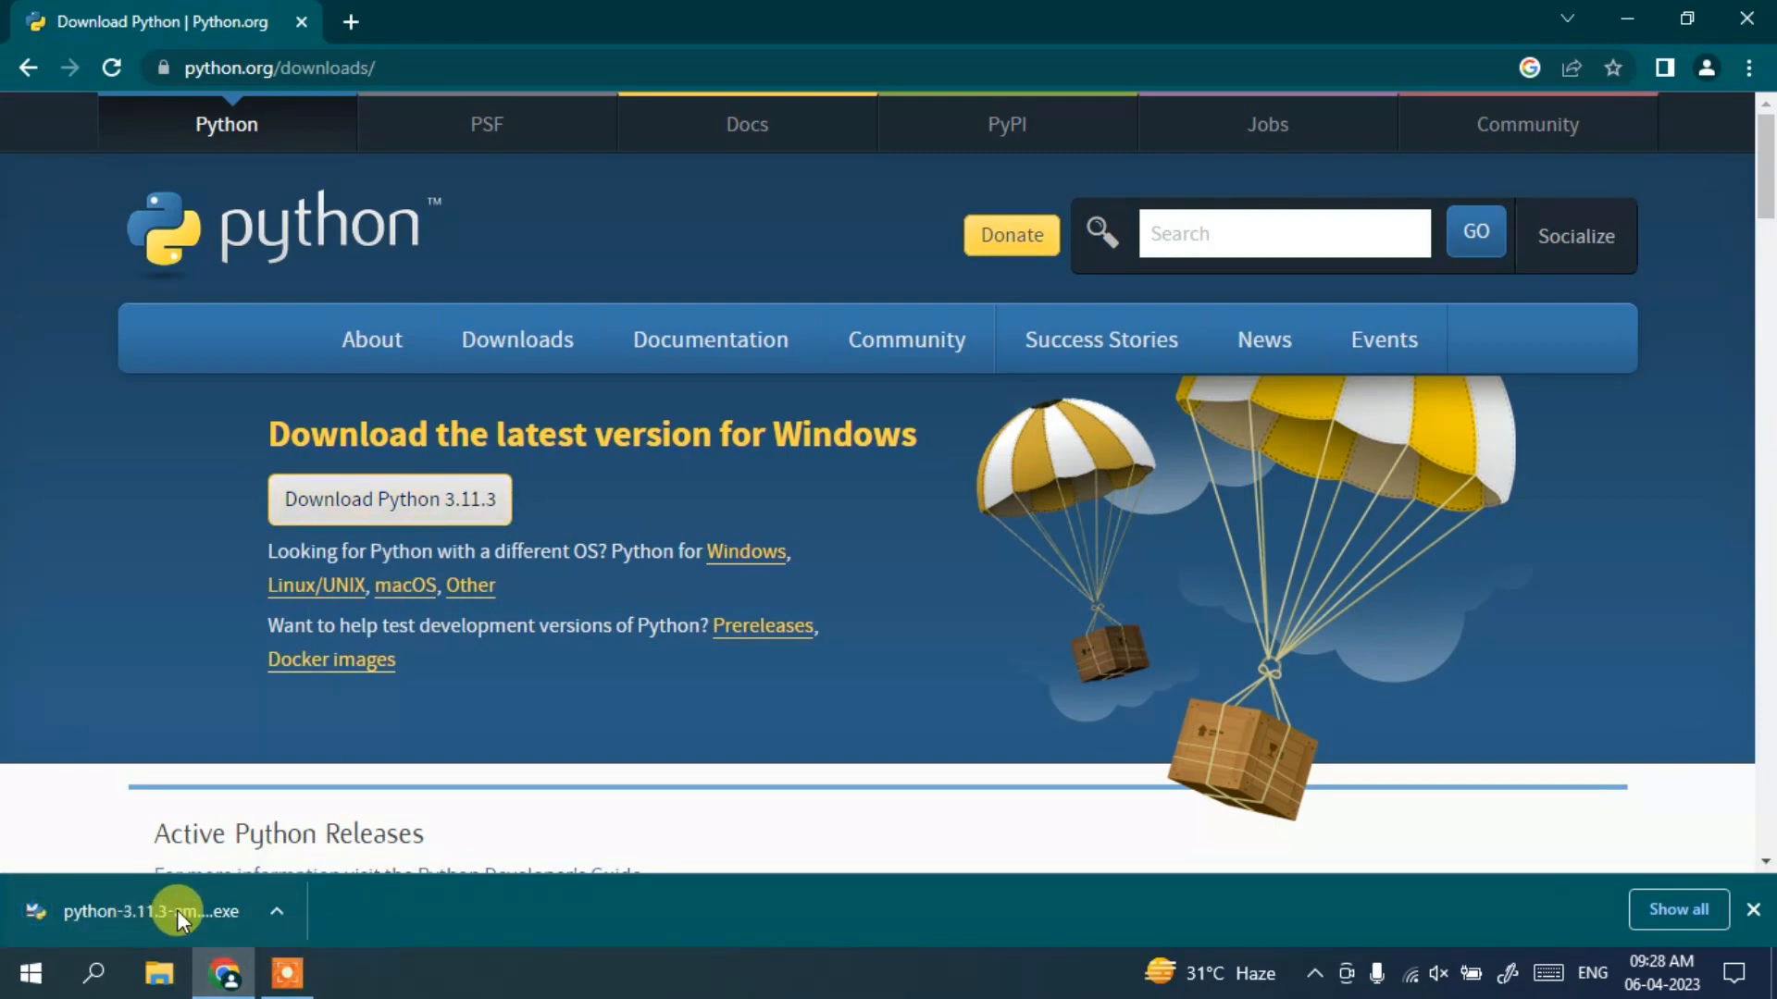
{"action": "left_click", "coordinate": [177, 912]}
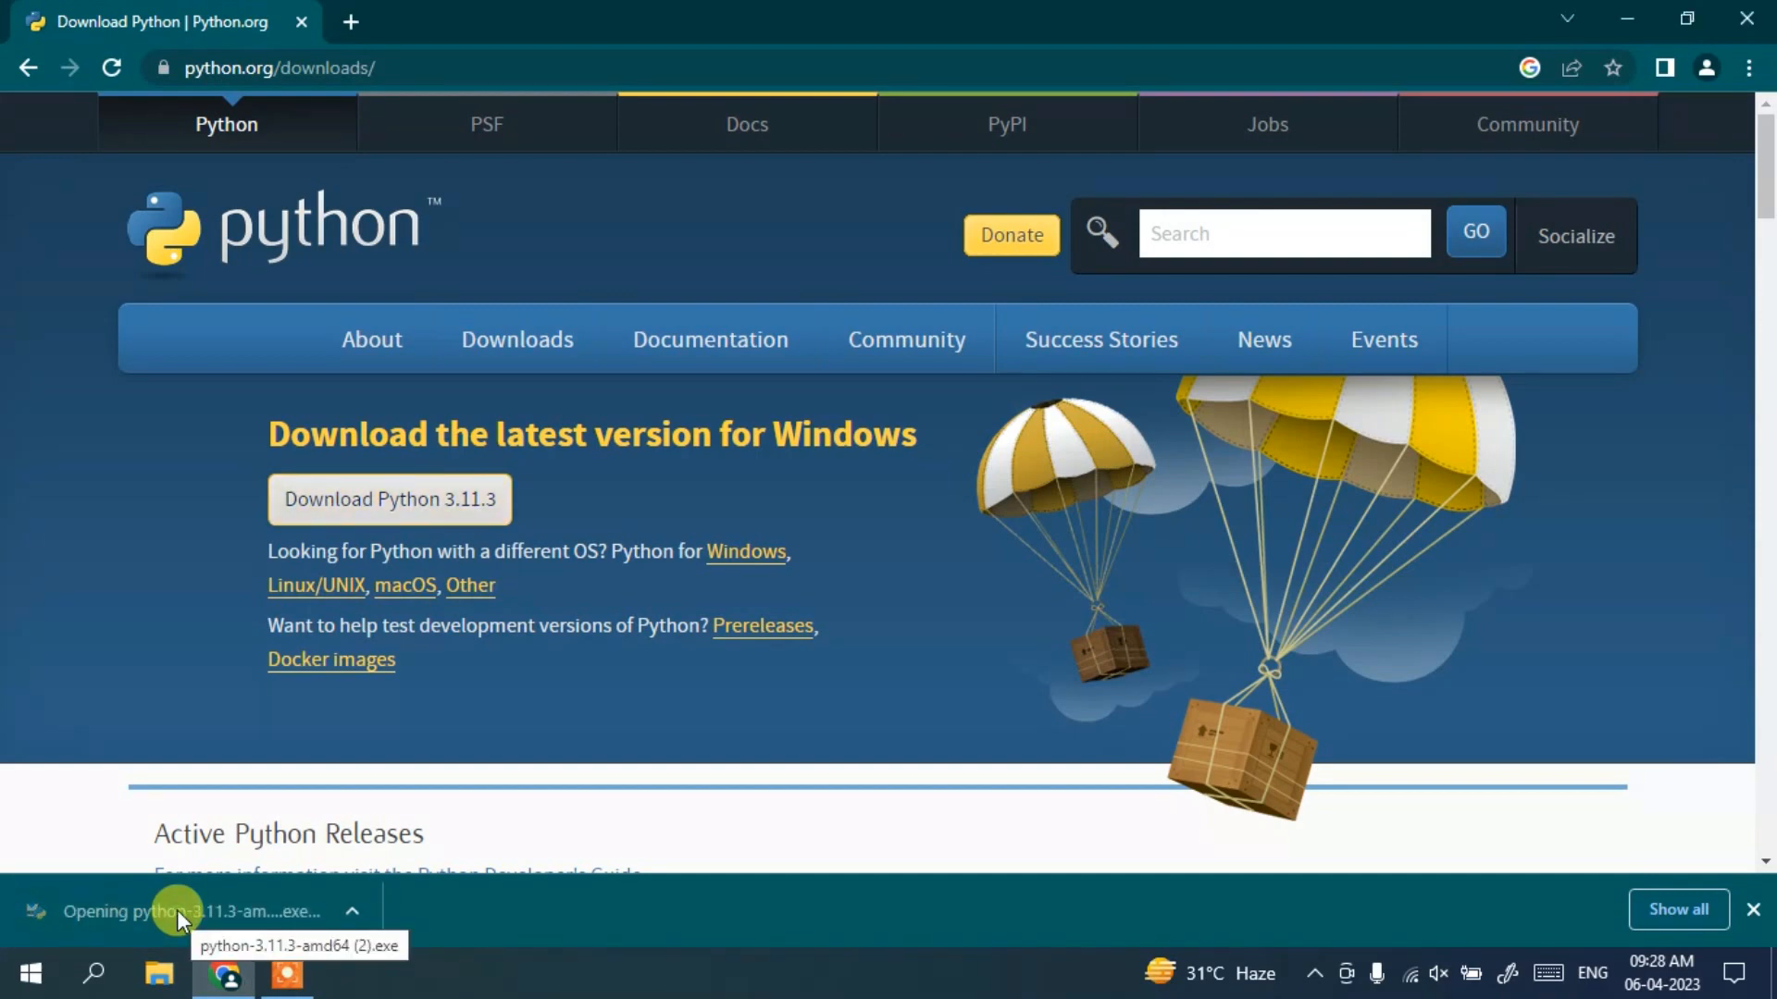
Enable 'Add python.exe to PATH' on the installer's first page.
{"action": "left_click", "coordinate": [174, 916]}
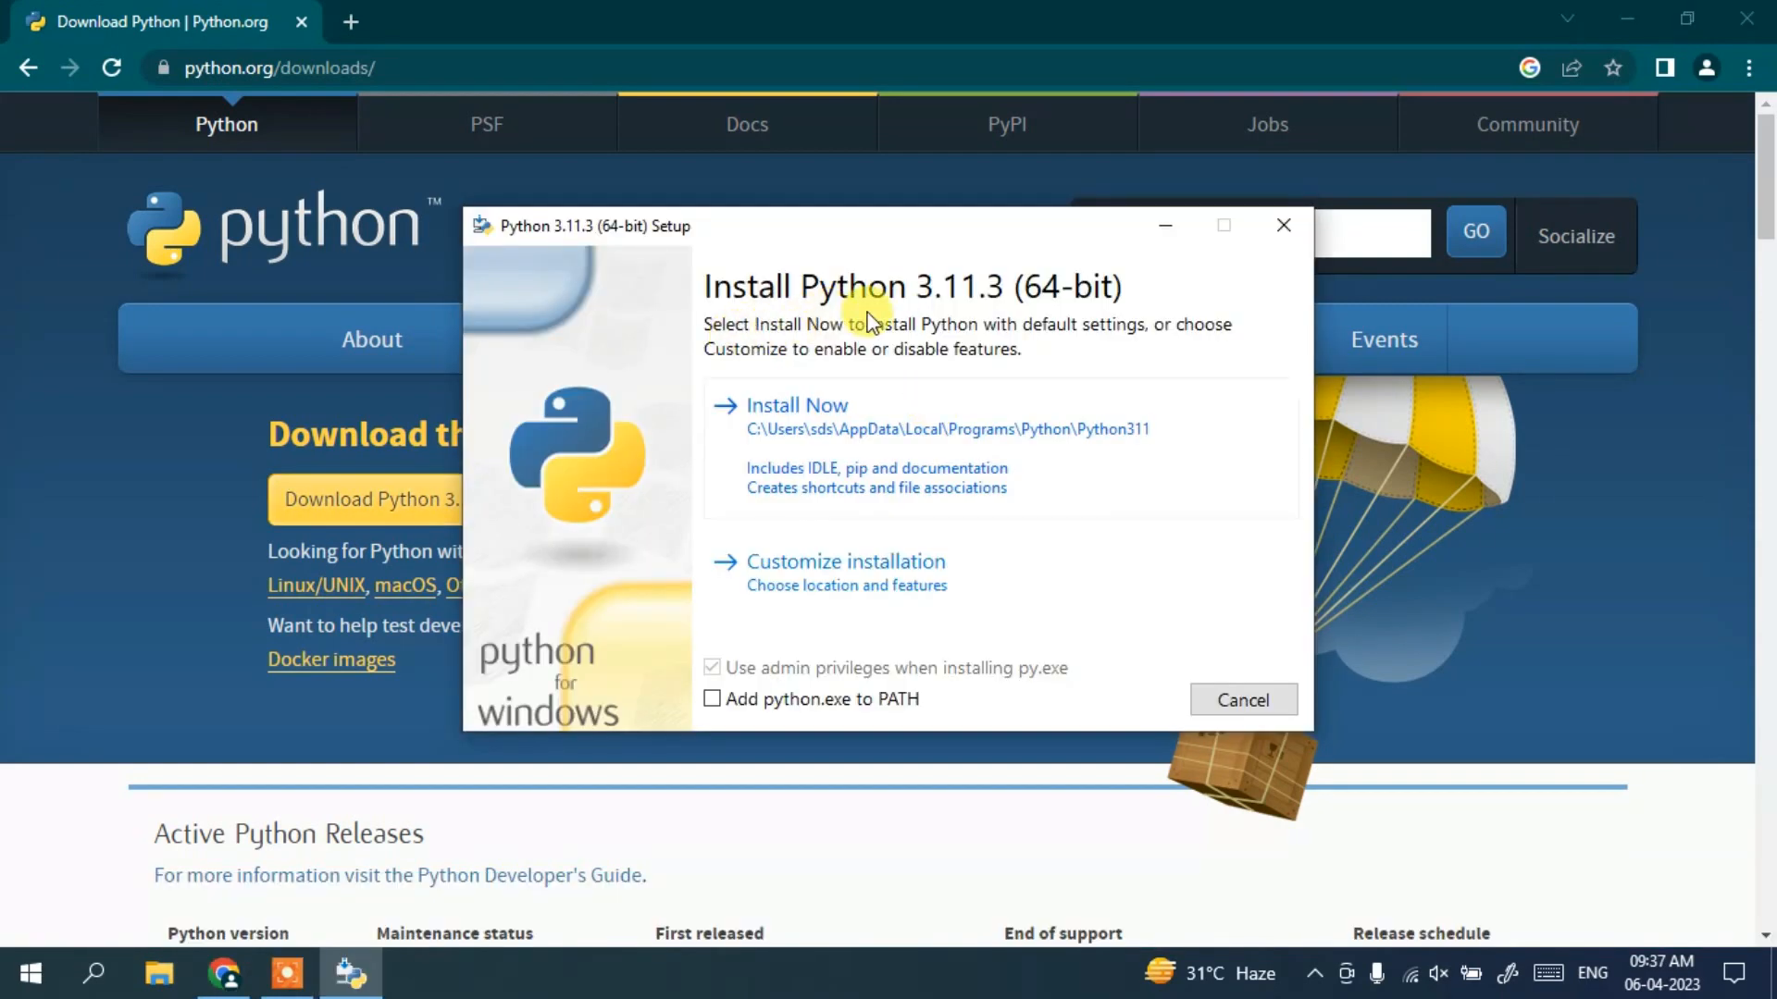
{"action": "mouse_move", "coordinate": [1062, 330]}
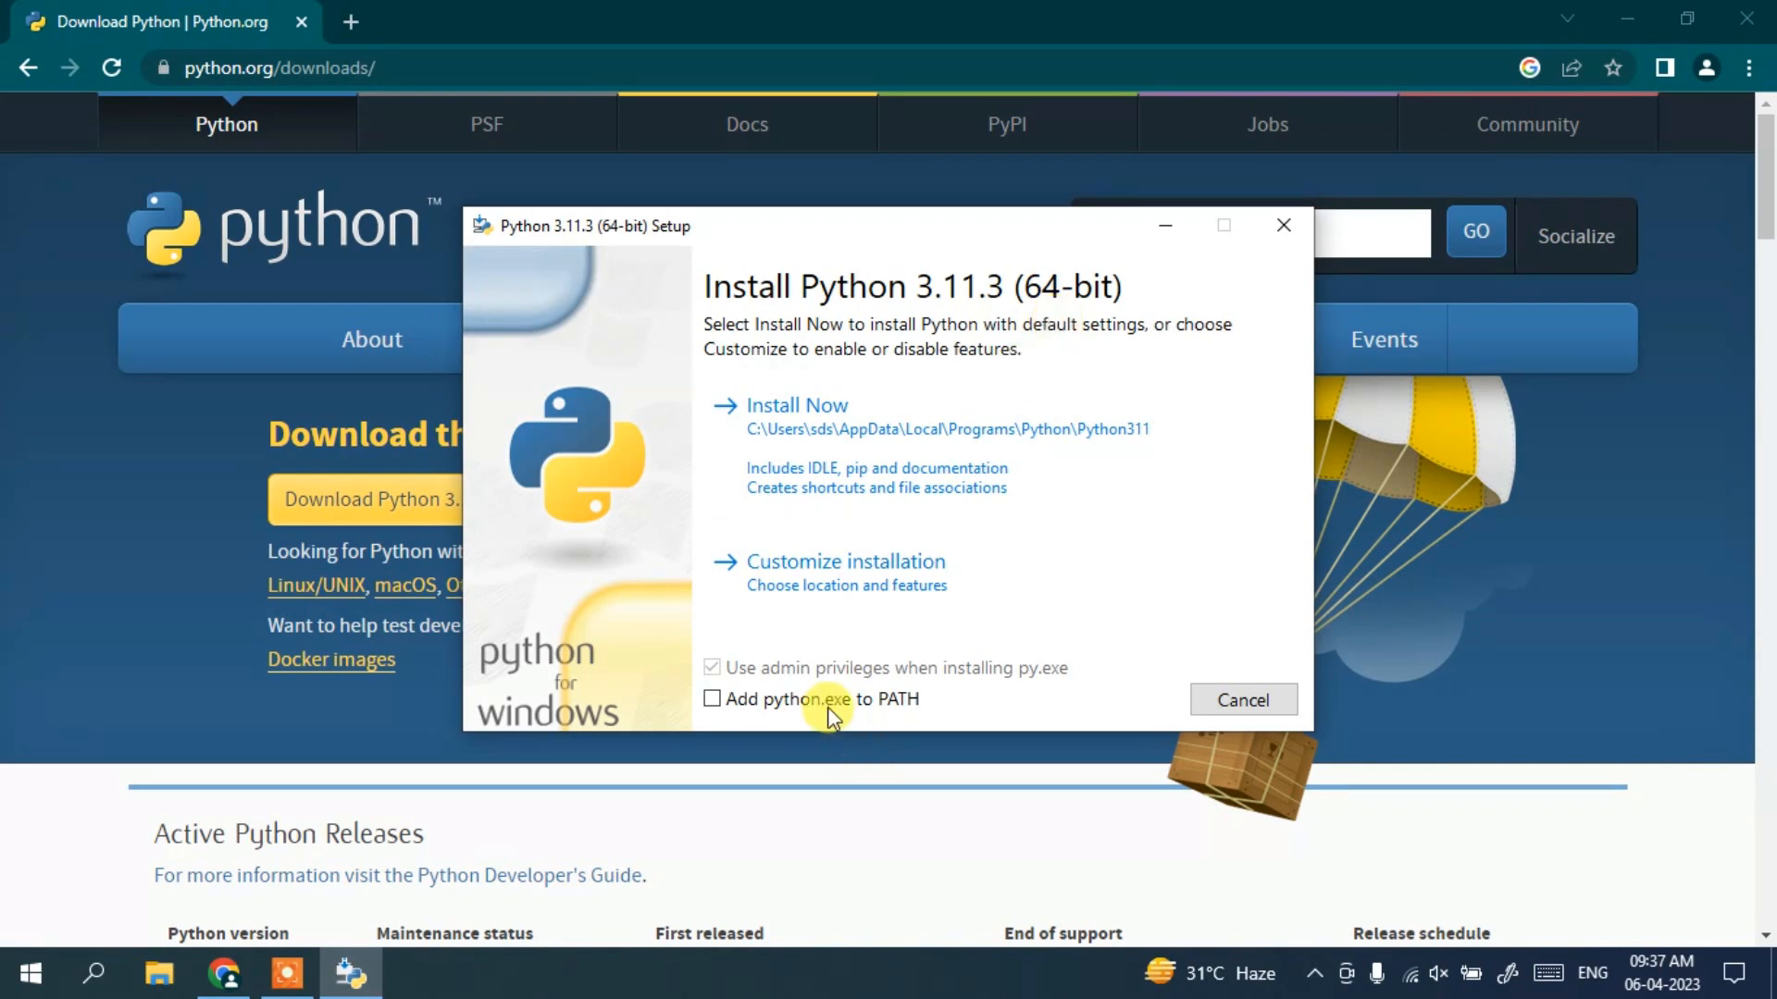
{"action": "left_click", "coordinate": [711, 700]}
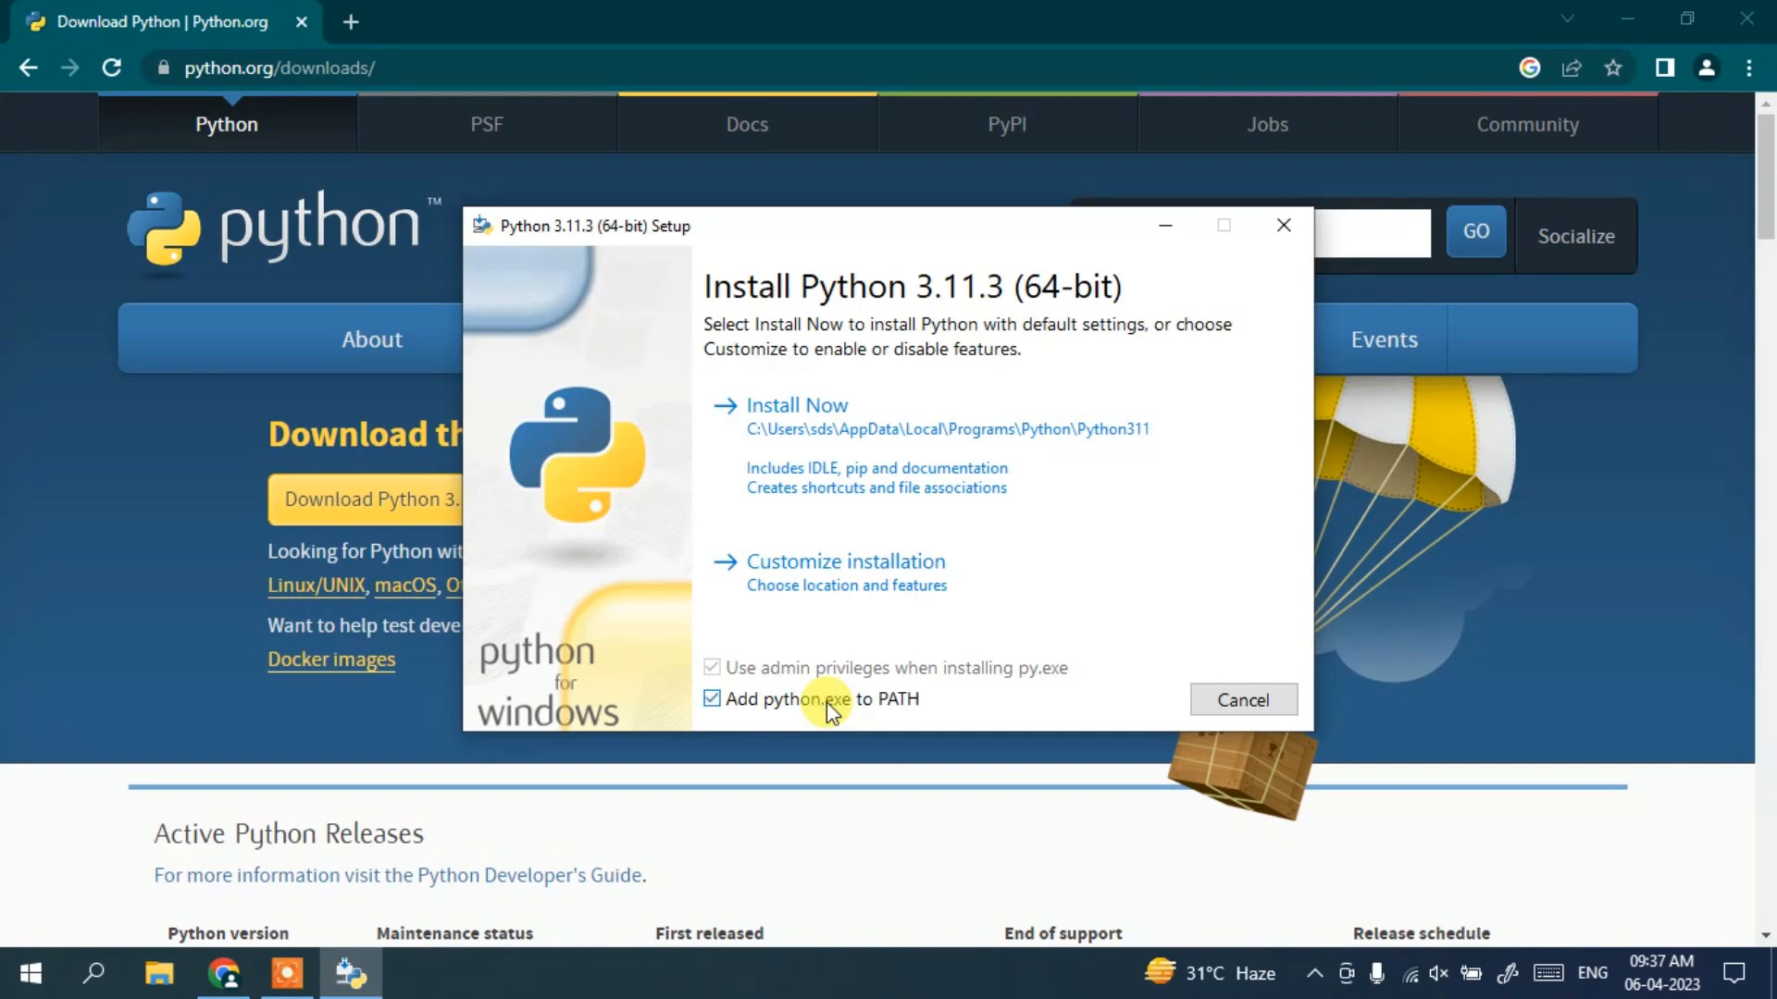
{"action": "mouse_move", "coordinate": [857, 727]}
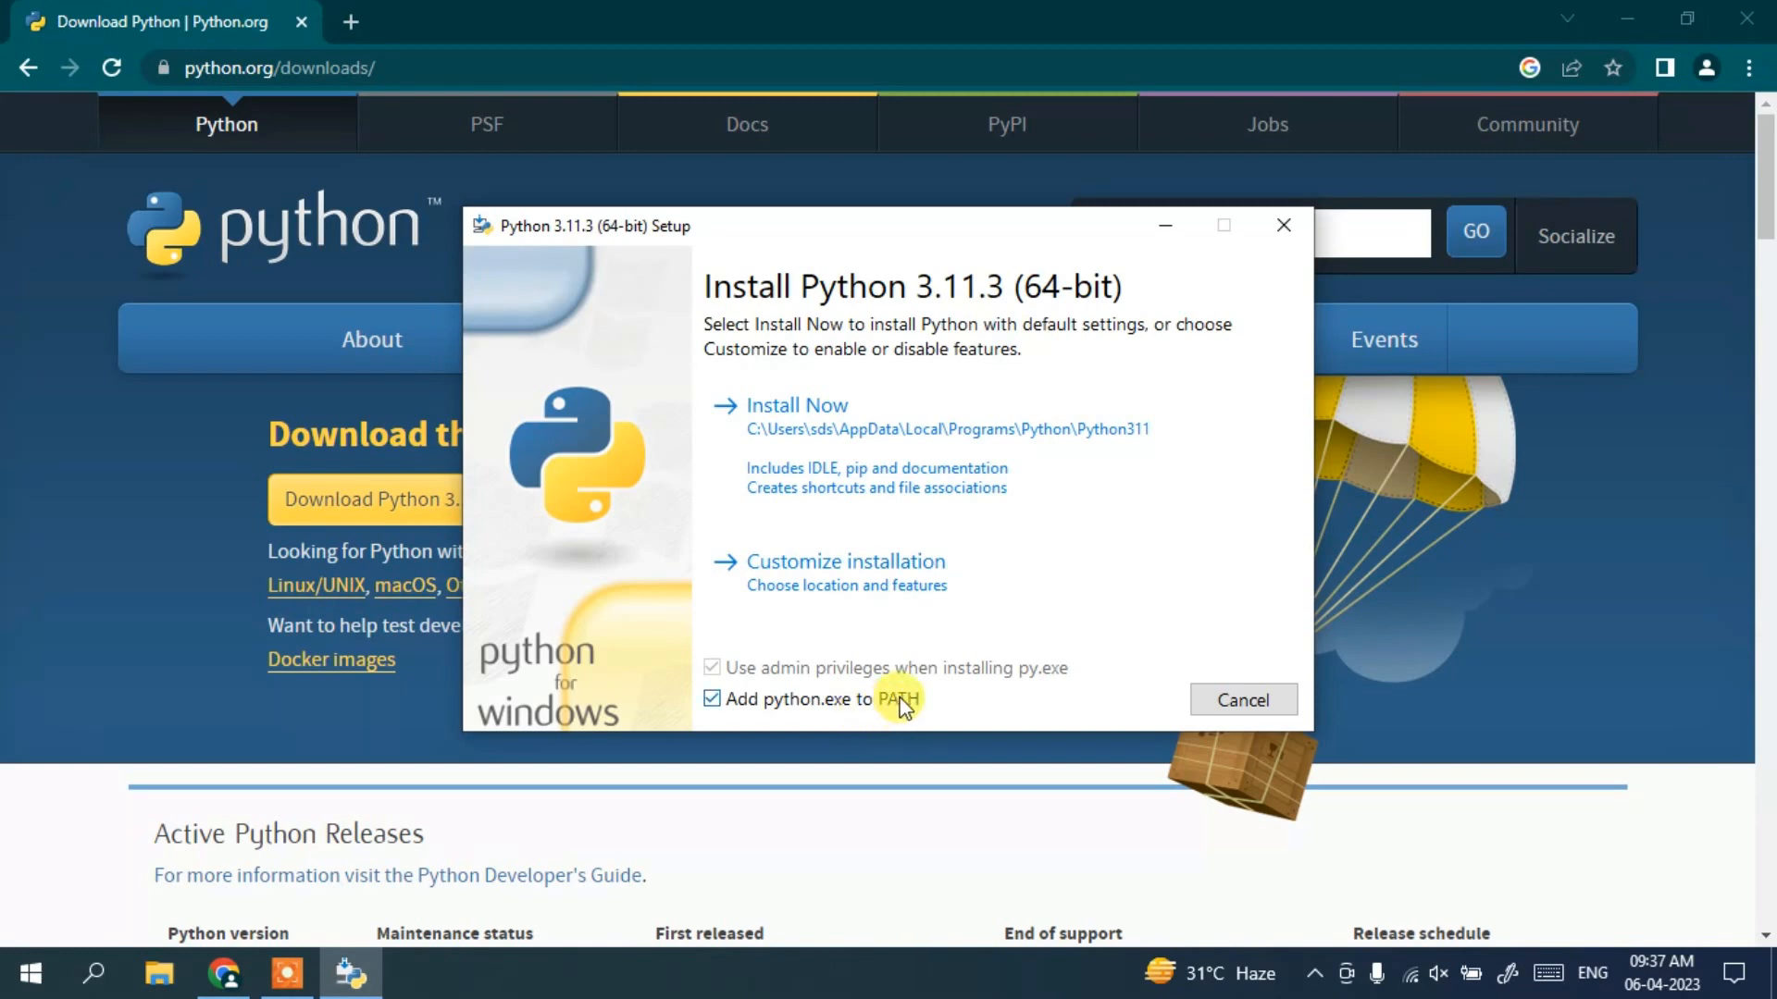
{"action": "mouse_move", "coordinate": [696, 659]}
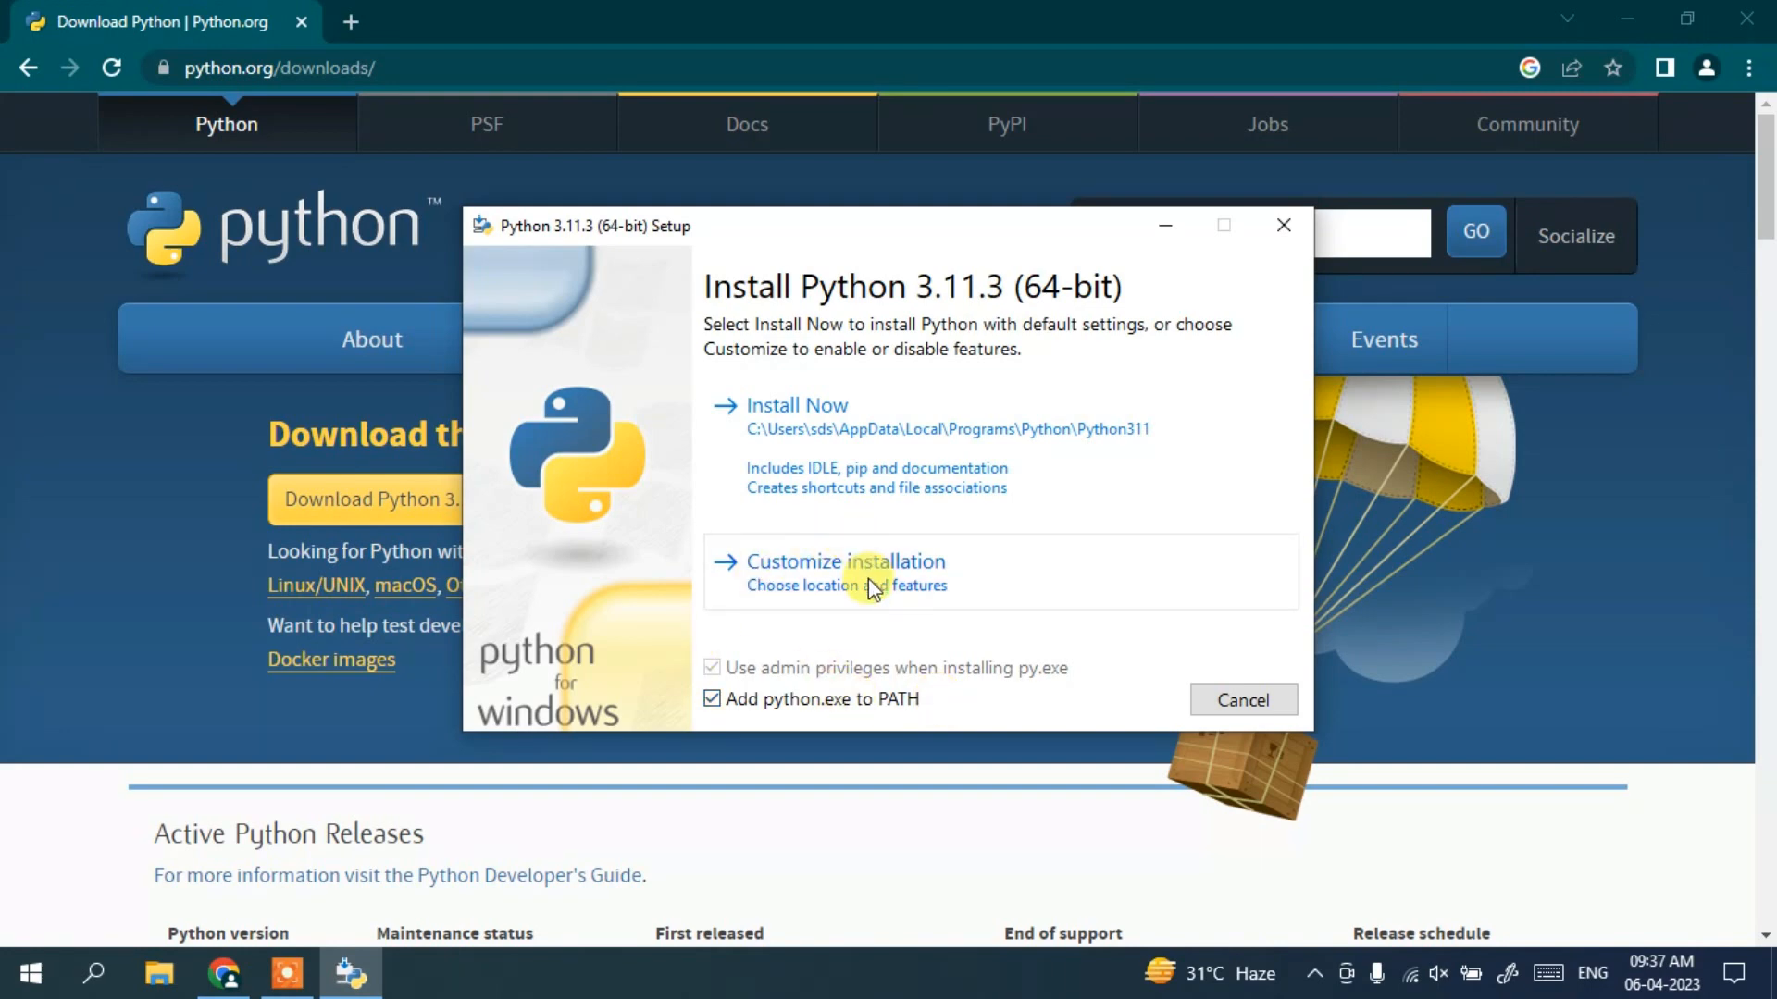
Choose Customize installation, keeping documentation, pip, tcl/tk, IDLE and test suite.
{"action": "left_click", "coordinate": [846, 563]}
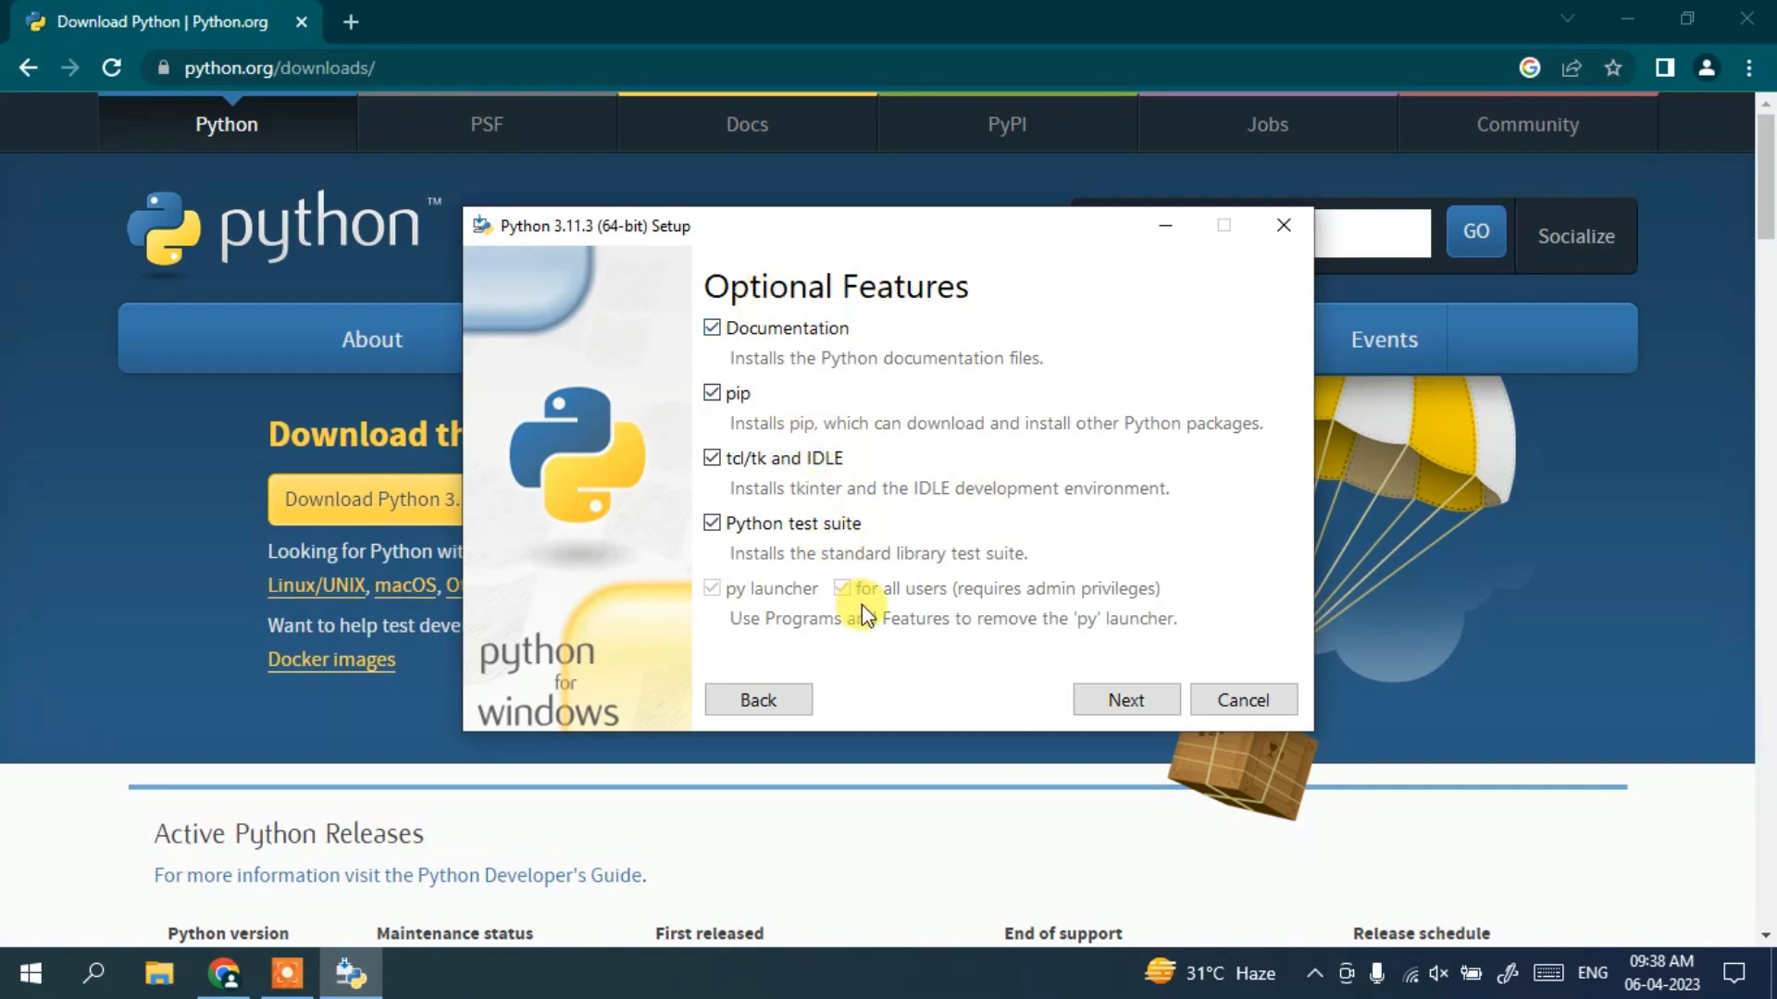
{"action": "mouse_move", "coordinate": [798, 446]}
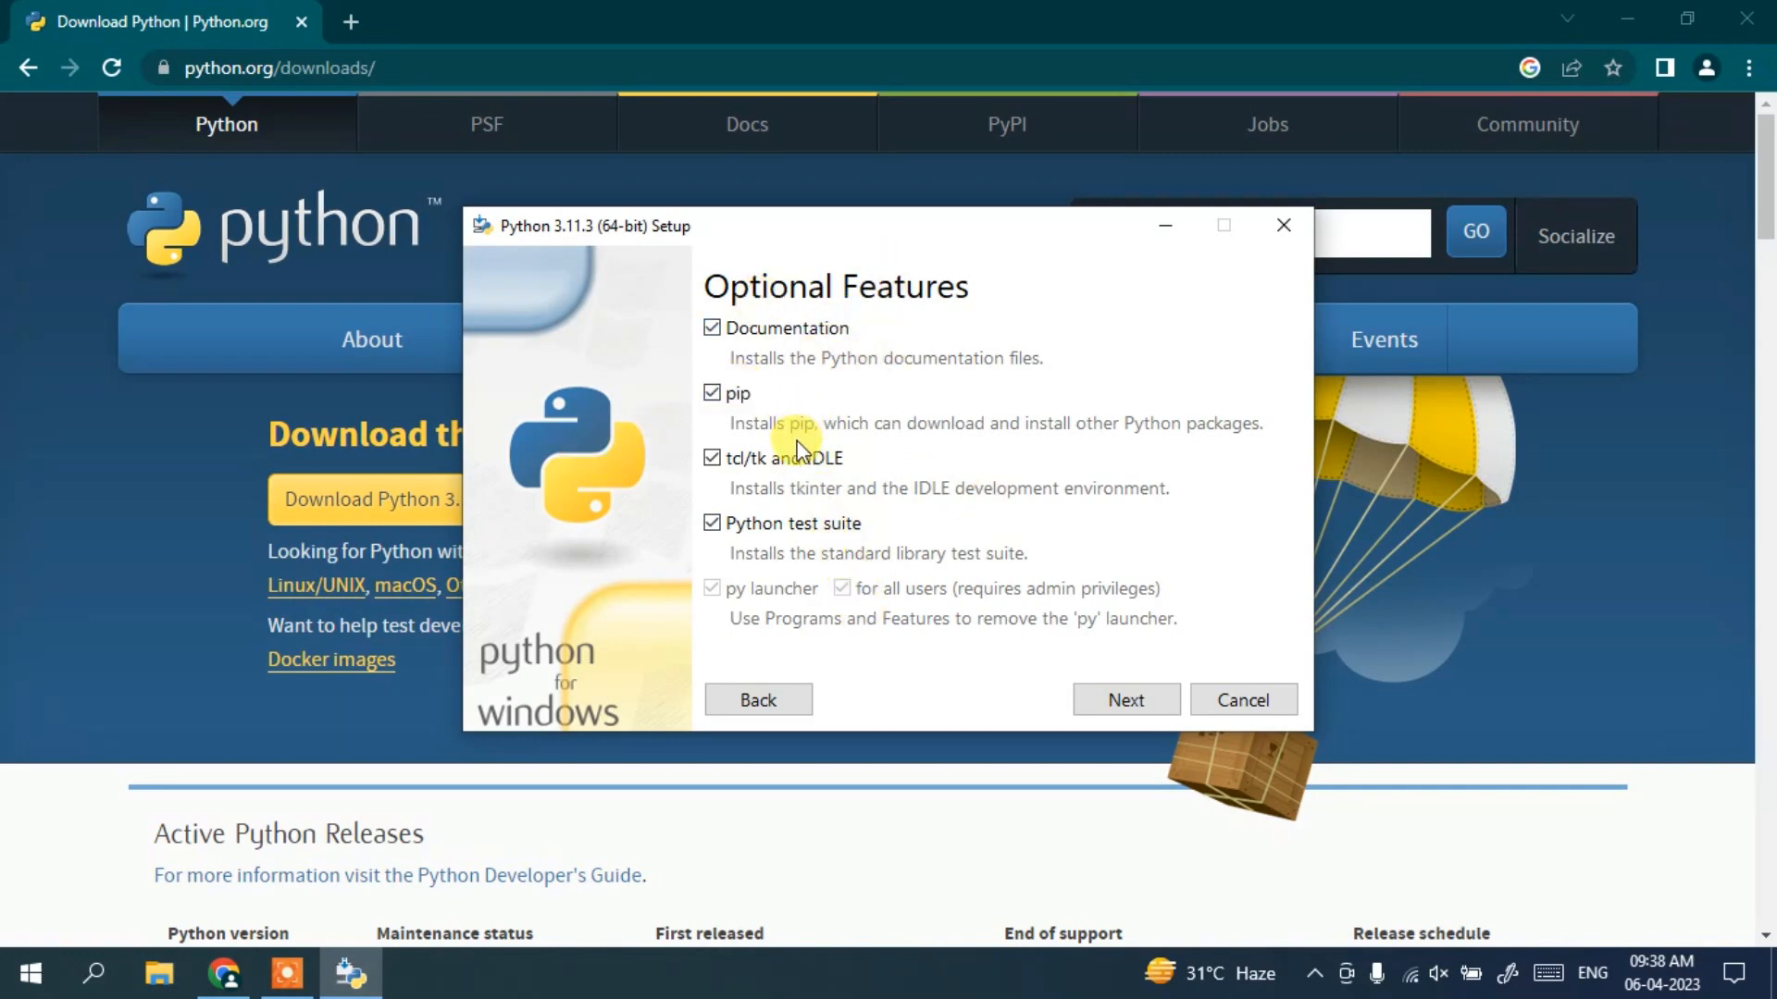
{"action": "mouse_move", "coordinate": [854, 568]}
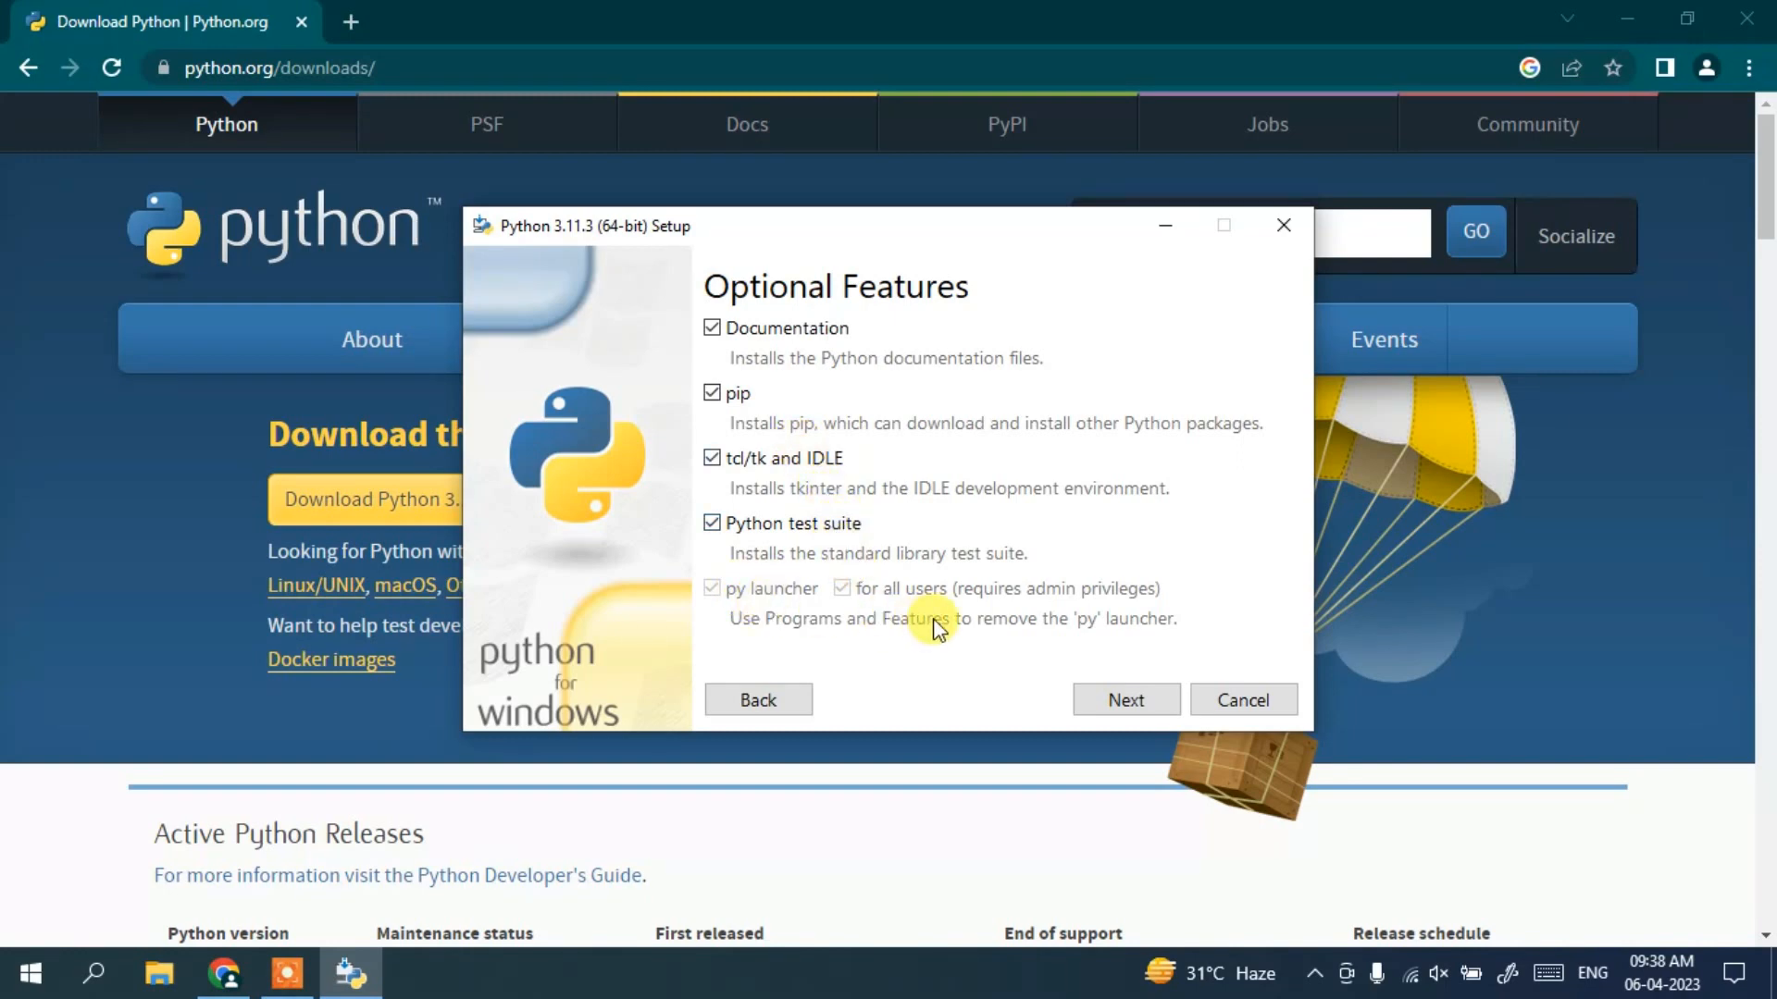
{"action": "mouse_move", "coordinate": [1274, 733]}
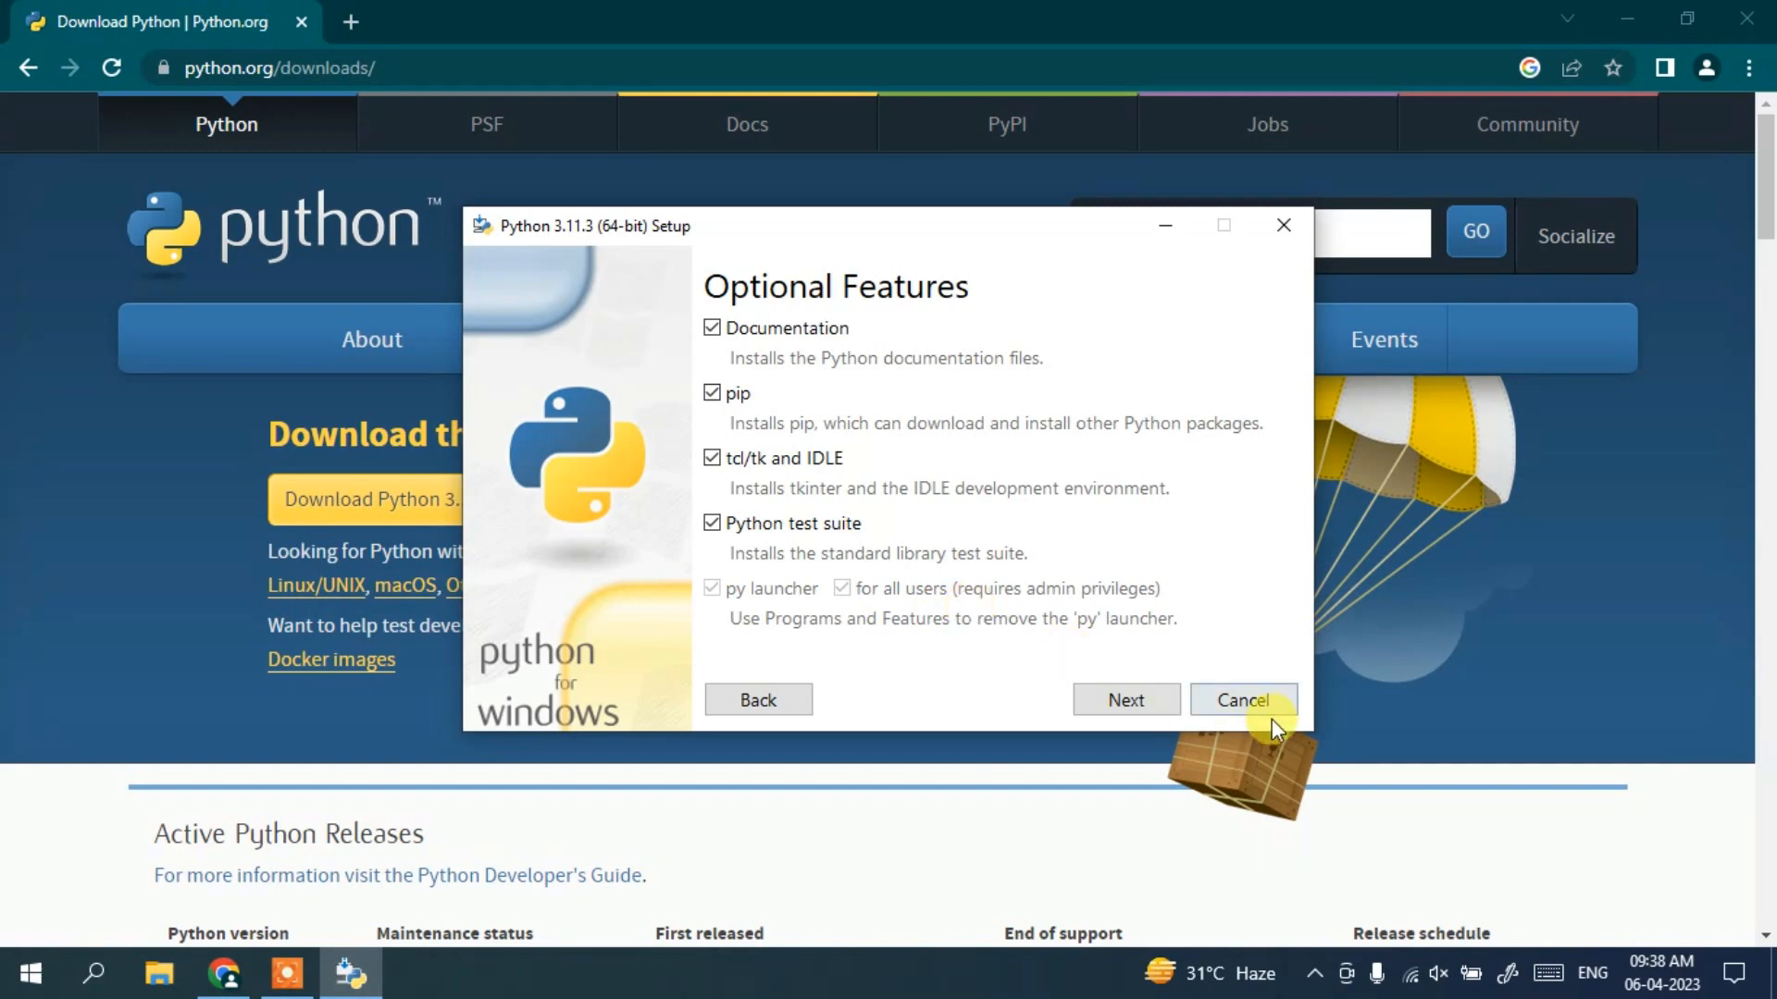
Install for all users into C:\Program Files\Python311 with environment variables added.
{"action": "left_click", "coordinate": [1125, 700]}
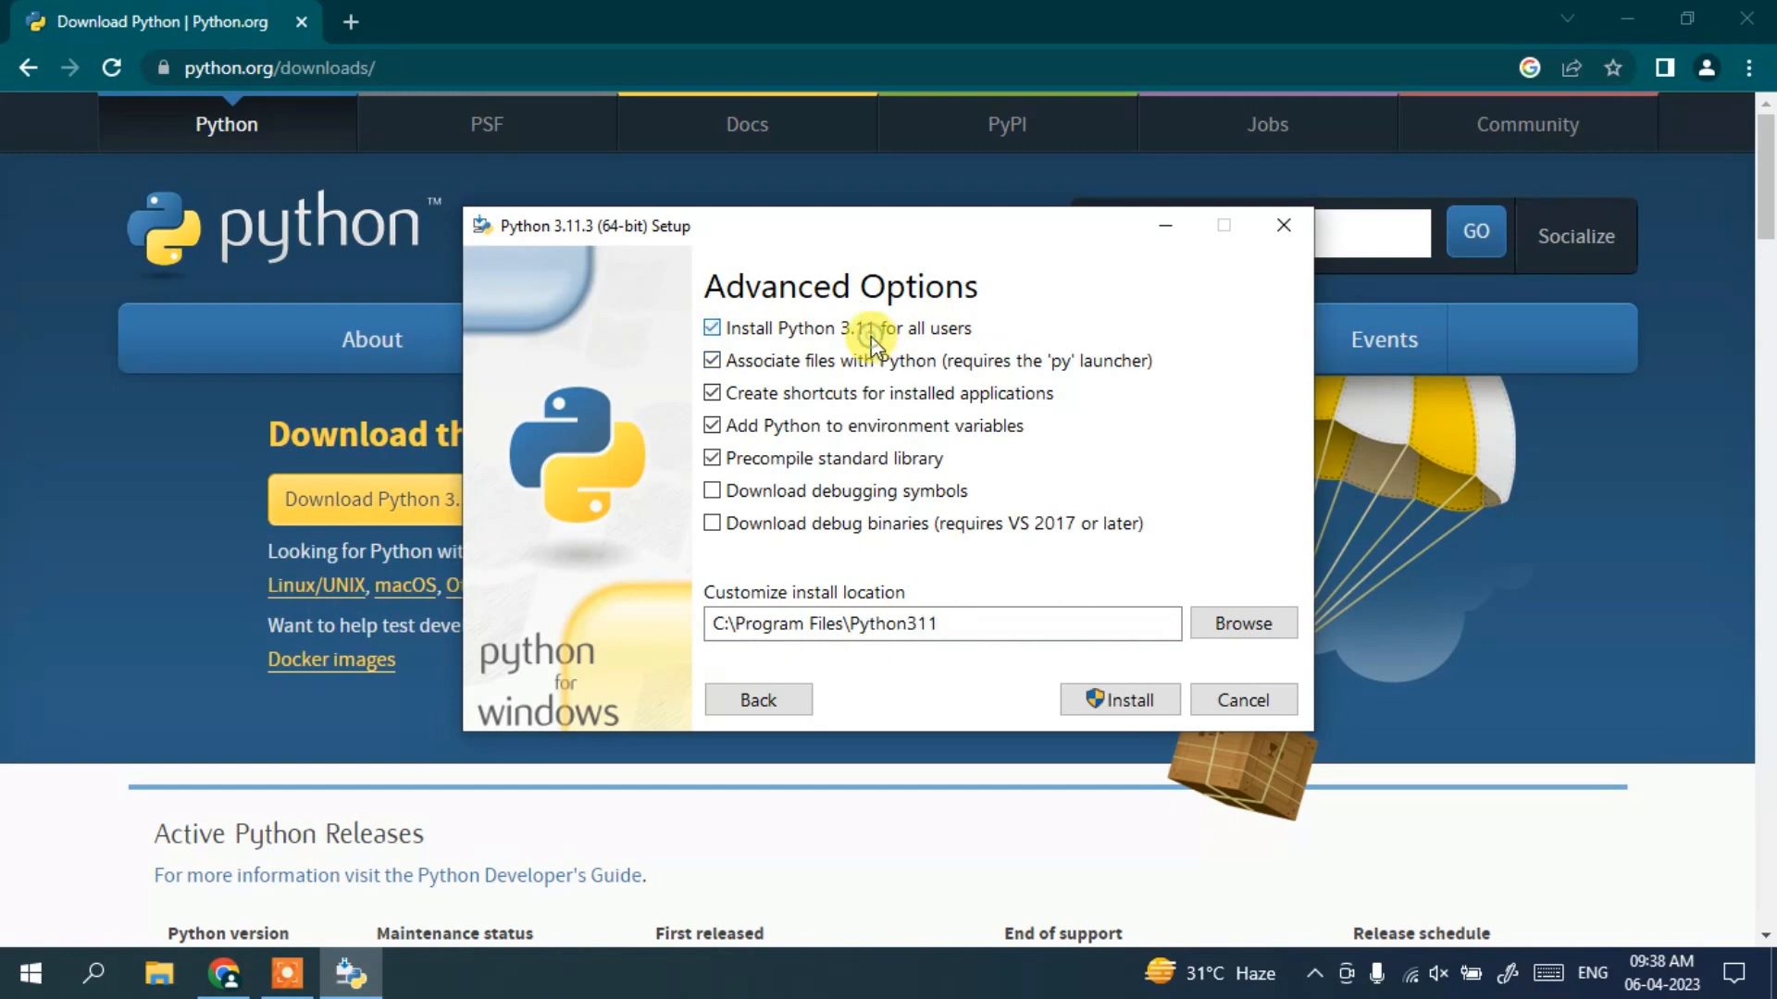
{"action": "mouse_move", "coordinate": [844, 348]}
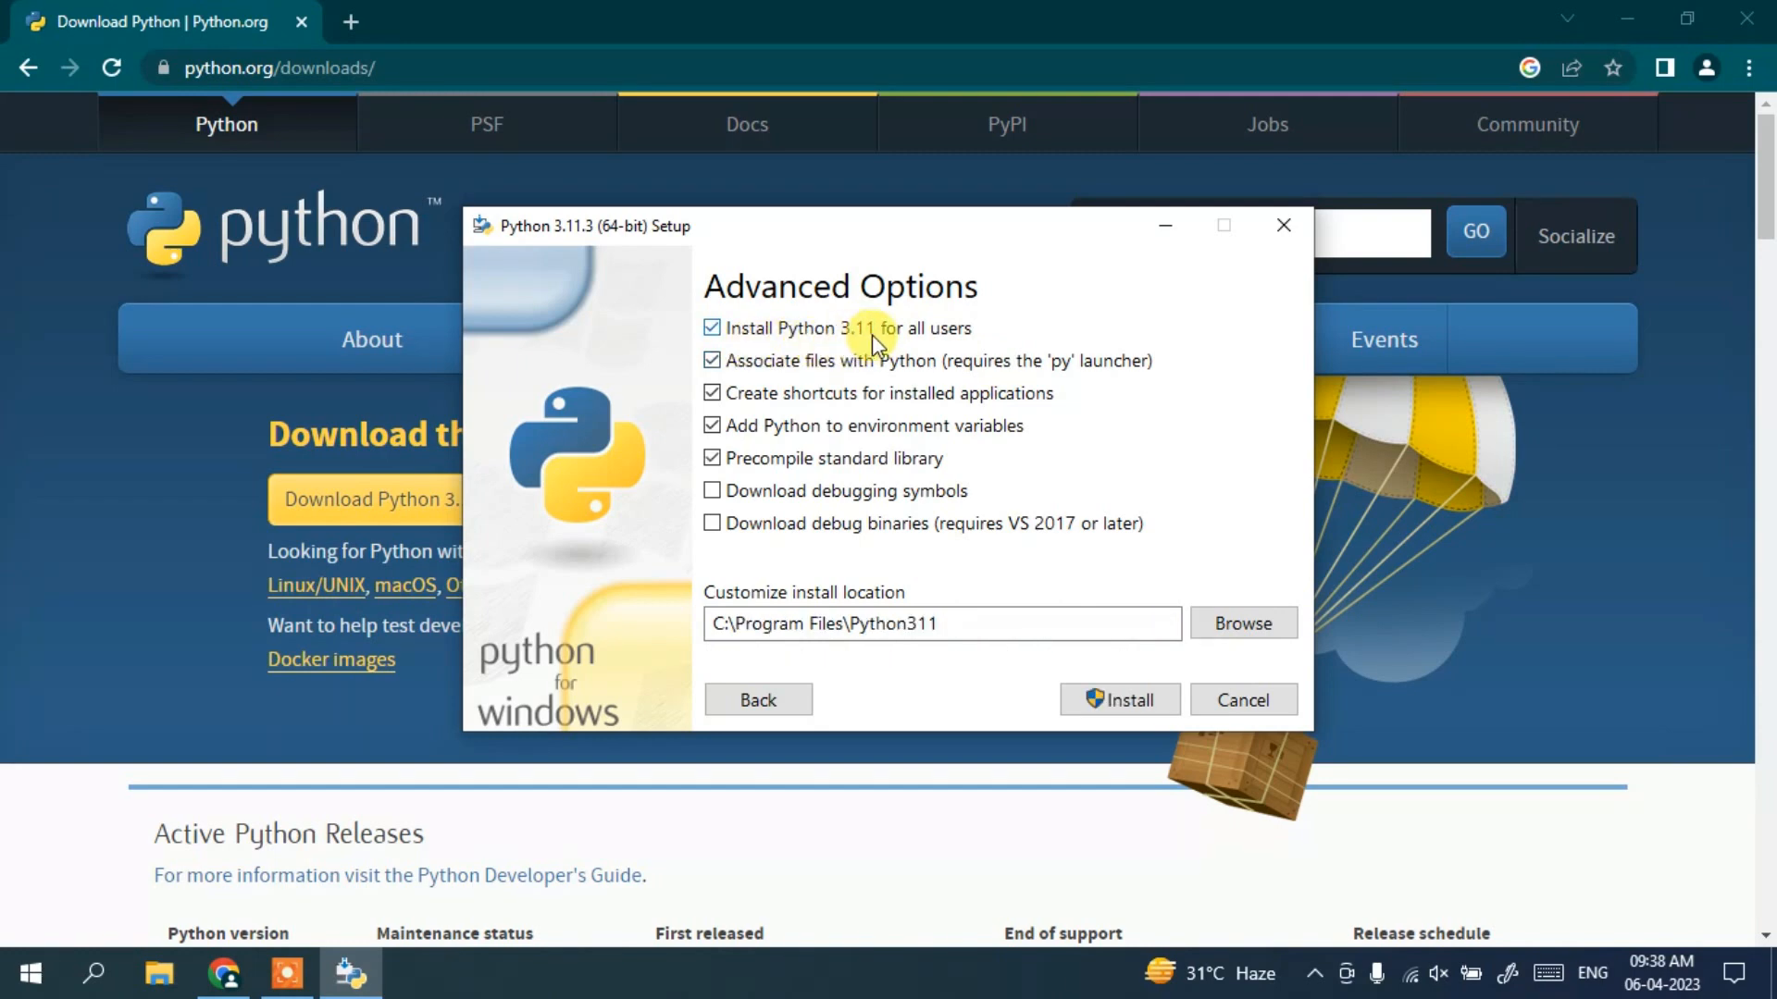
{"action": "mouse_move", "coordinate": [874, 673]}
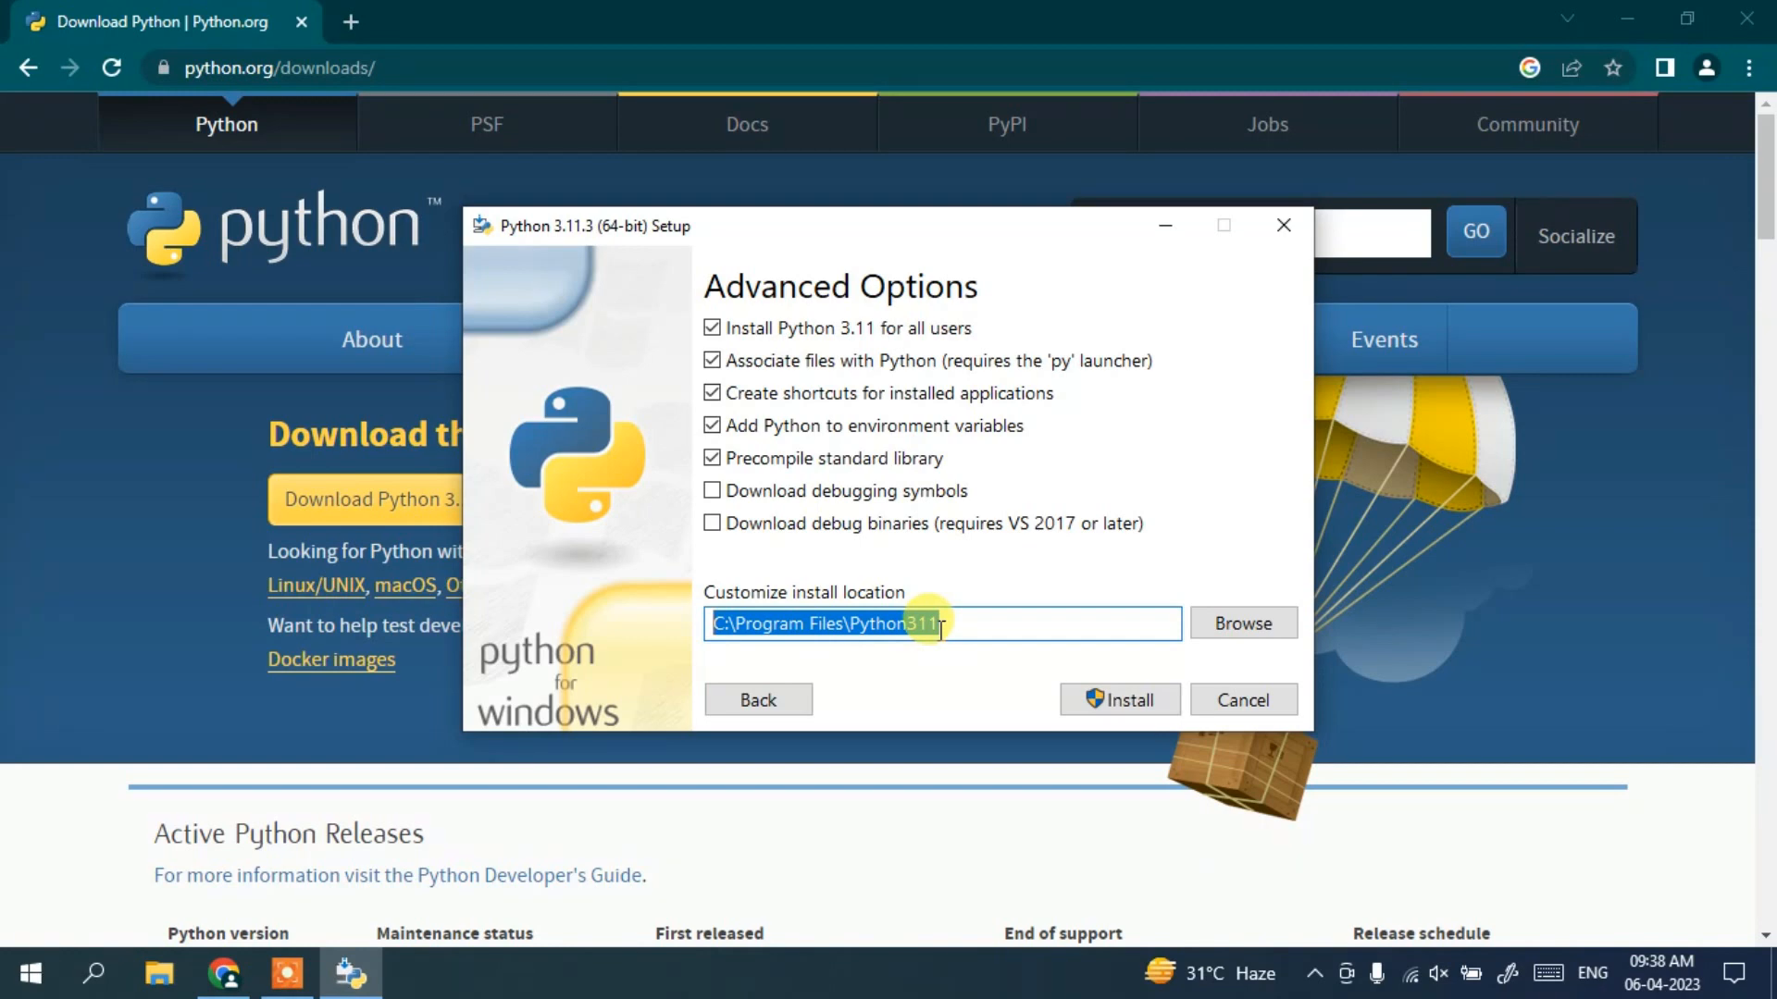
{"action": "left_click", "coordinate": [938, 623]}
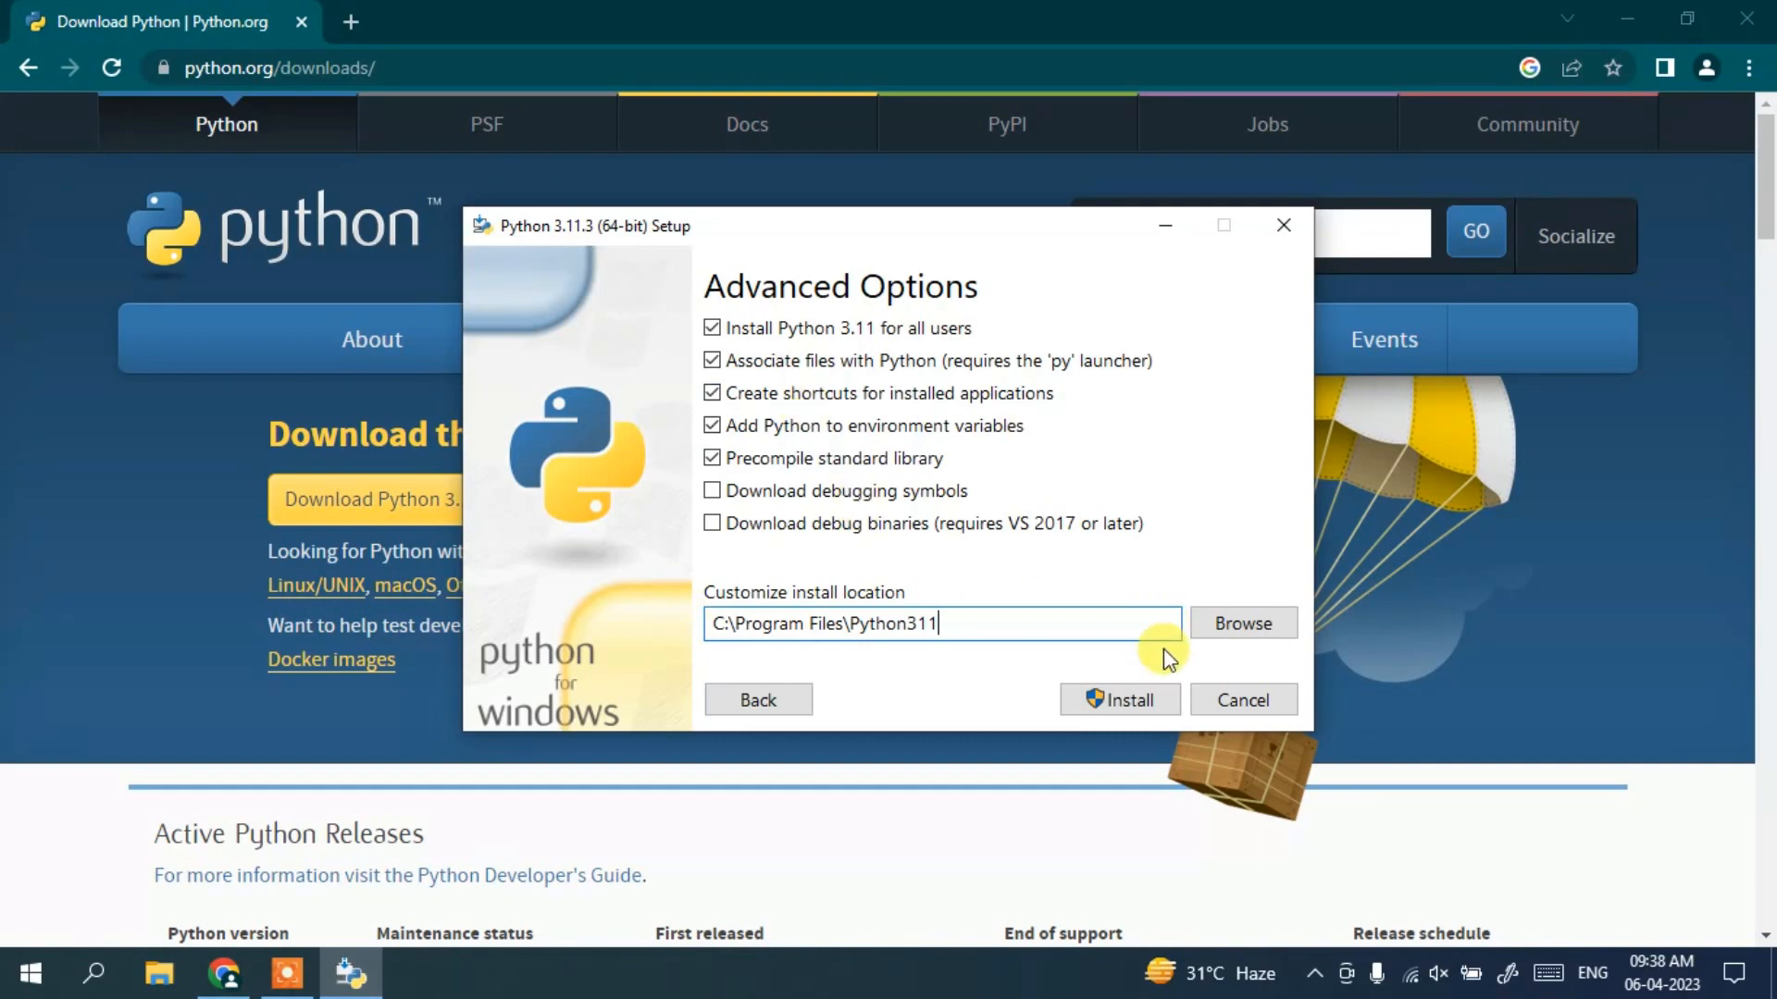
{"action": "left_click", "coordinate": [1120, 700]}
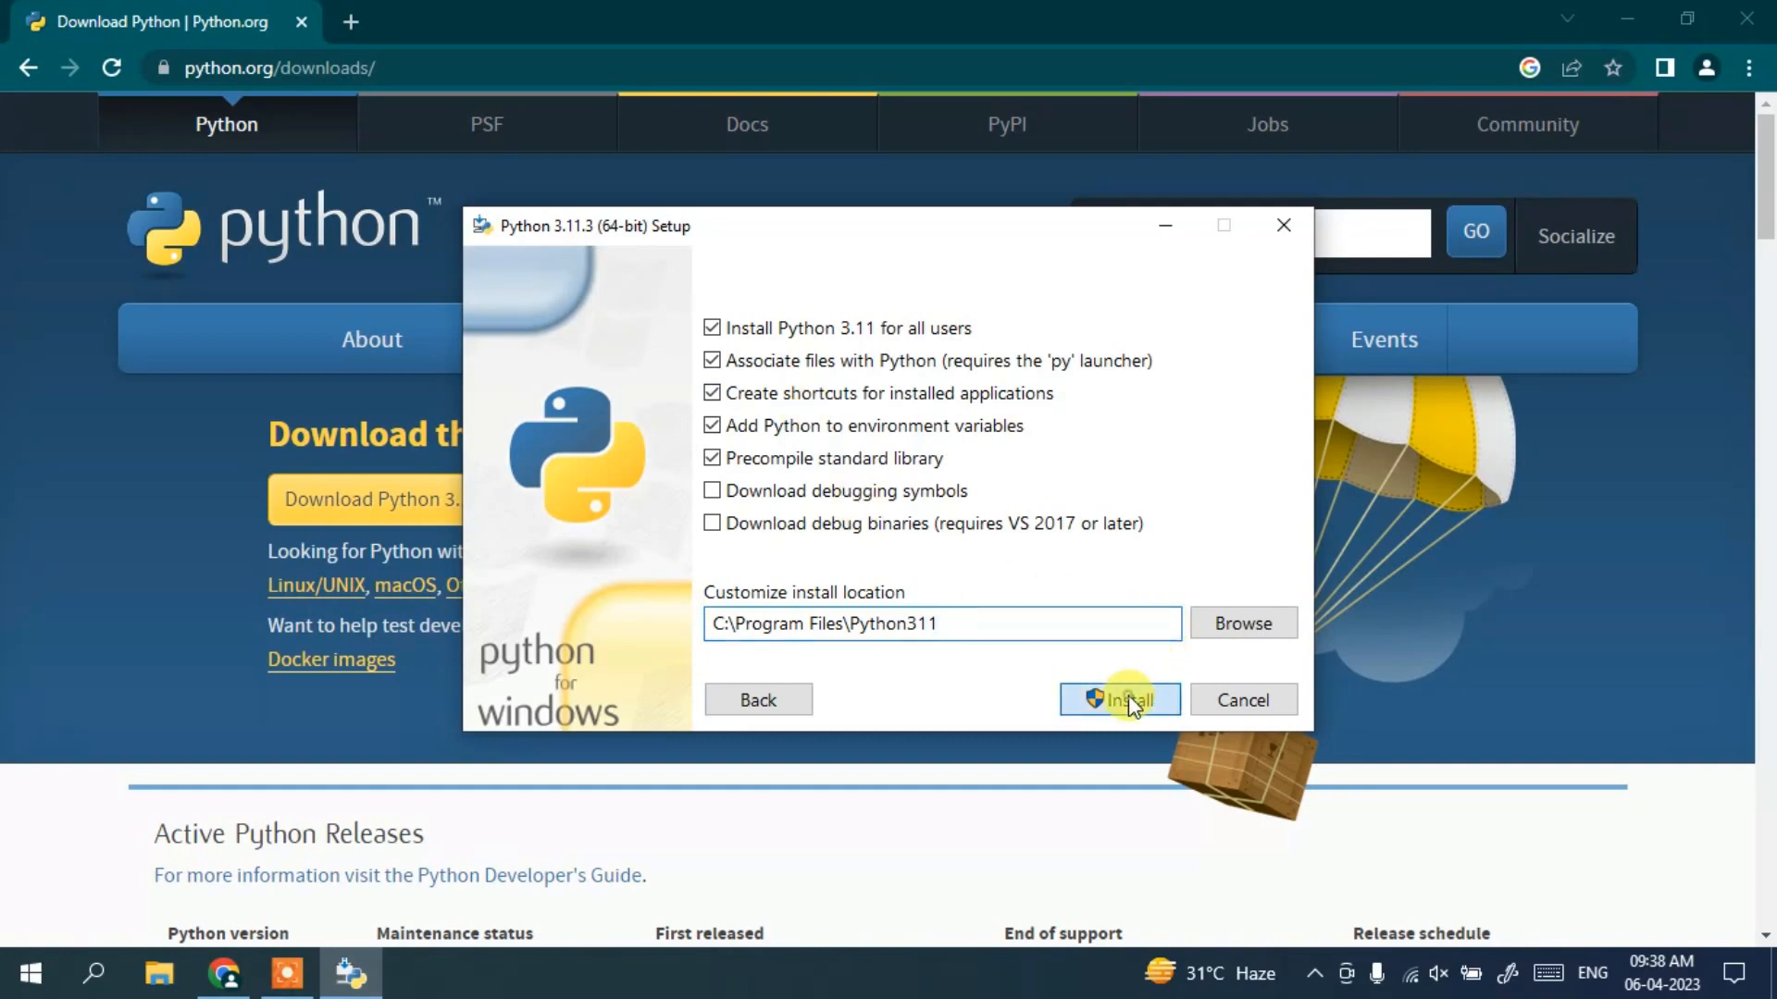
Allow the installer to make system changes and minimize Chrome while setup runs.
{"action": "left_click", "coordinate": [1120, 699]}
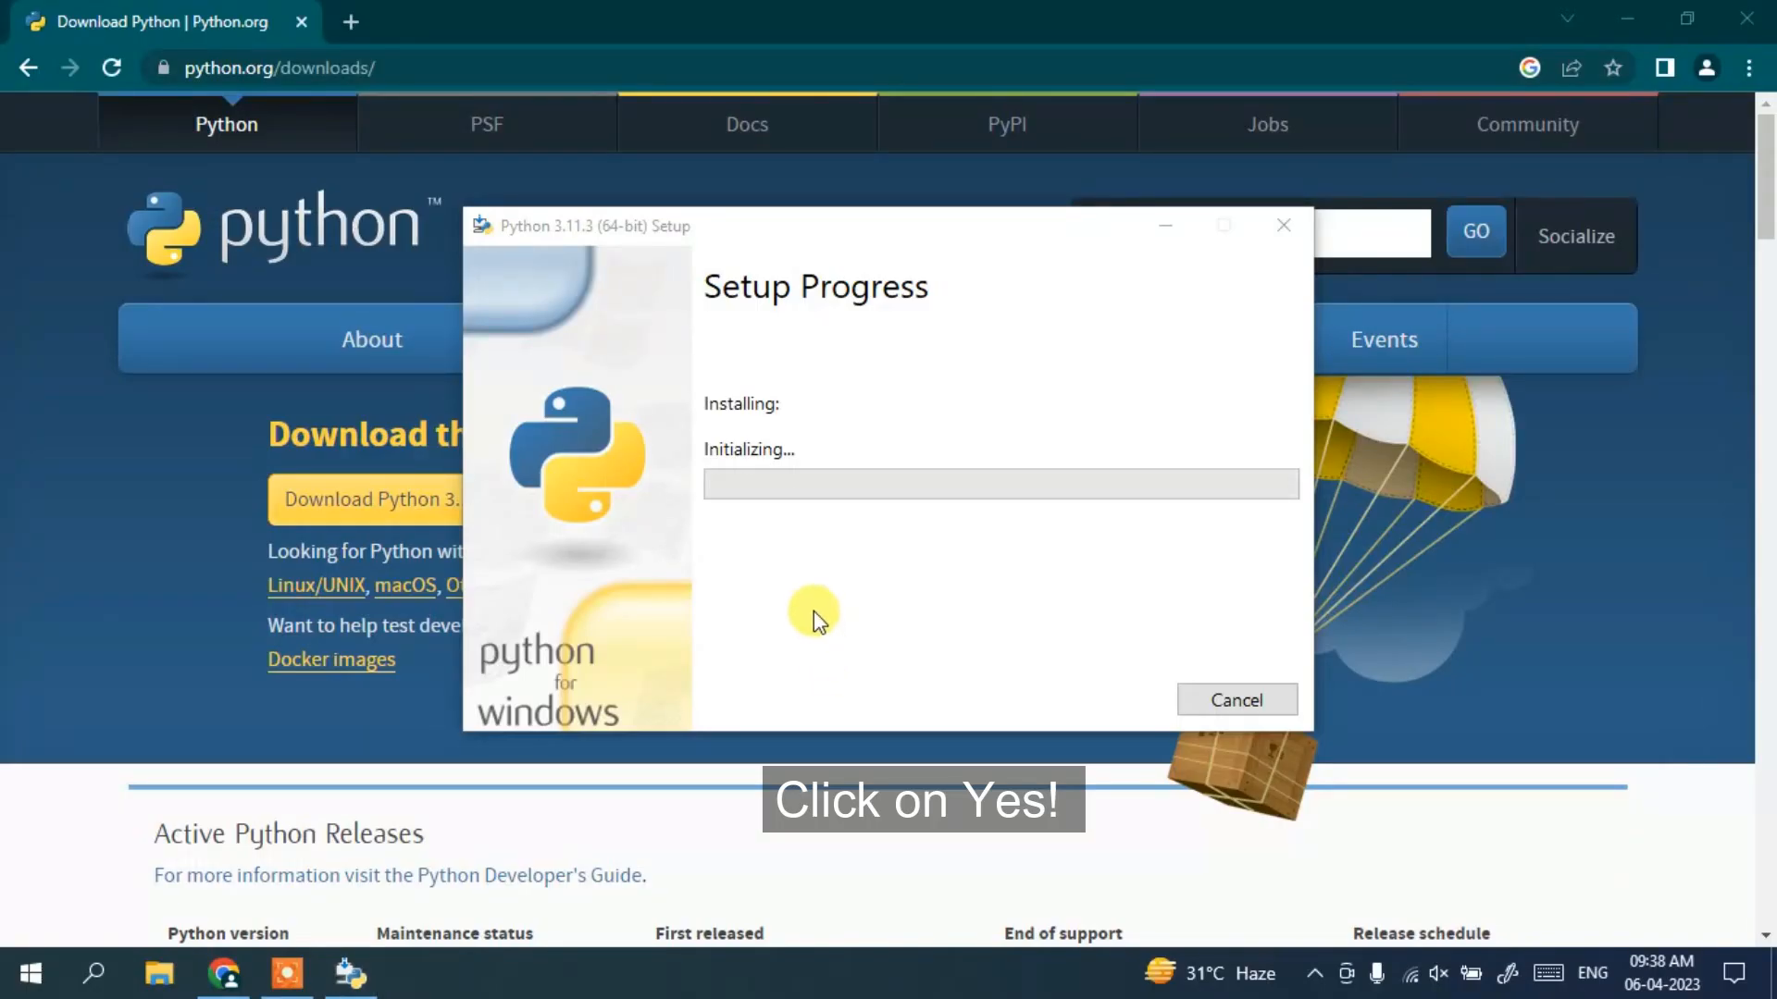
{"action": "mouse_move", "coordinate": [890, 562]}
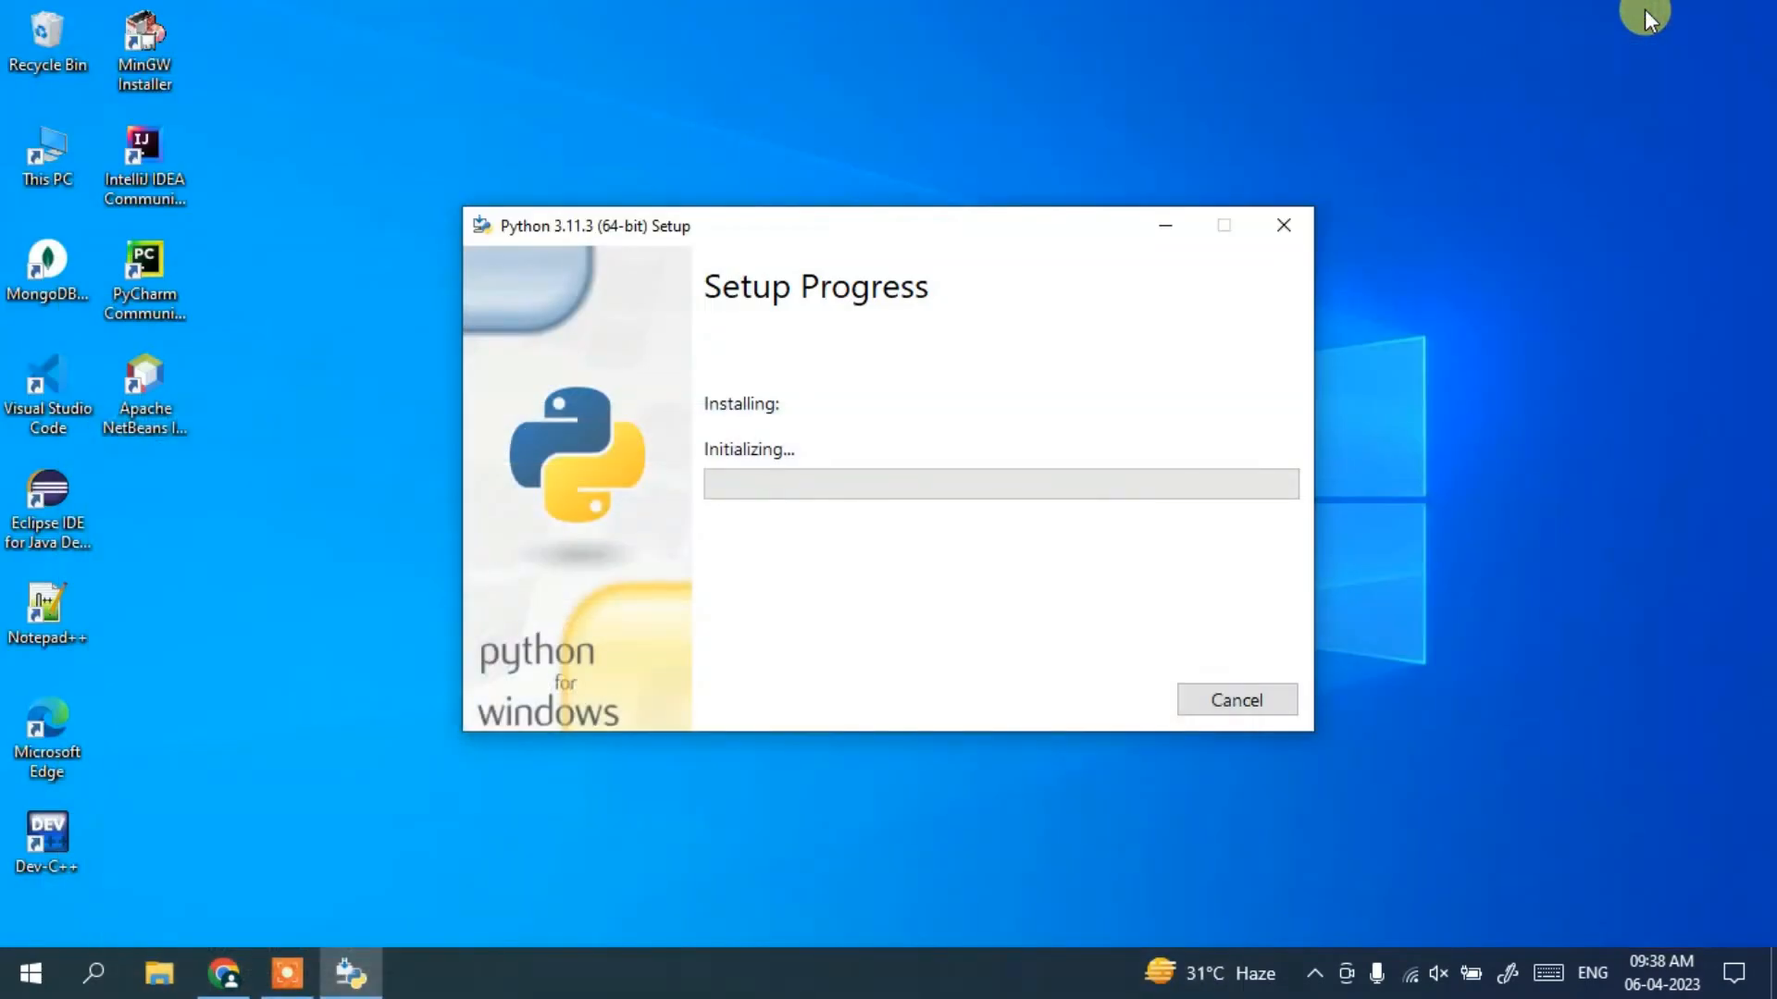
{"action": "mouse_move", "coordinate": [835, 406]}
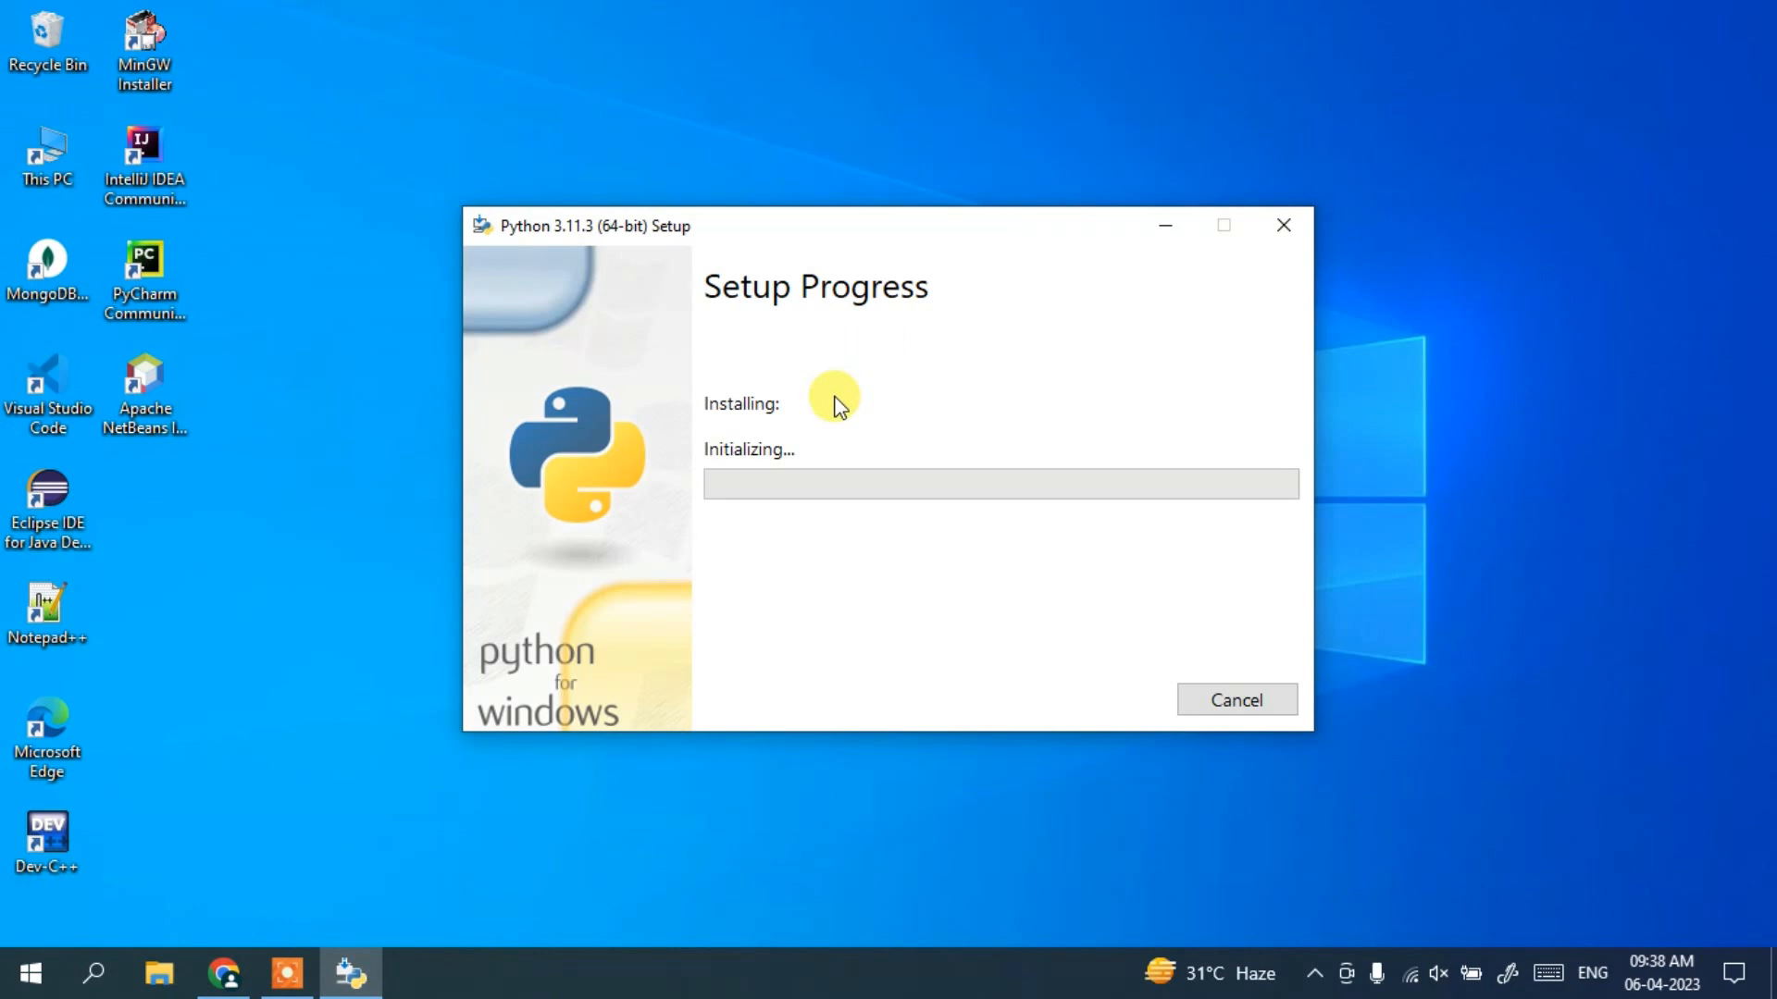
{"action": "mouse_move", "coordinate": [888, 503]}
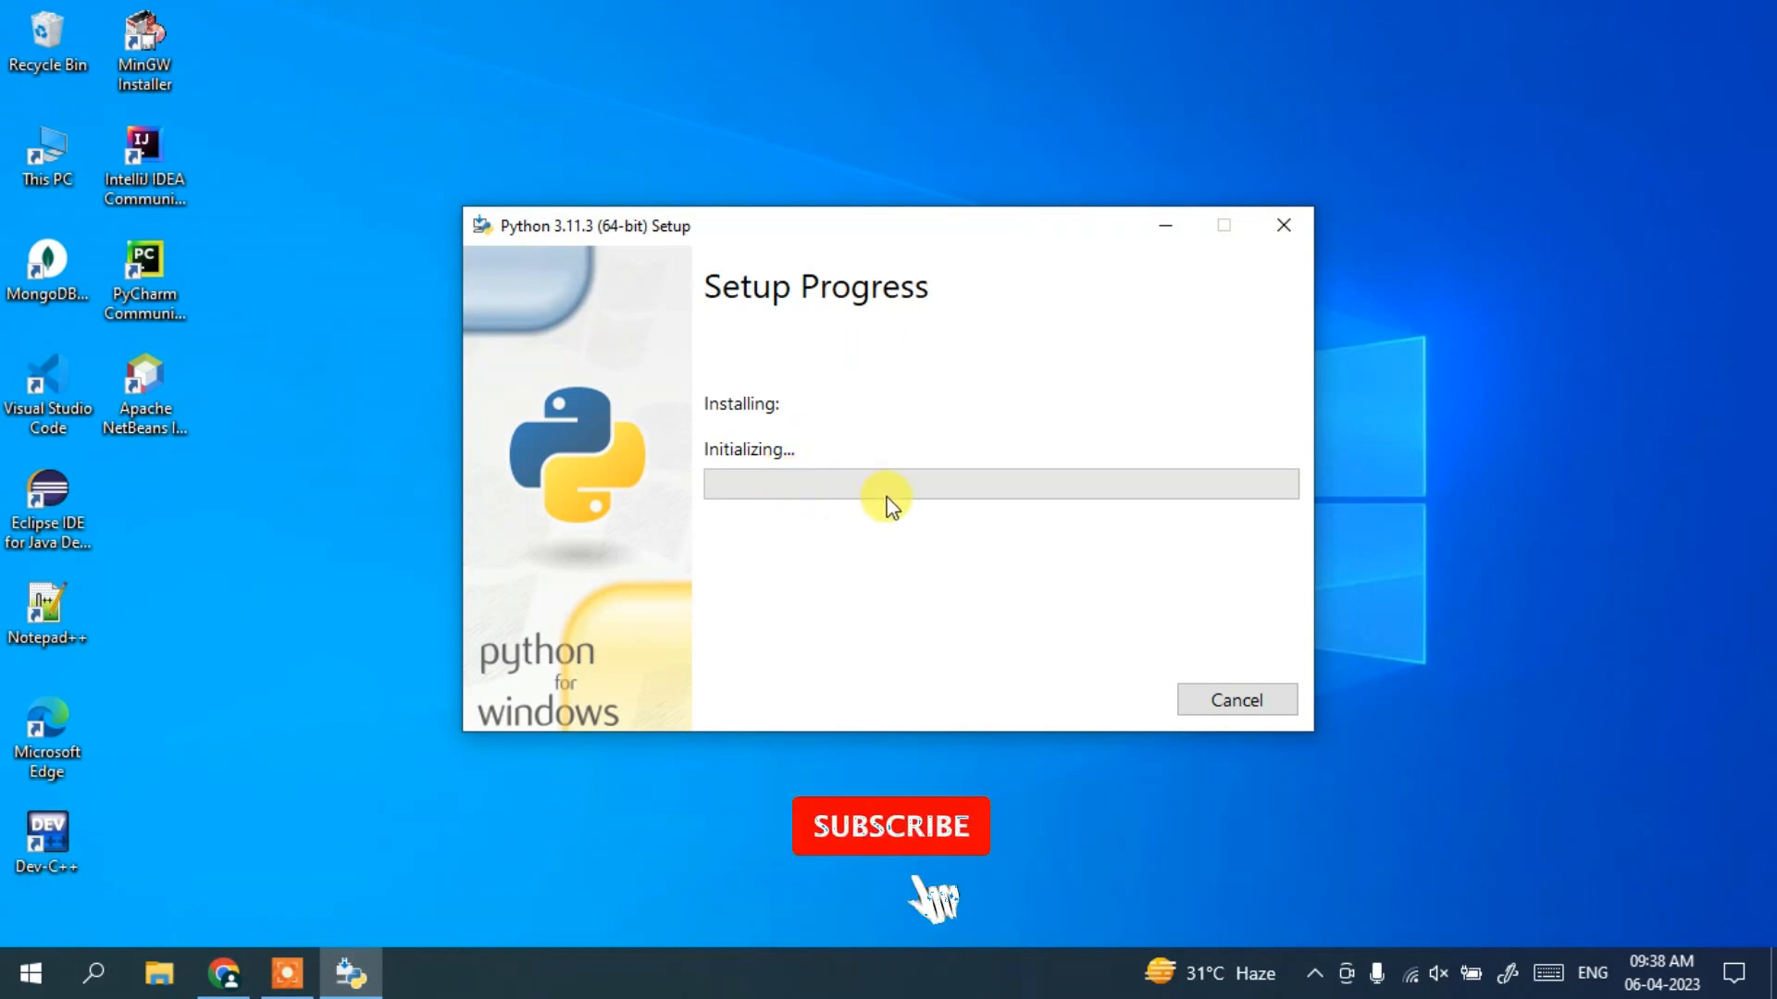
{"action": "left_click", "coordinate": [890, 825]}
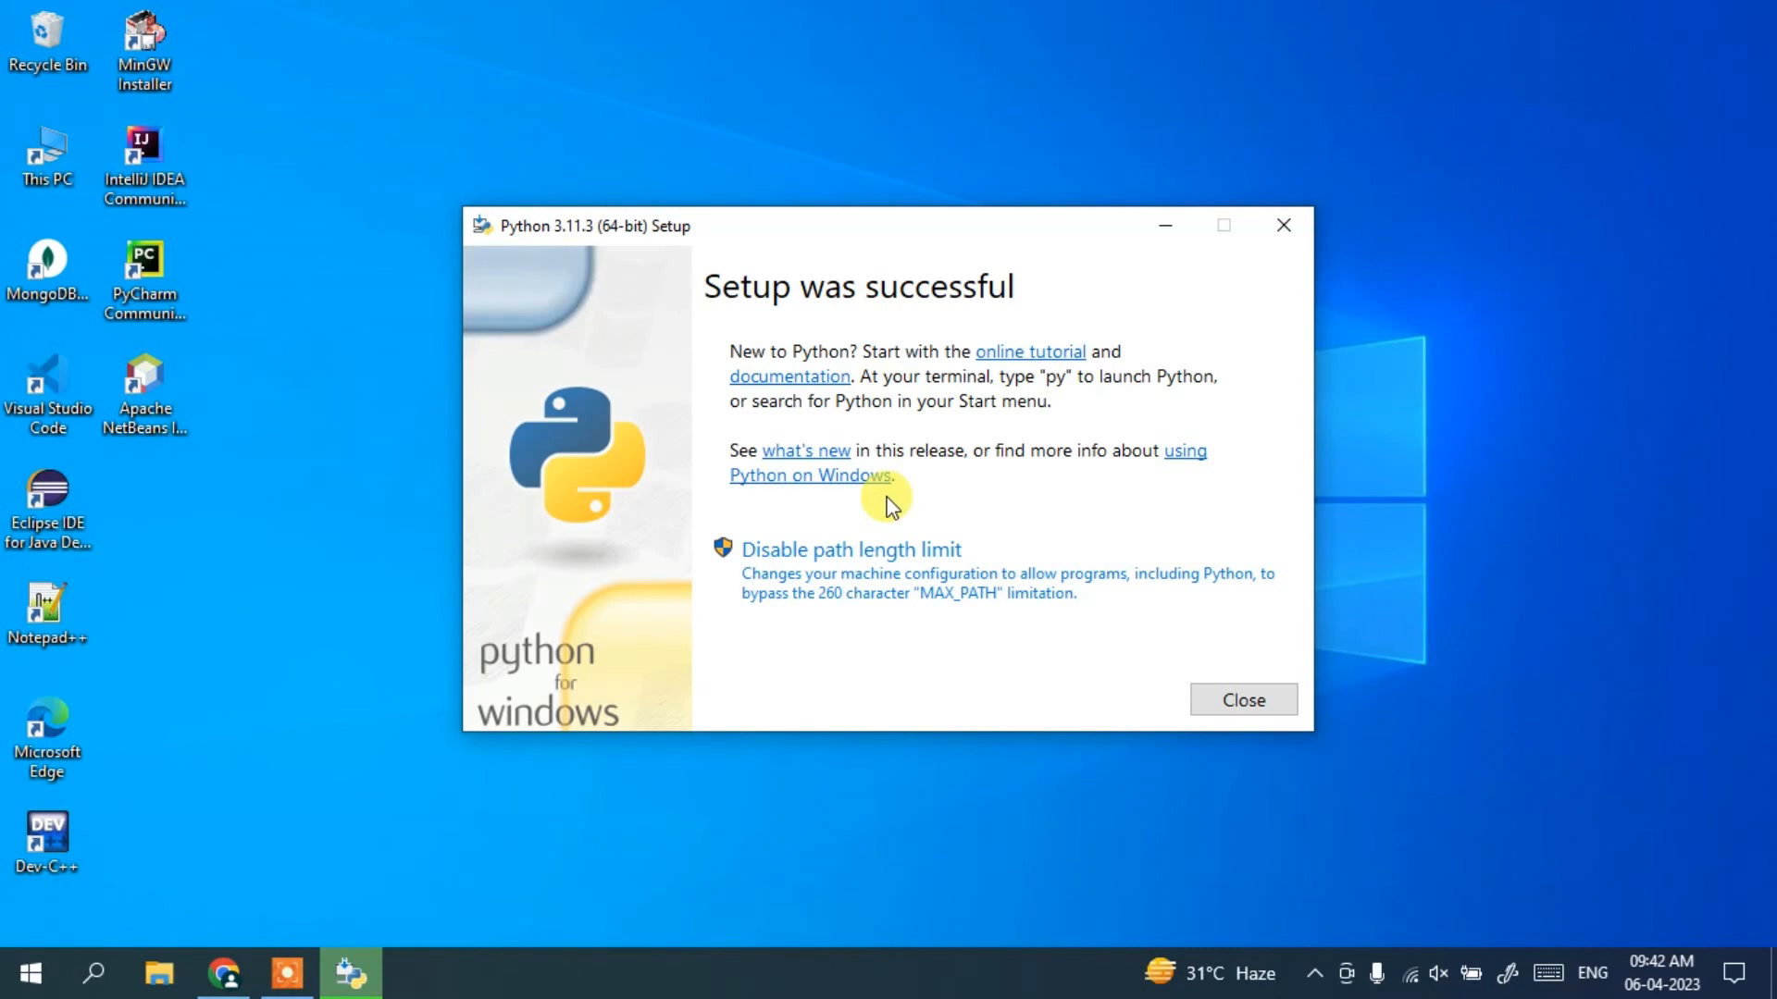
{"action": "mouse_move", "coordinate": [964, 429]}
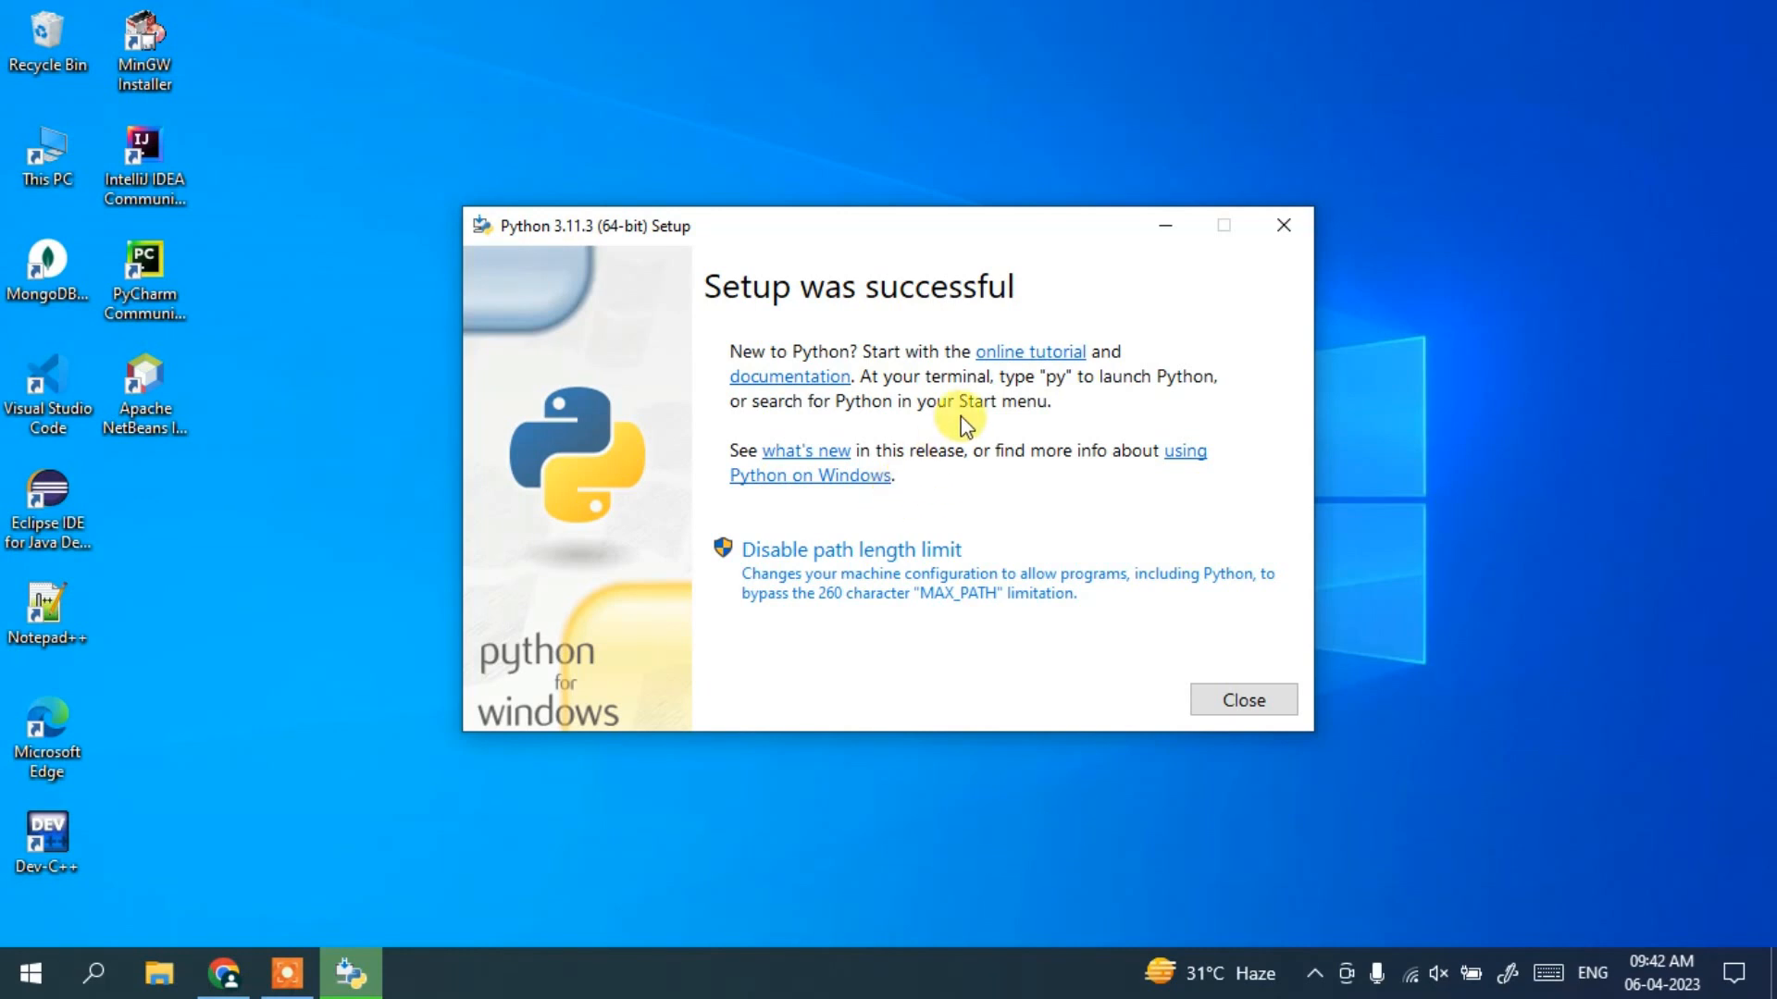
{"action": "mouse_move", "coordinate": [1235, 700]}
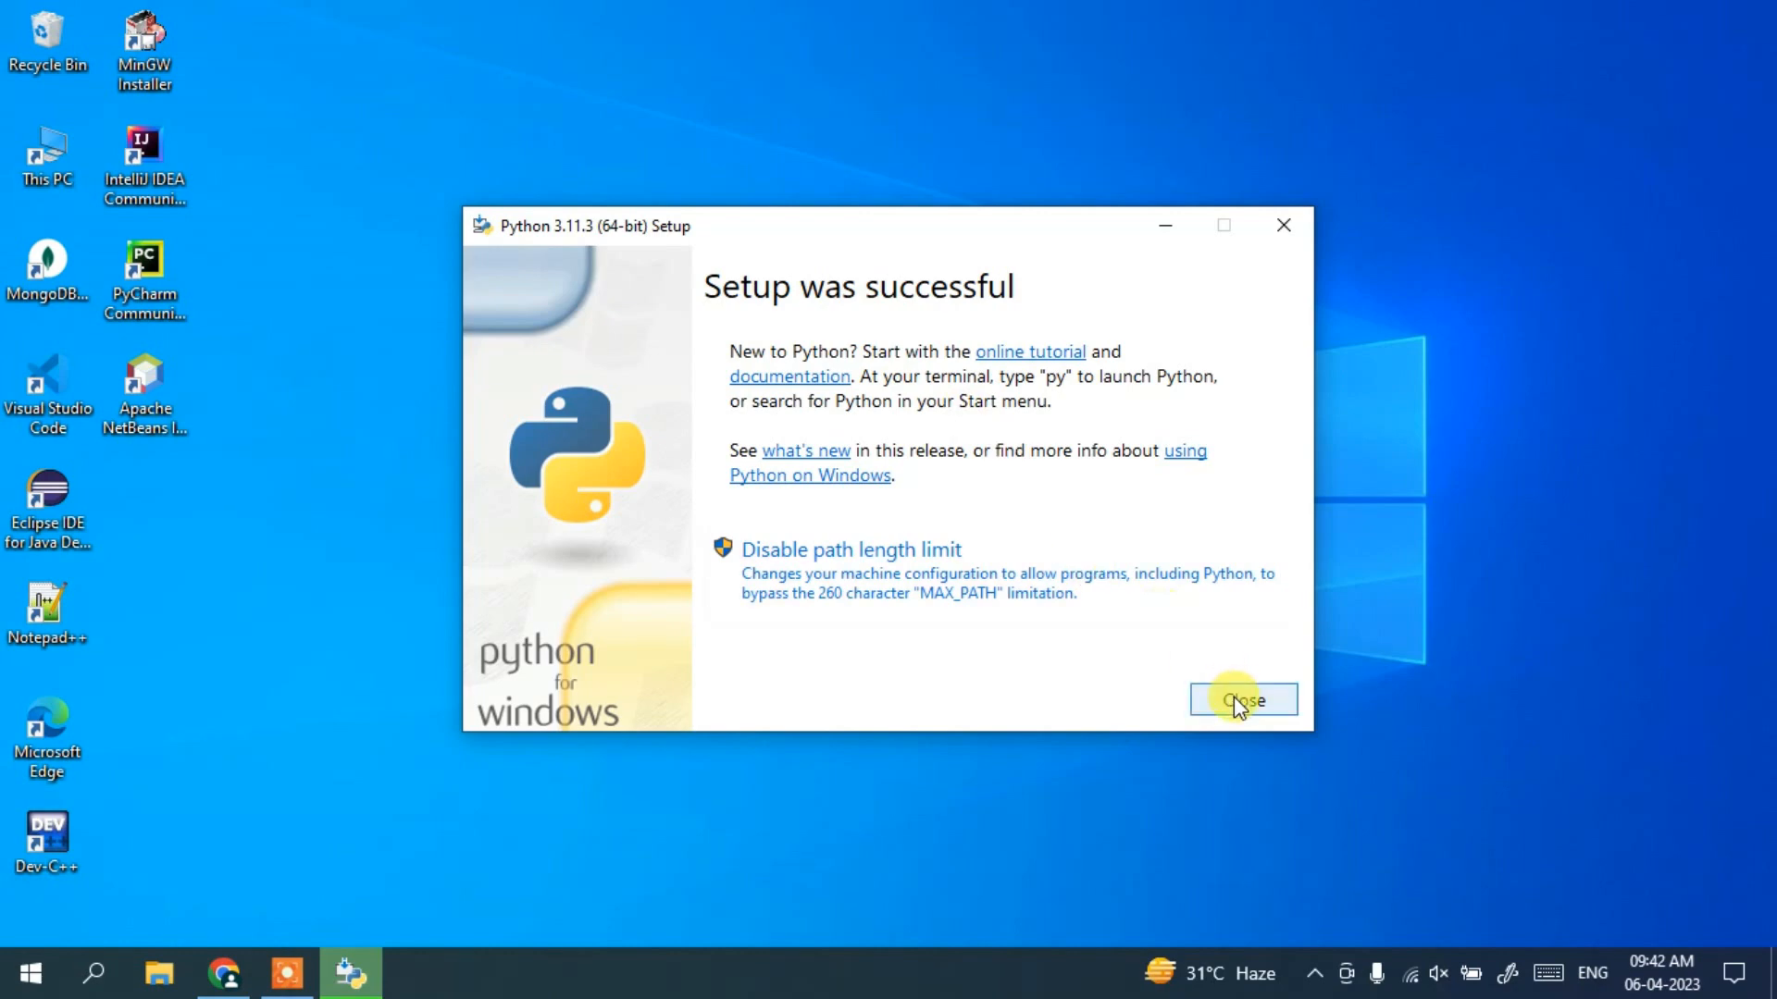
Close the installer after setup reports success.
{"action": "left_click", "coordinate": [1243, 700]}
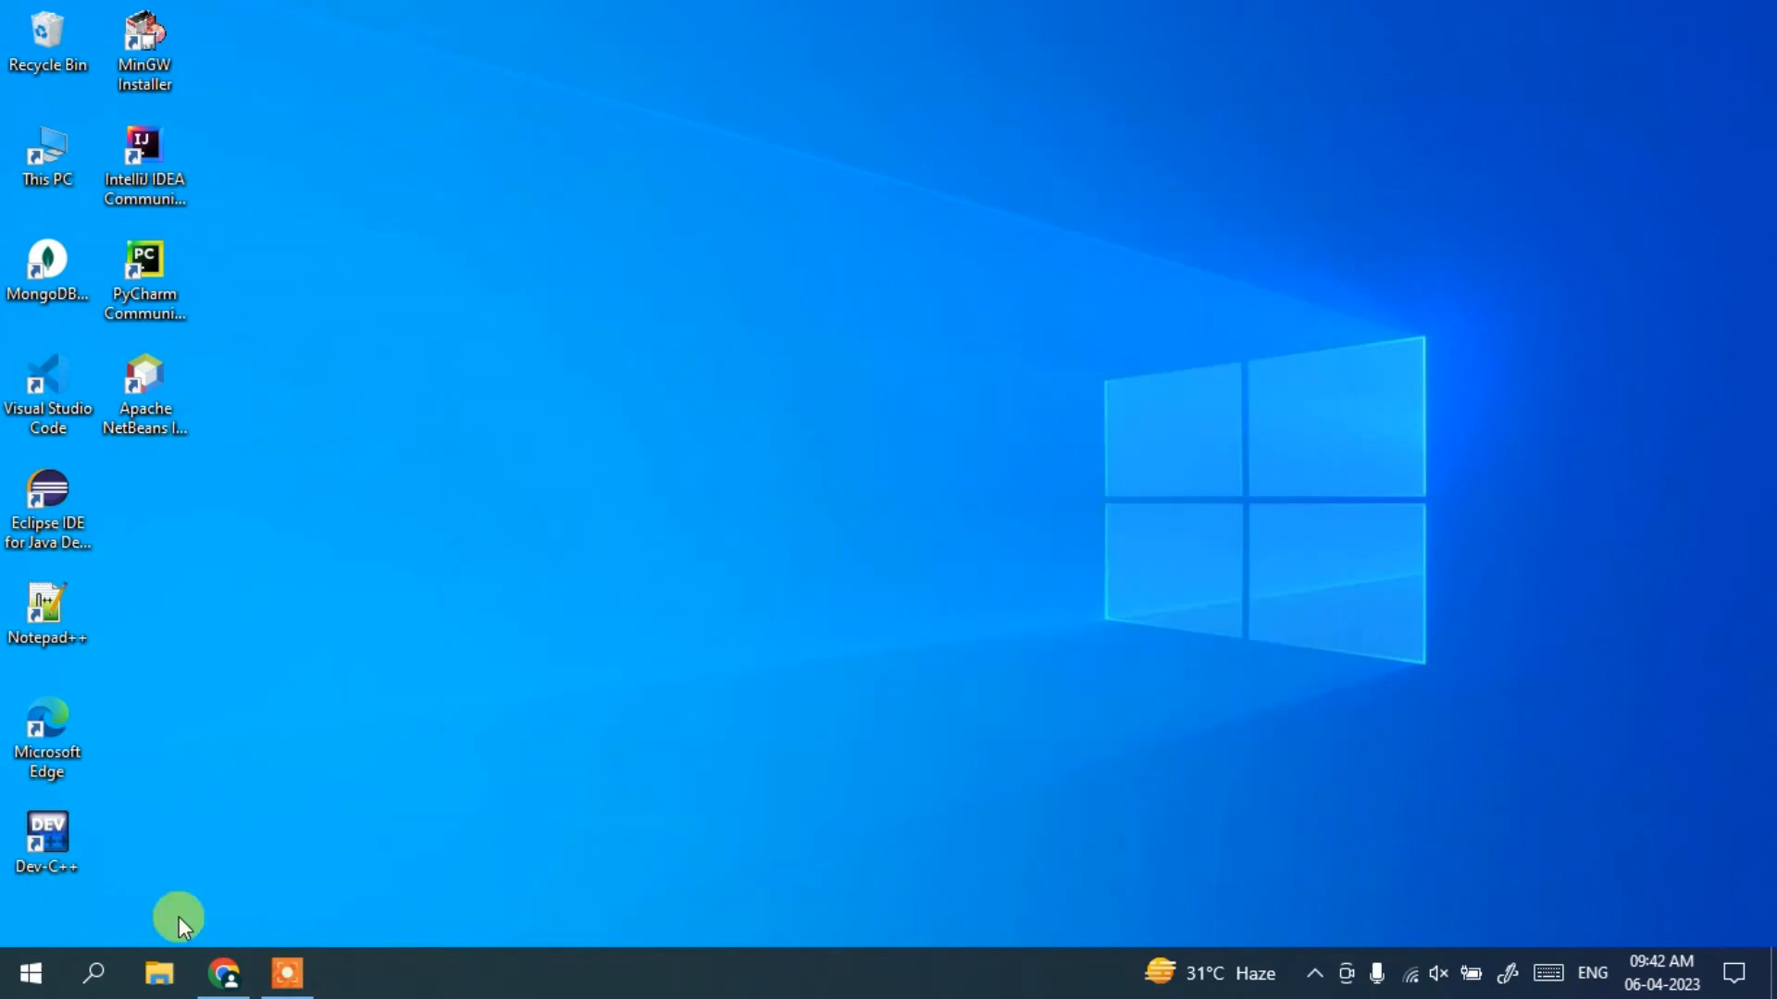
Launch Command Prompt by searching 'cmd' in Windows Search.
{"action": "left_click", "coordinate": [93, 970]}
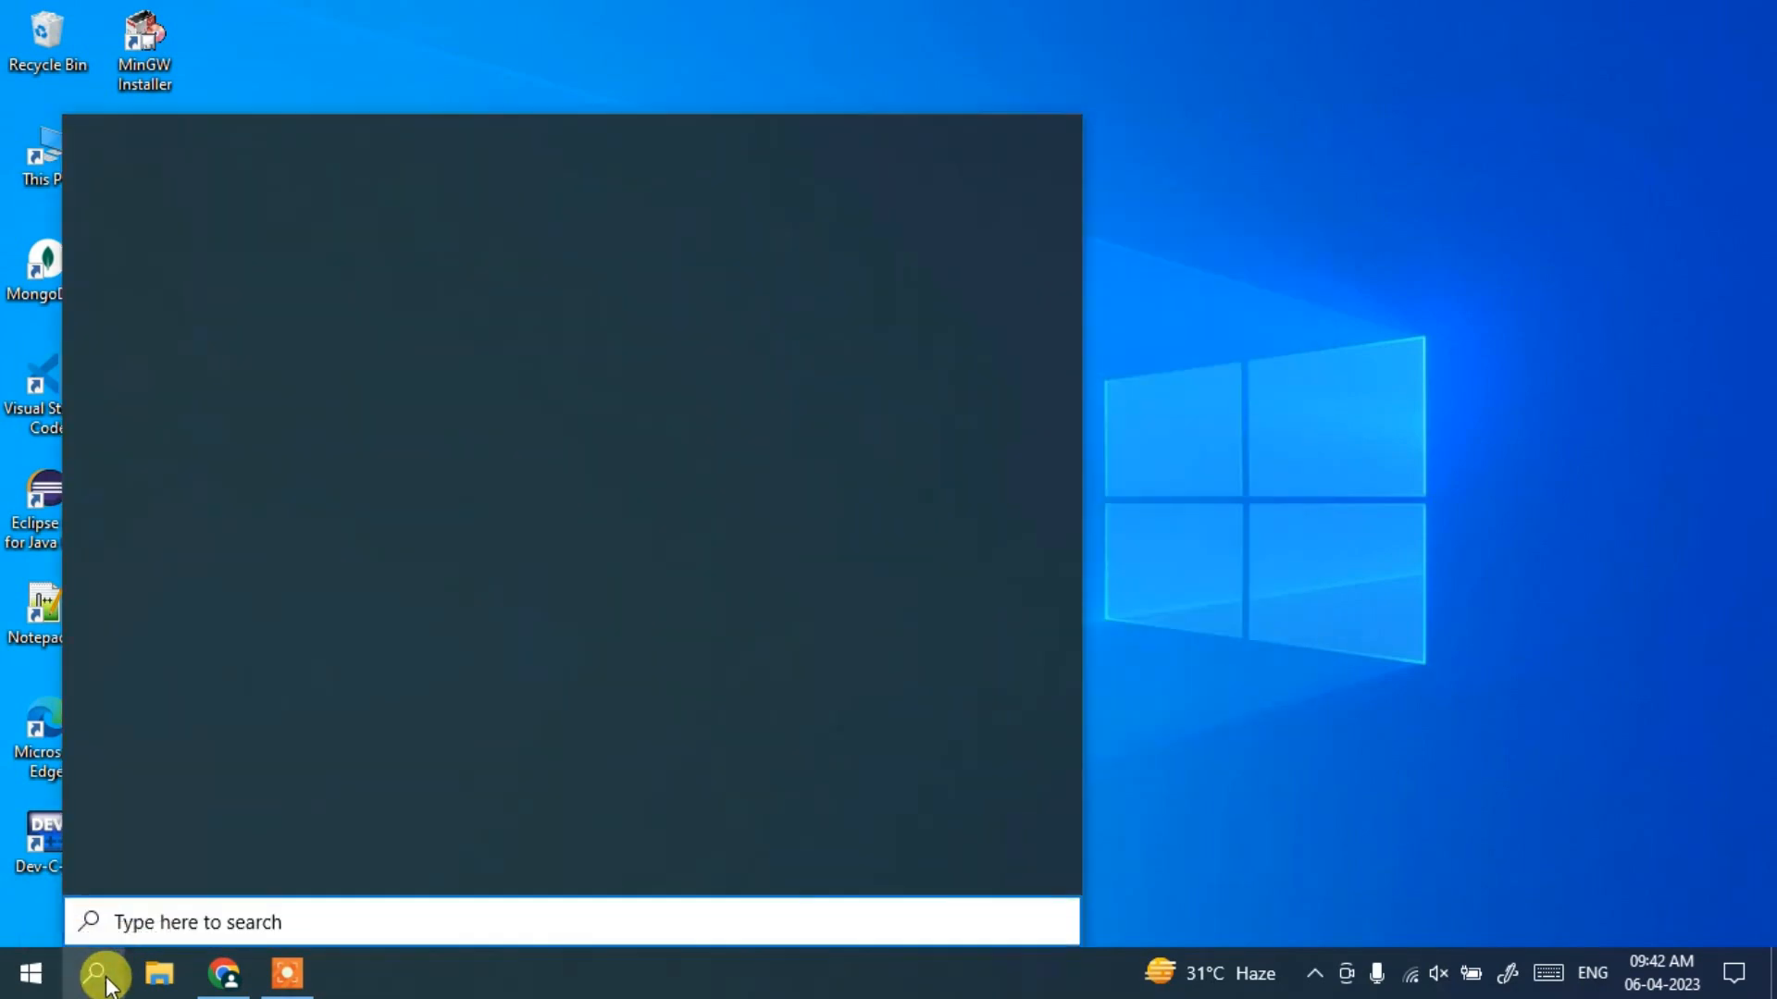
{"action": "type", "text": "cmd"}
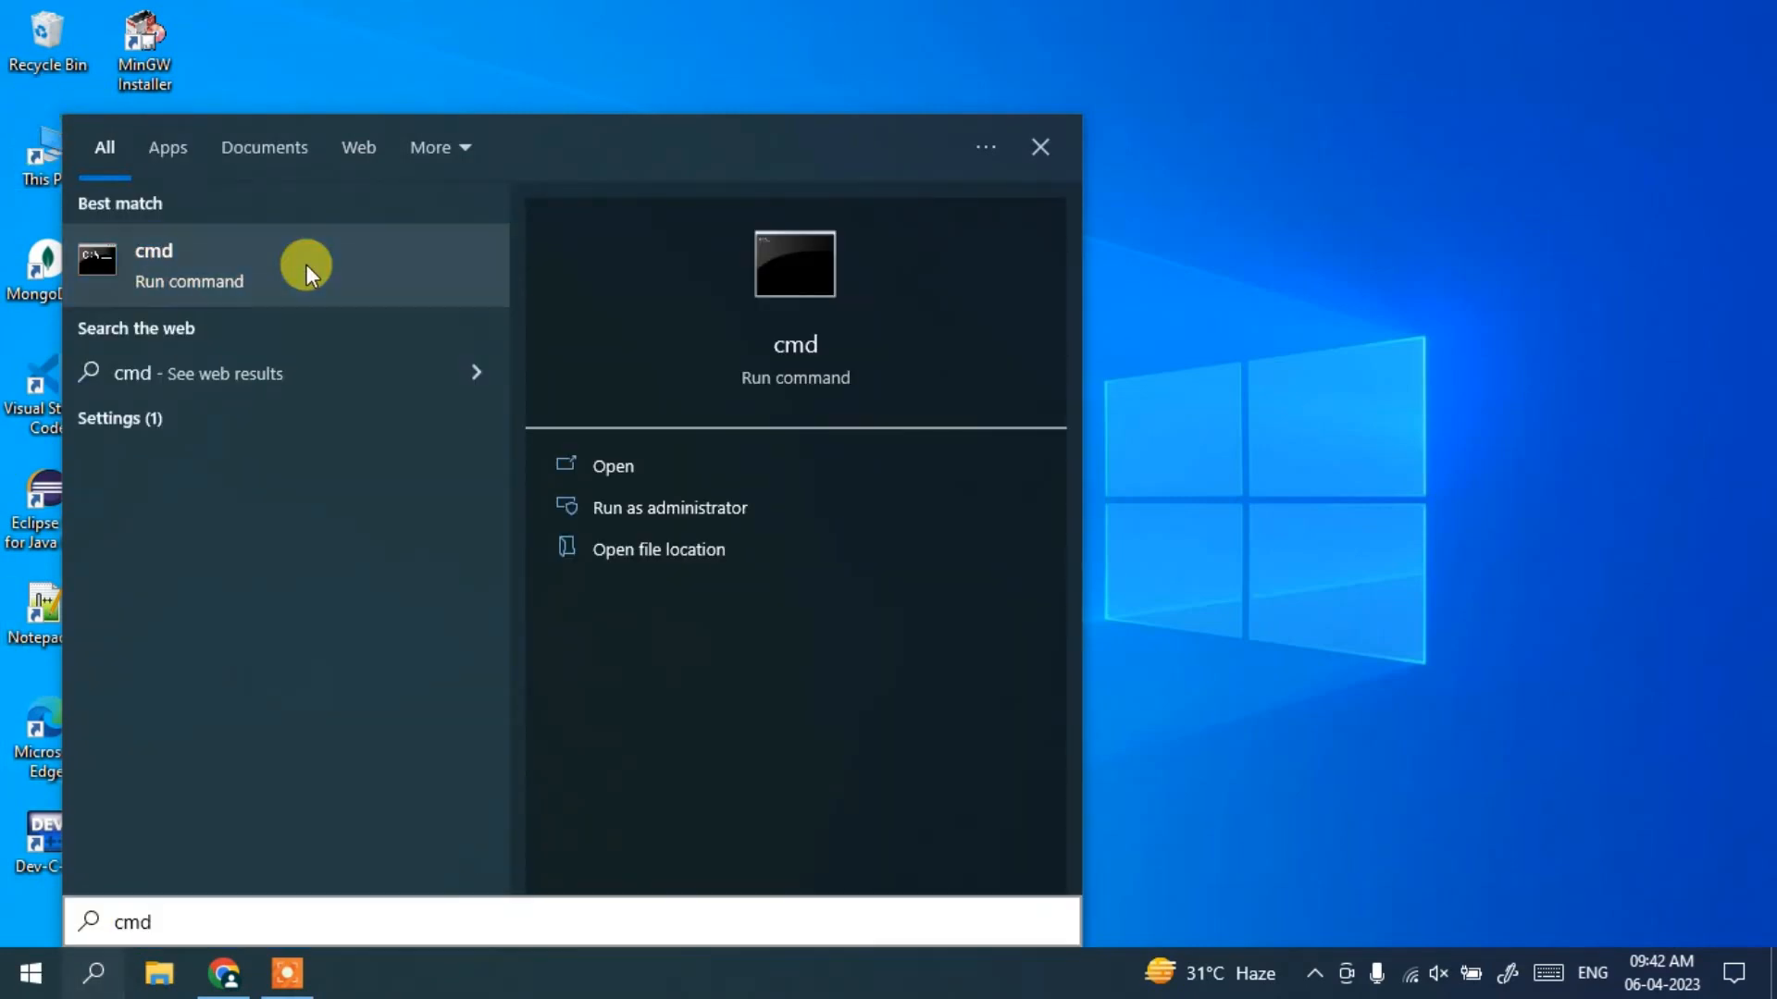
{"action": "left_click", "coordinate": [185, 266]}
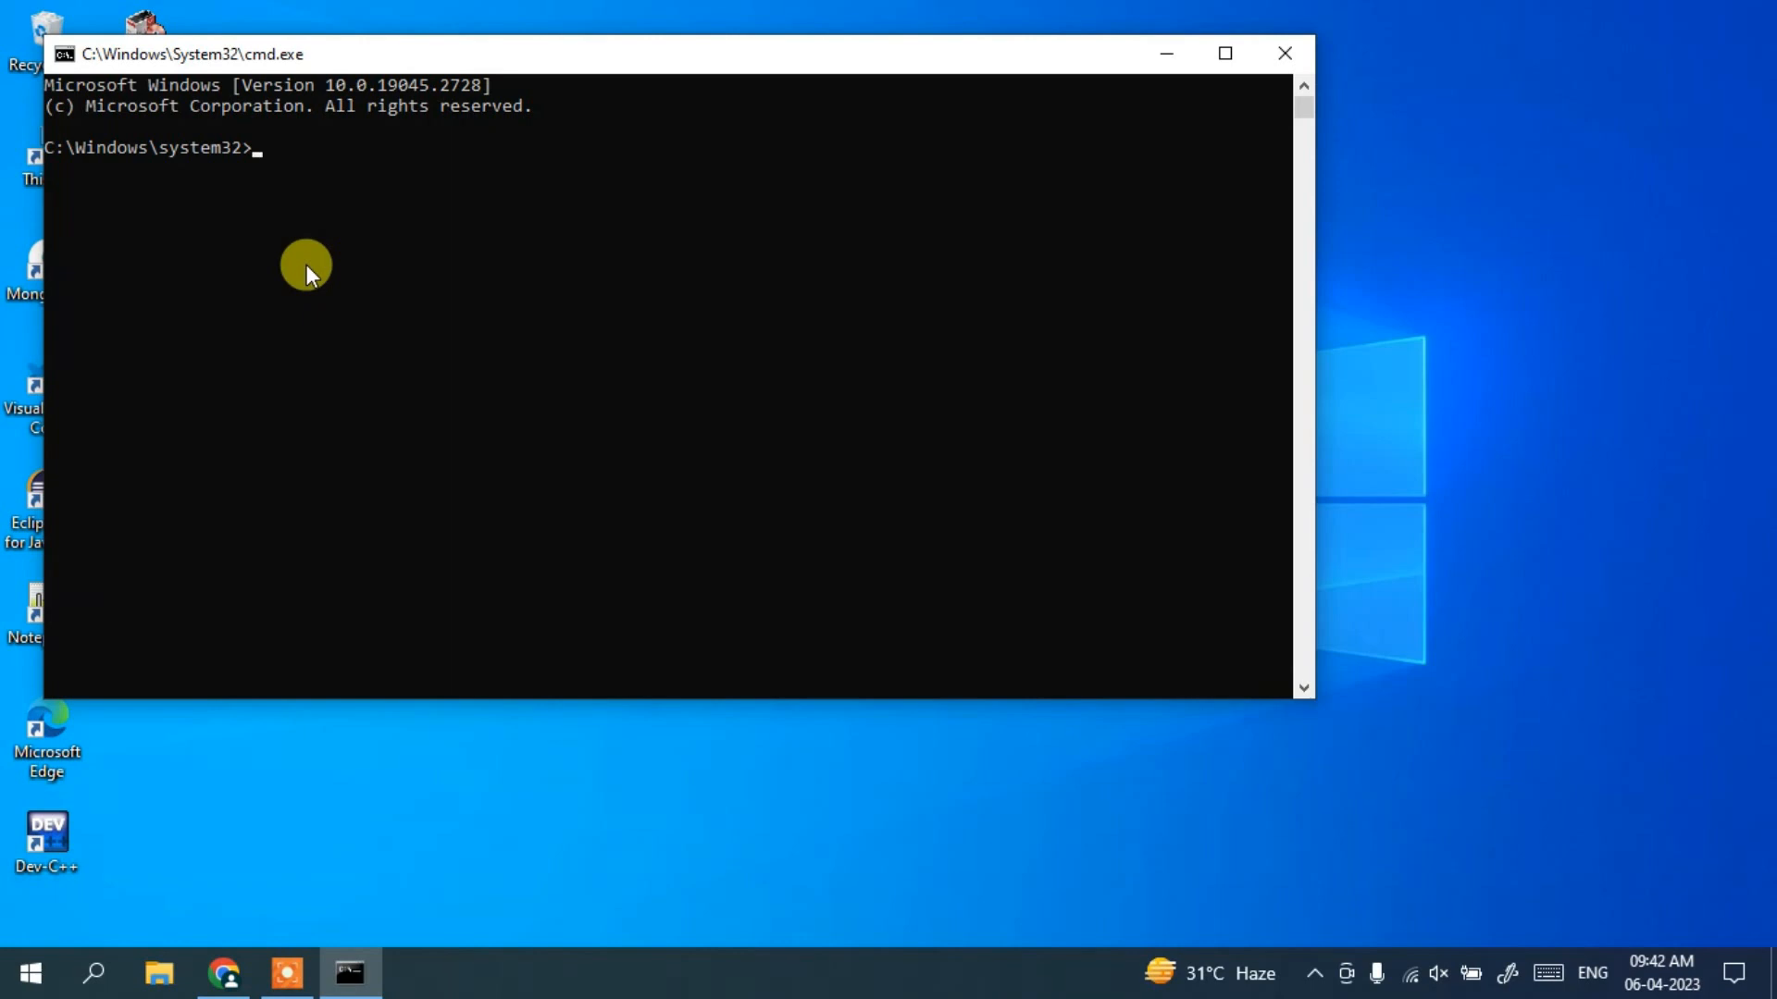
Run python --version to confirm Python 3.11.3, then start the interactive interpreter.
{"action": "type", "text": "python --"}
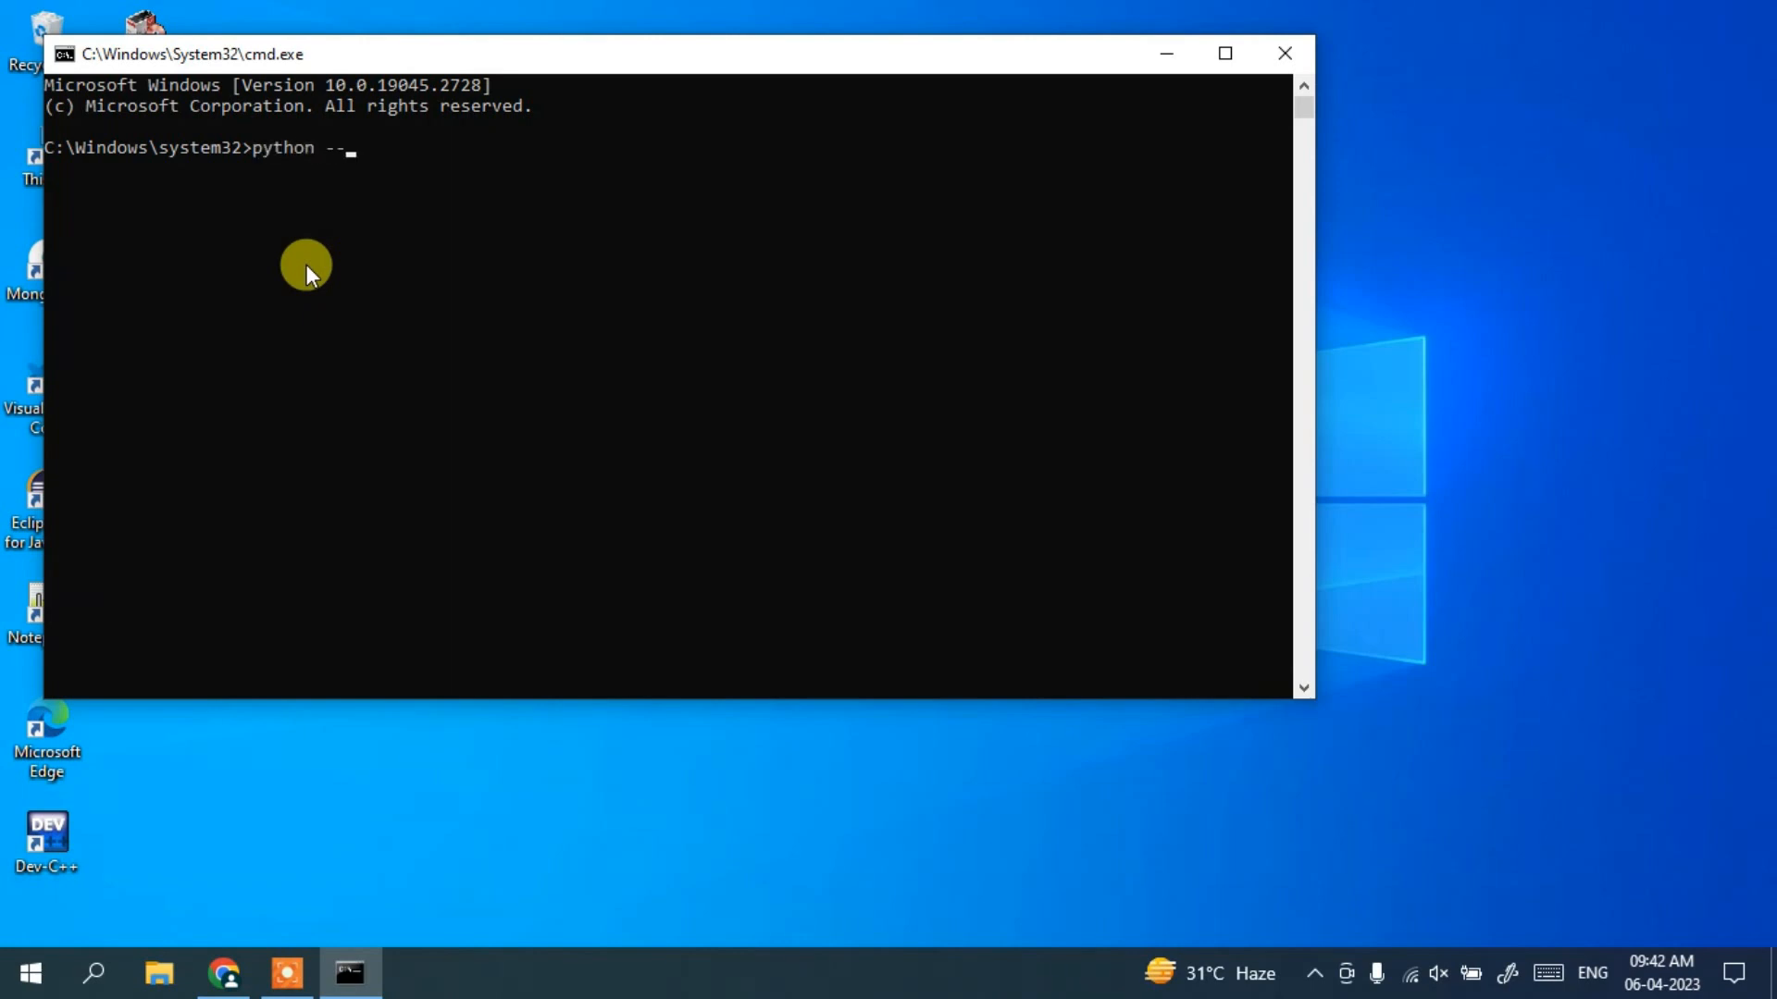
{"action": "type", "text": "version"}
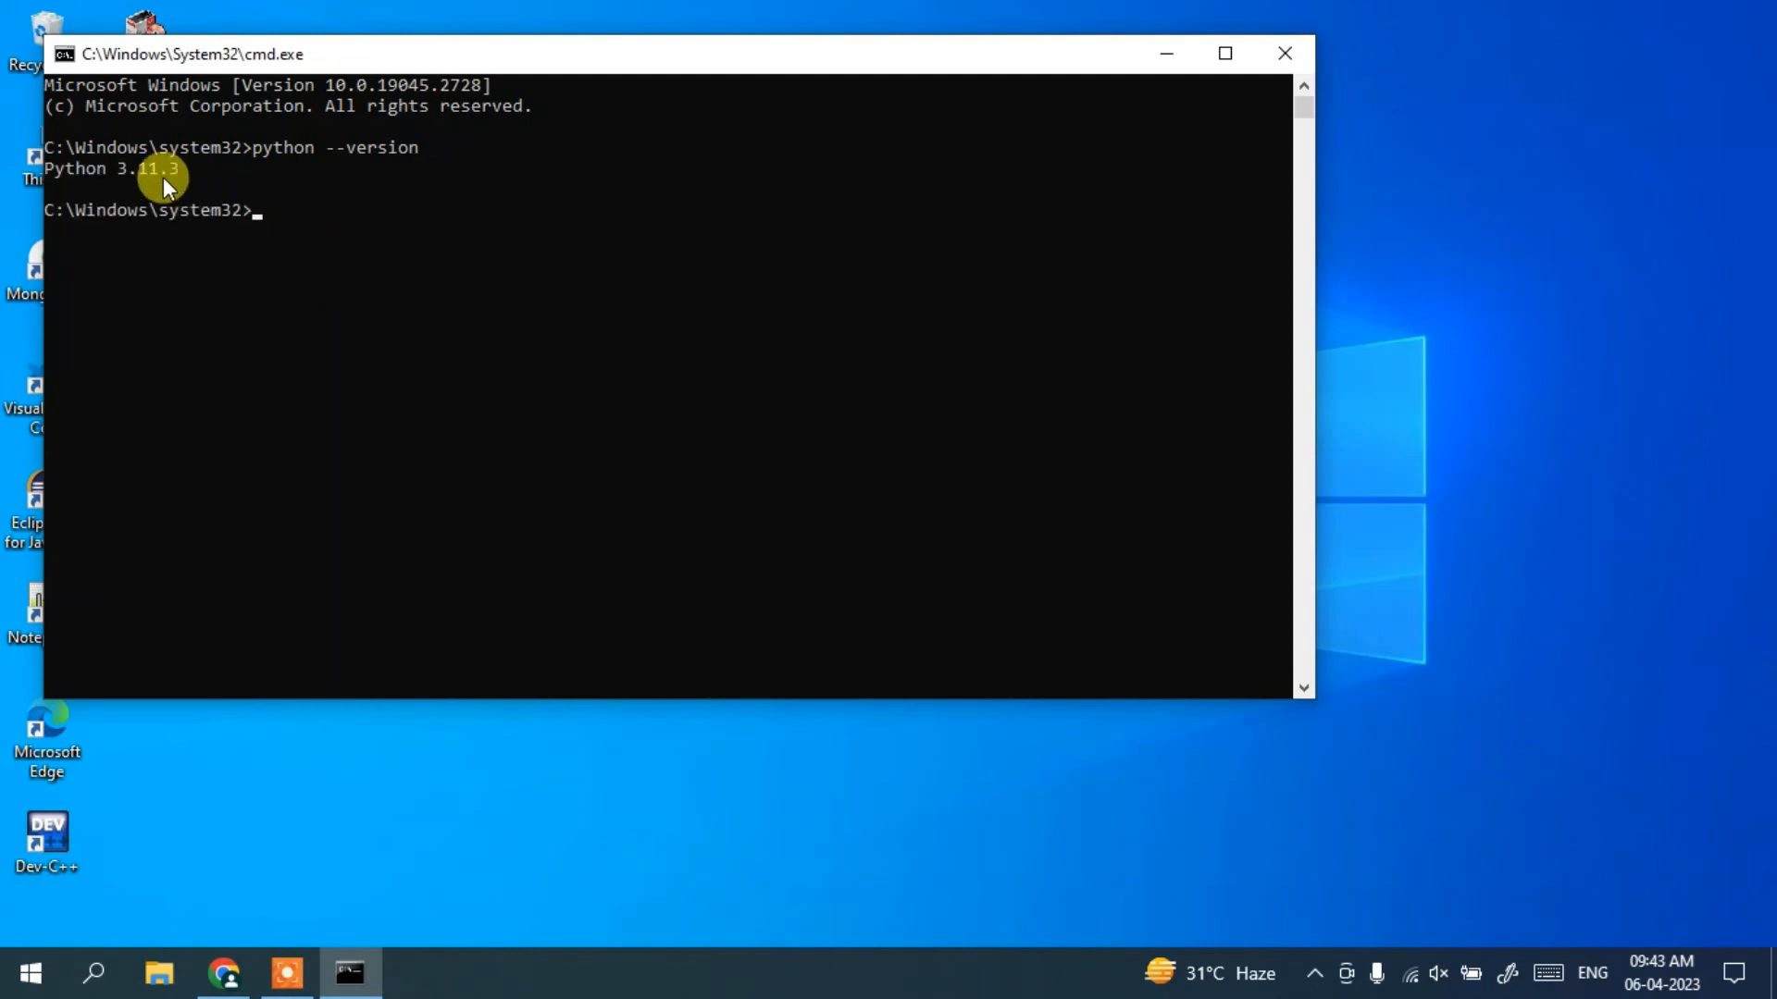
{"action": "mouse_move", "coordinate": [181, 174]}
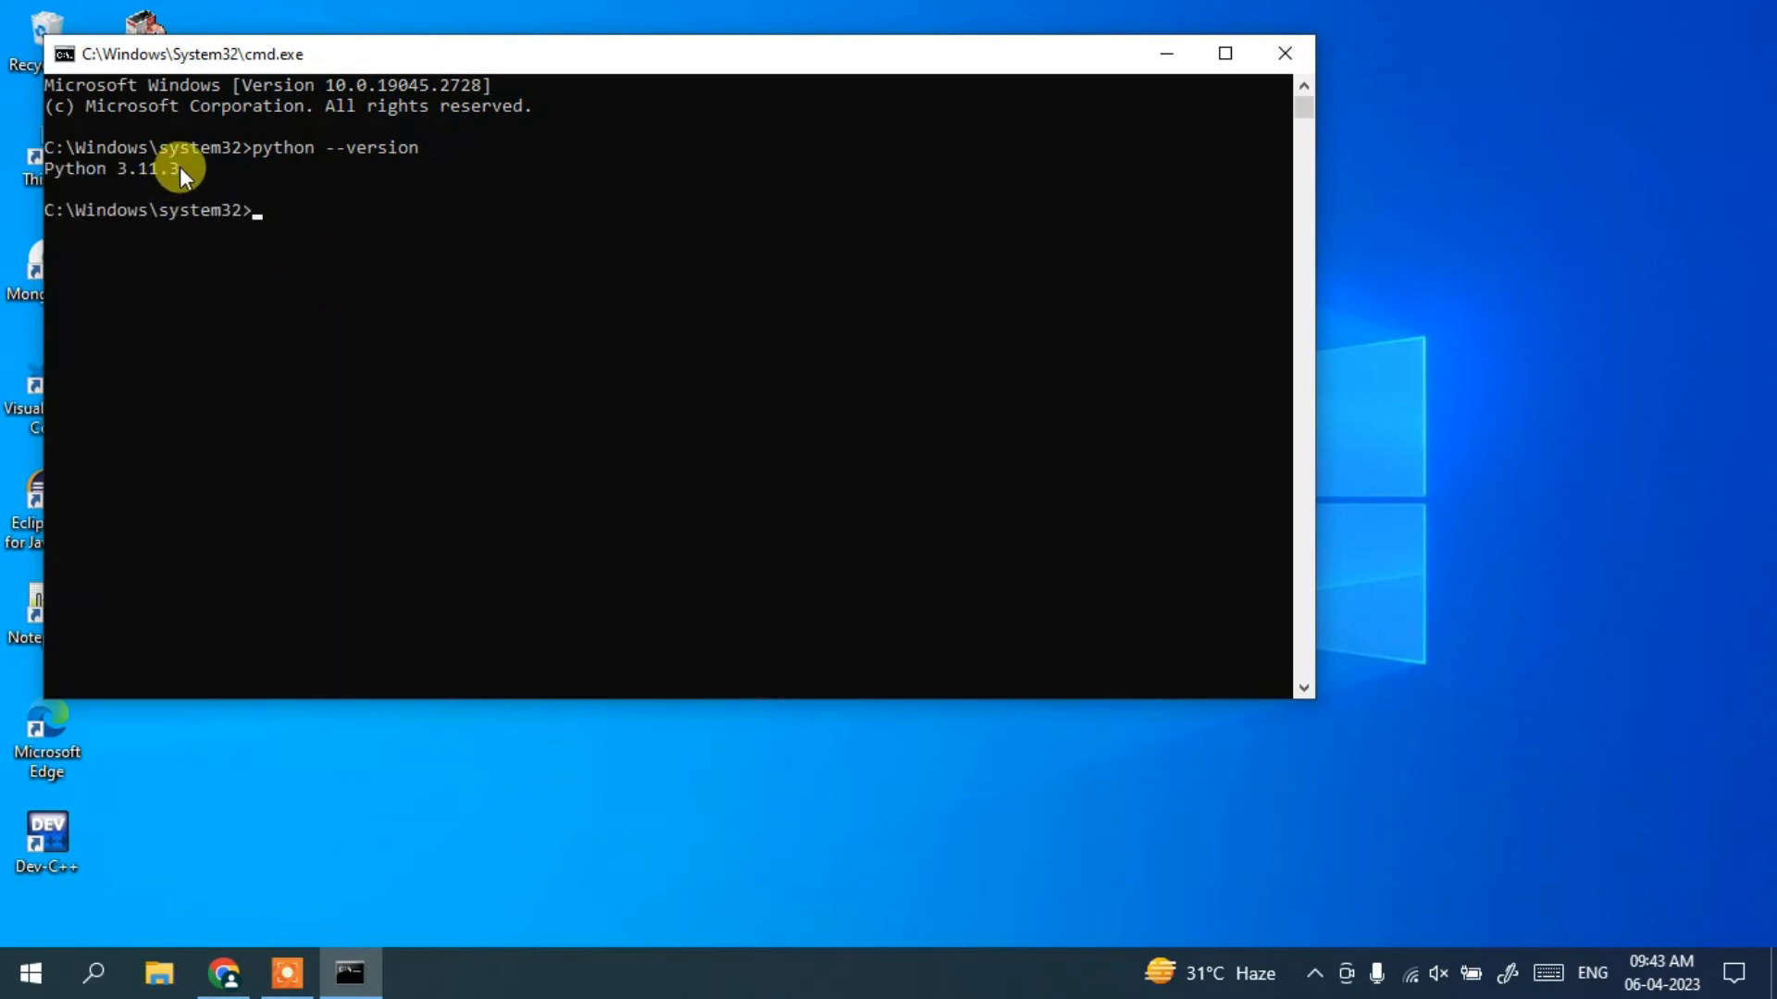
{"action": "type", "text": "p"}
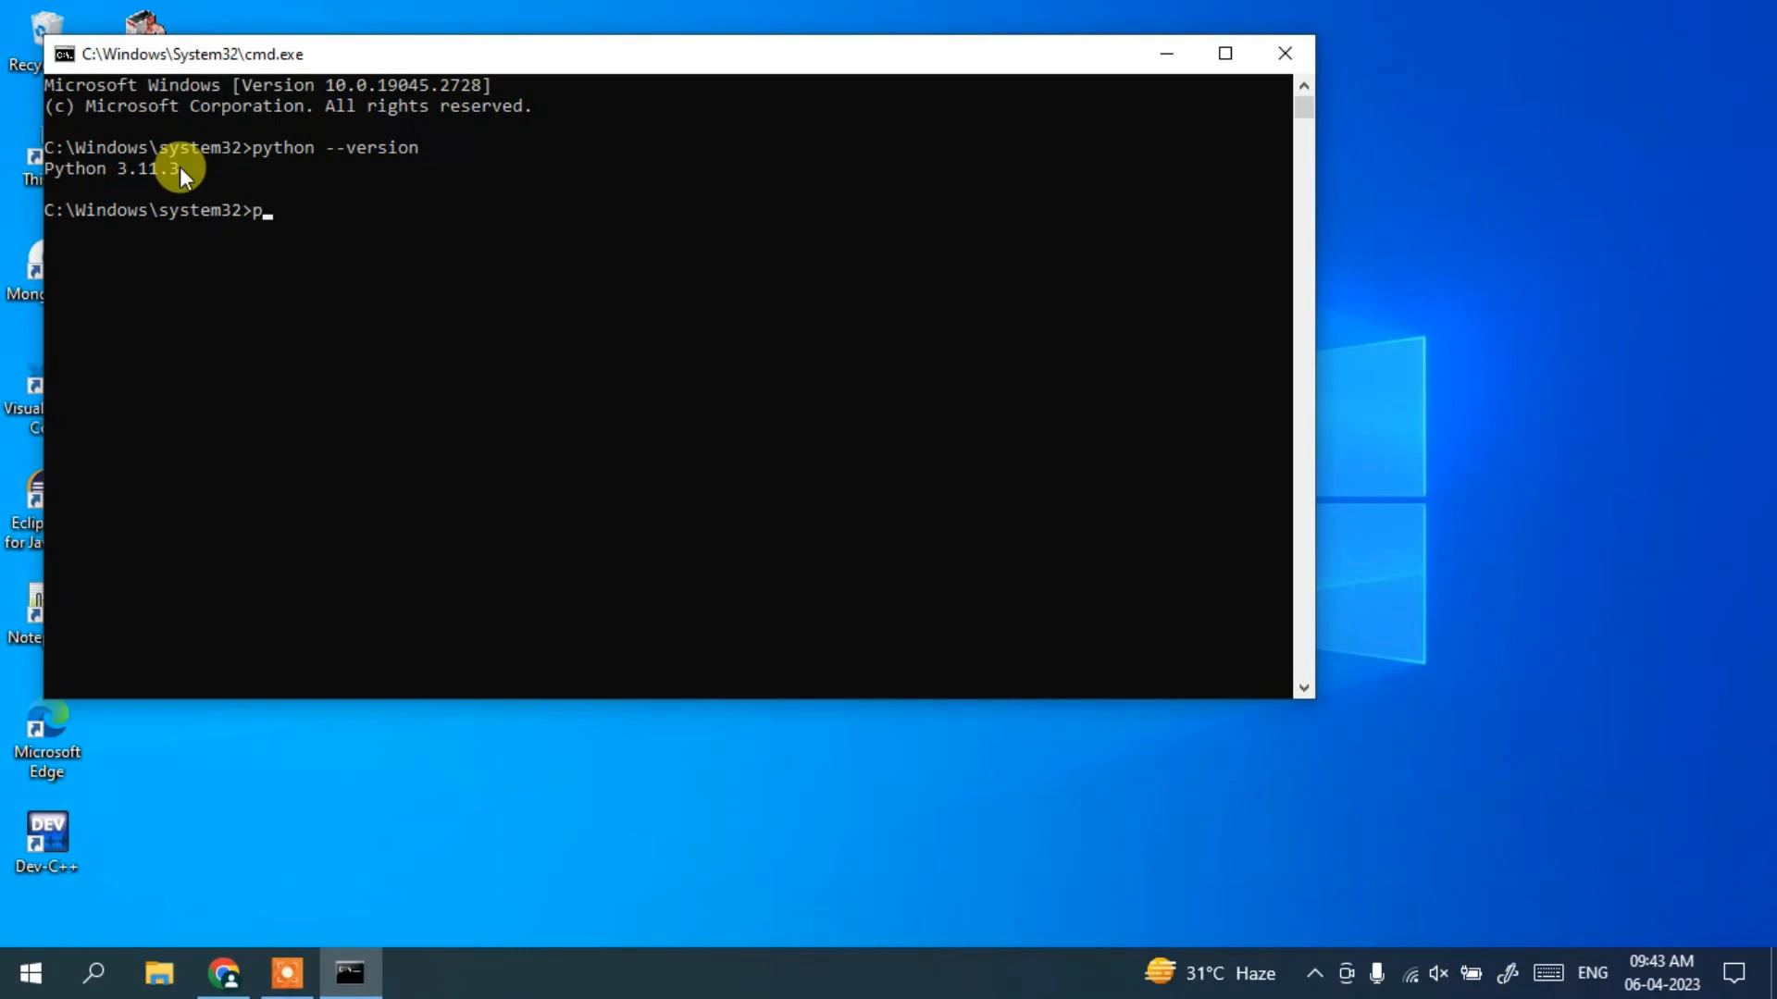
{"action": "type", "text": "ython"}
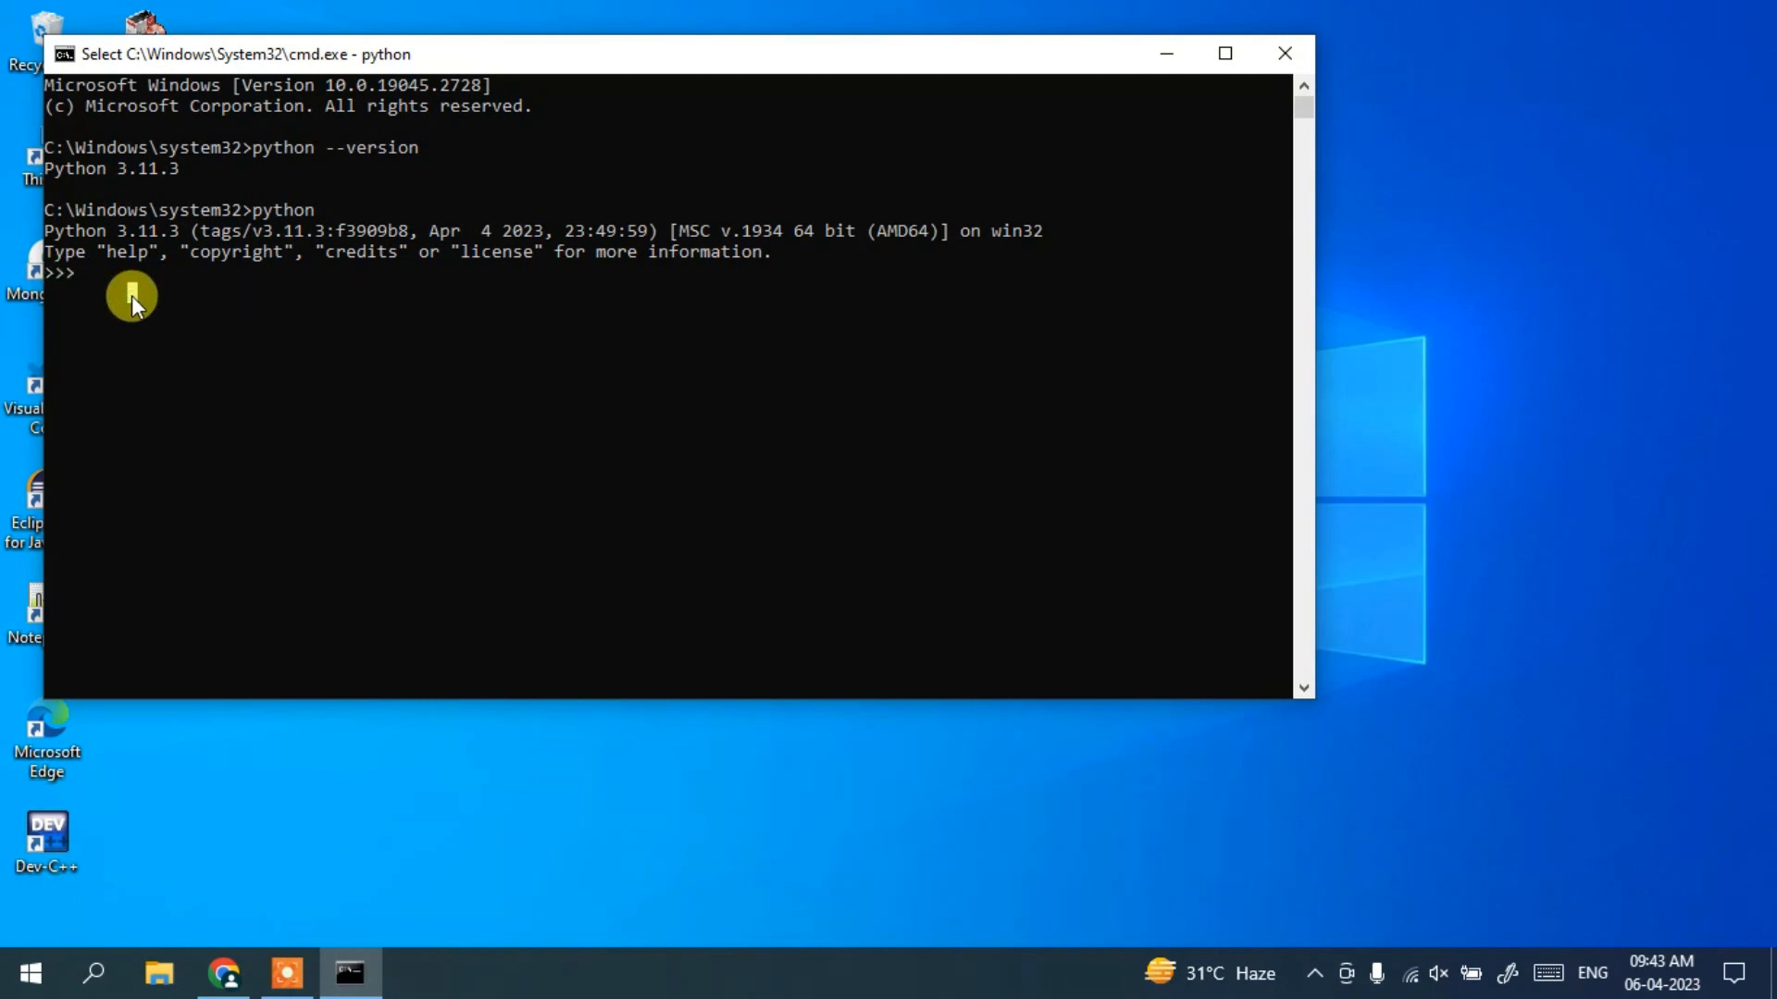
Print 'hello' from the Python interpreter after correcting the pribt typo.
{"action": "type", "text": "pribt"}
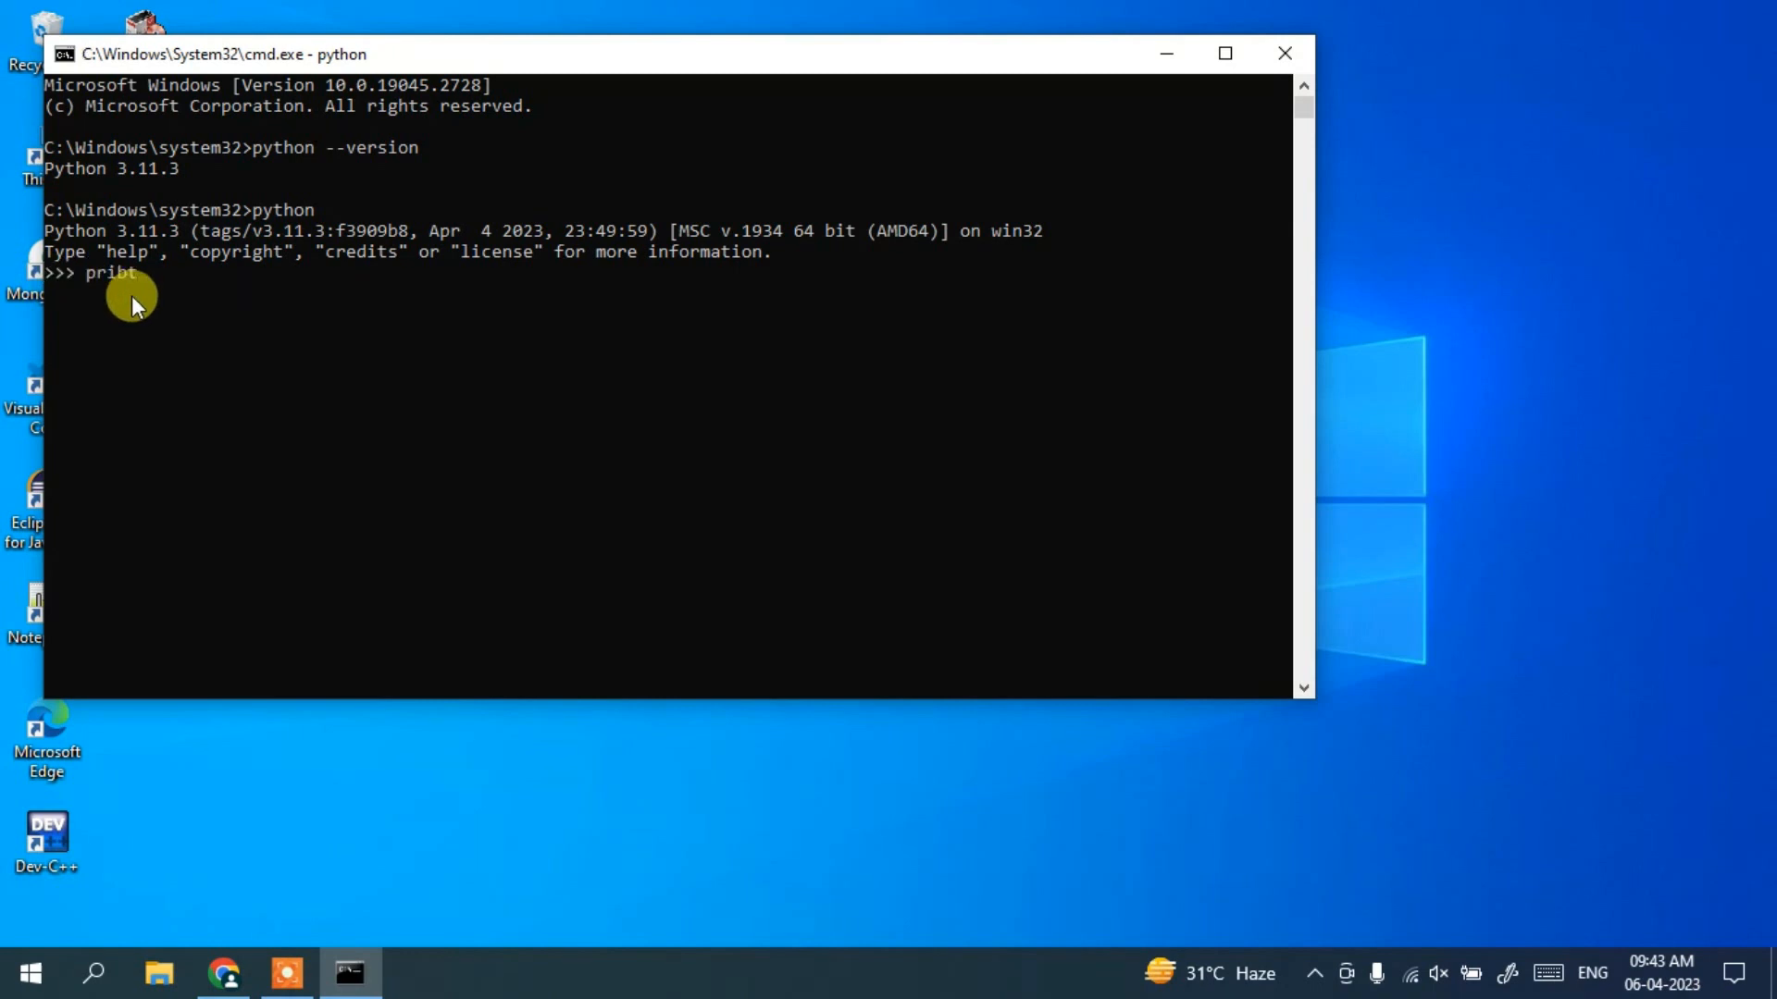
{"action": "type", "text": "(\"\")"}
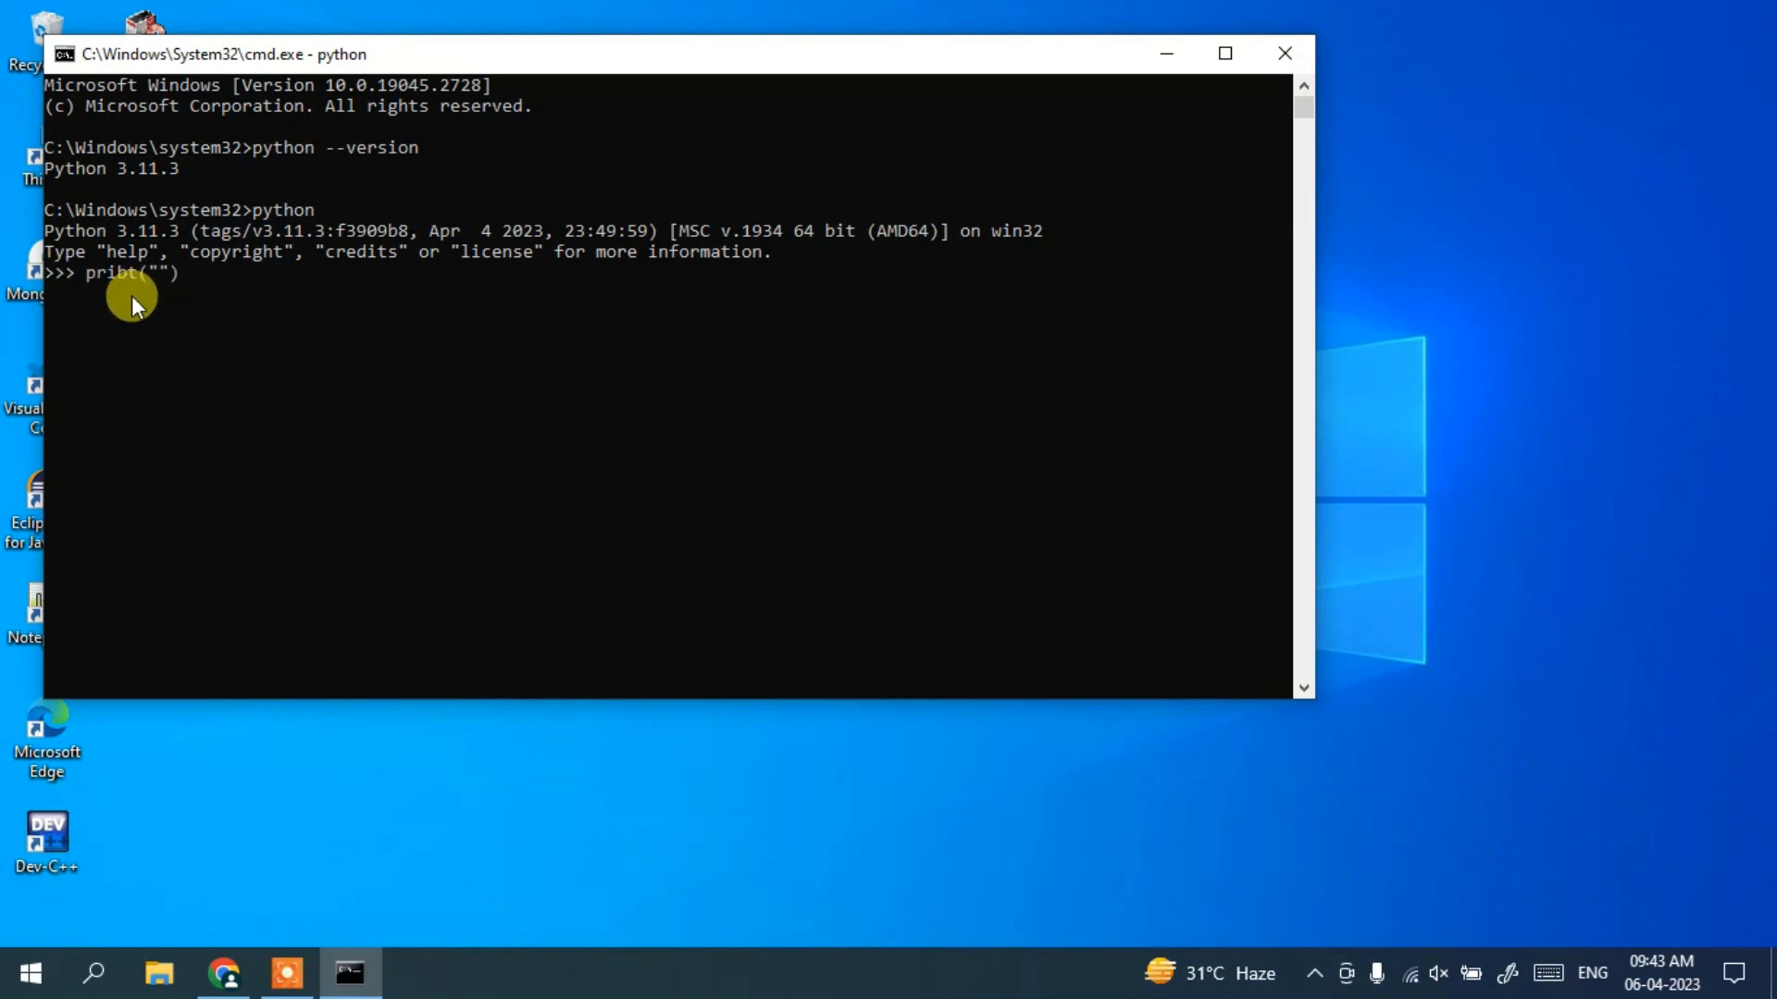
{"action": "type", "text": "hello"}
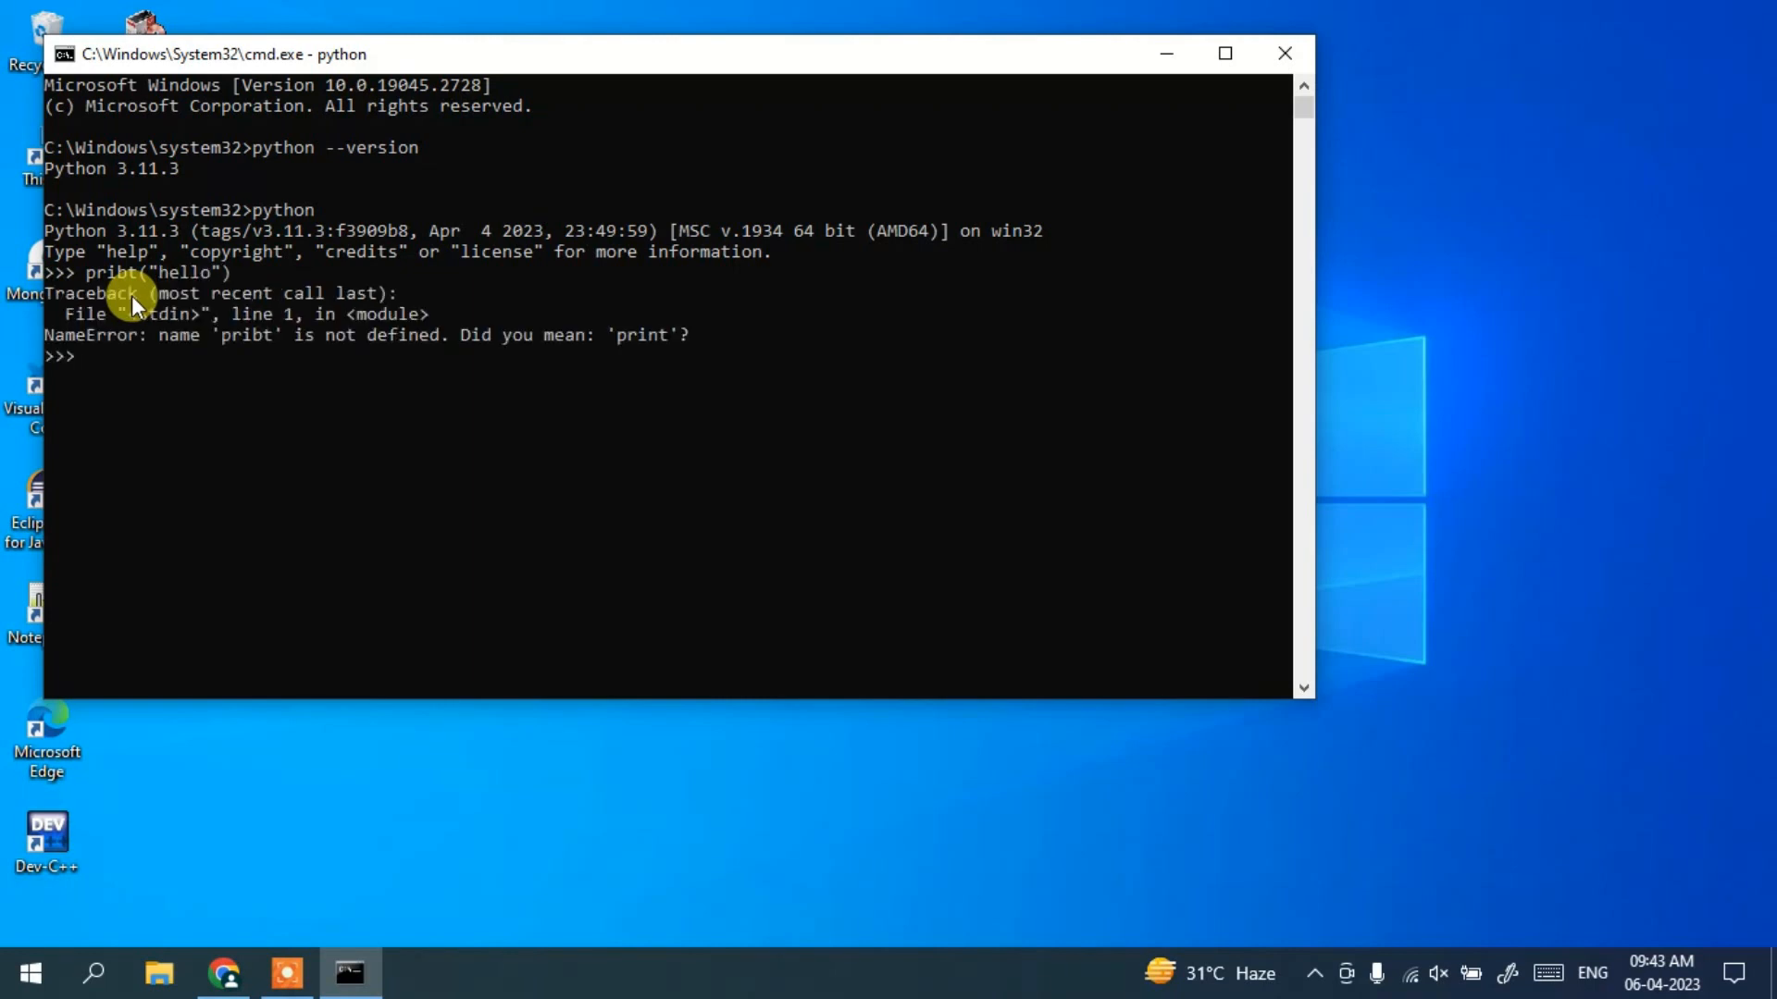
{"action": "type", "text": "print(\"hello\")"}
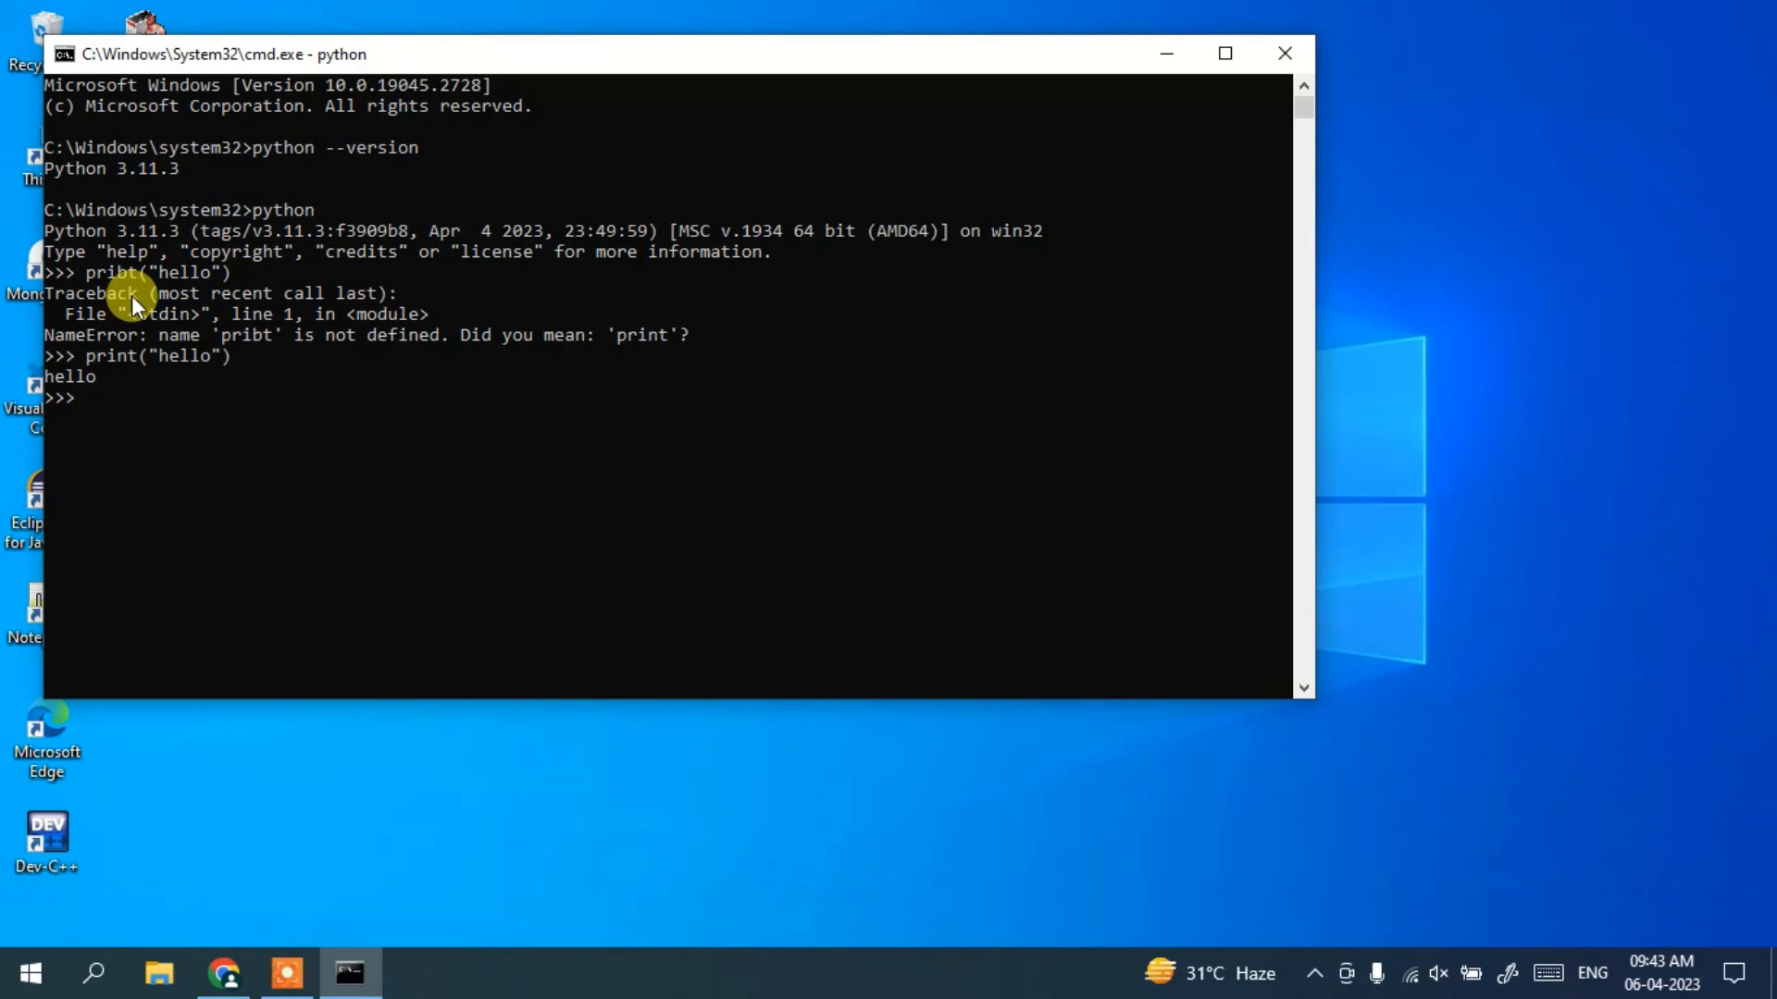
{"action": "double_click", "coordinate": [63, 376]}
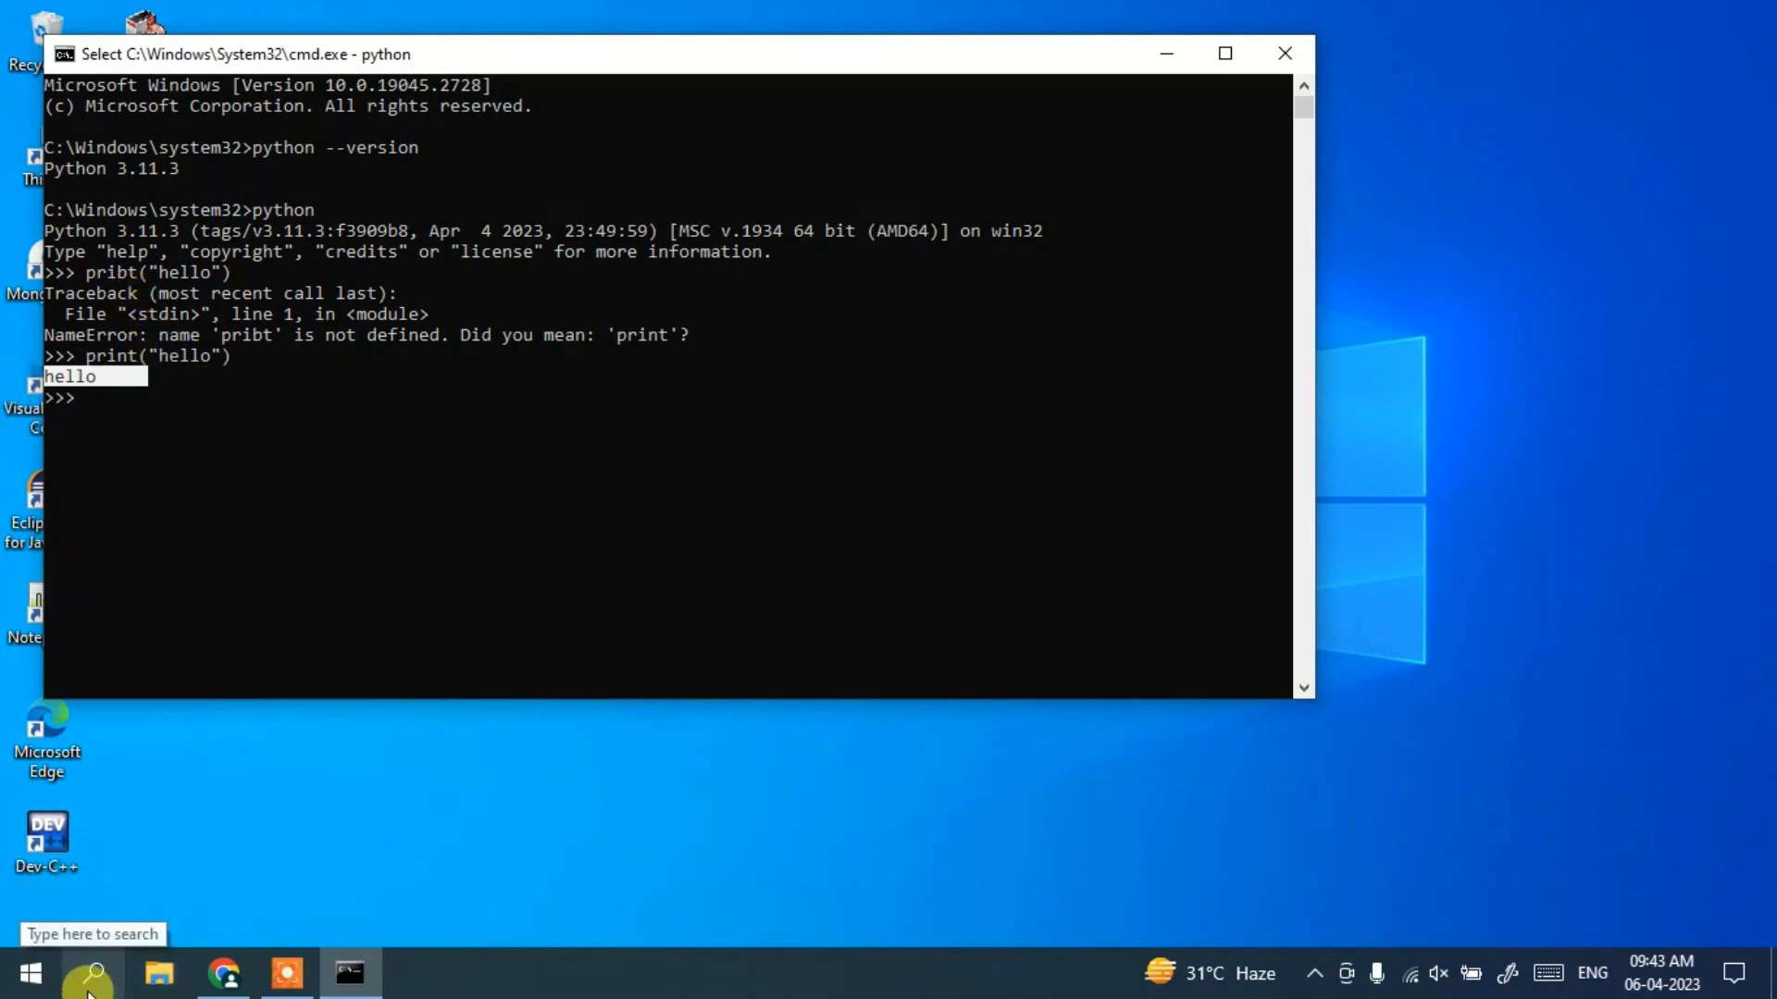
Launch IDLE for Python 3.11 from Windows Search.
{"action": "type", "text": "idle"}
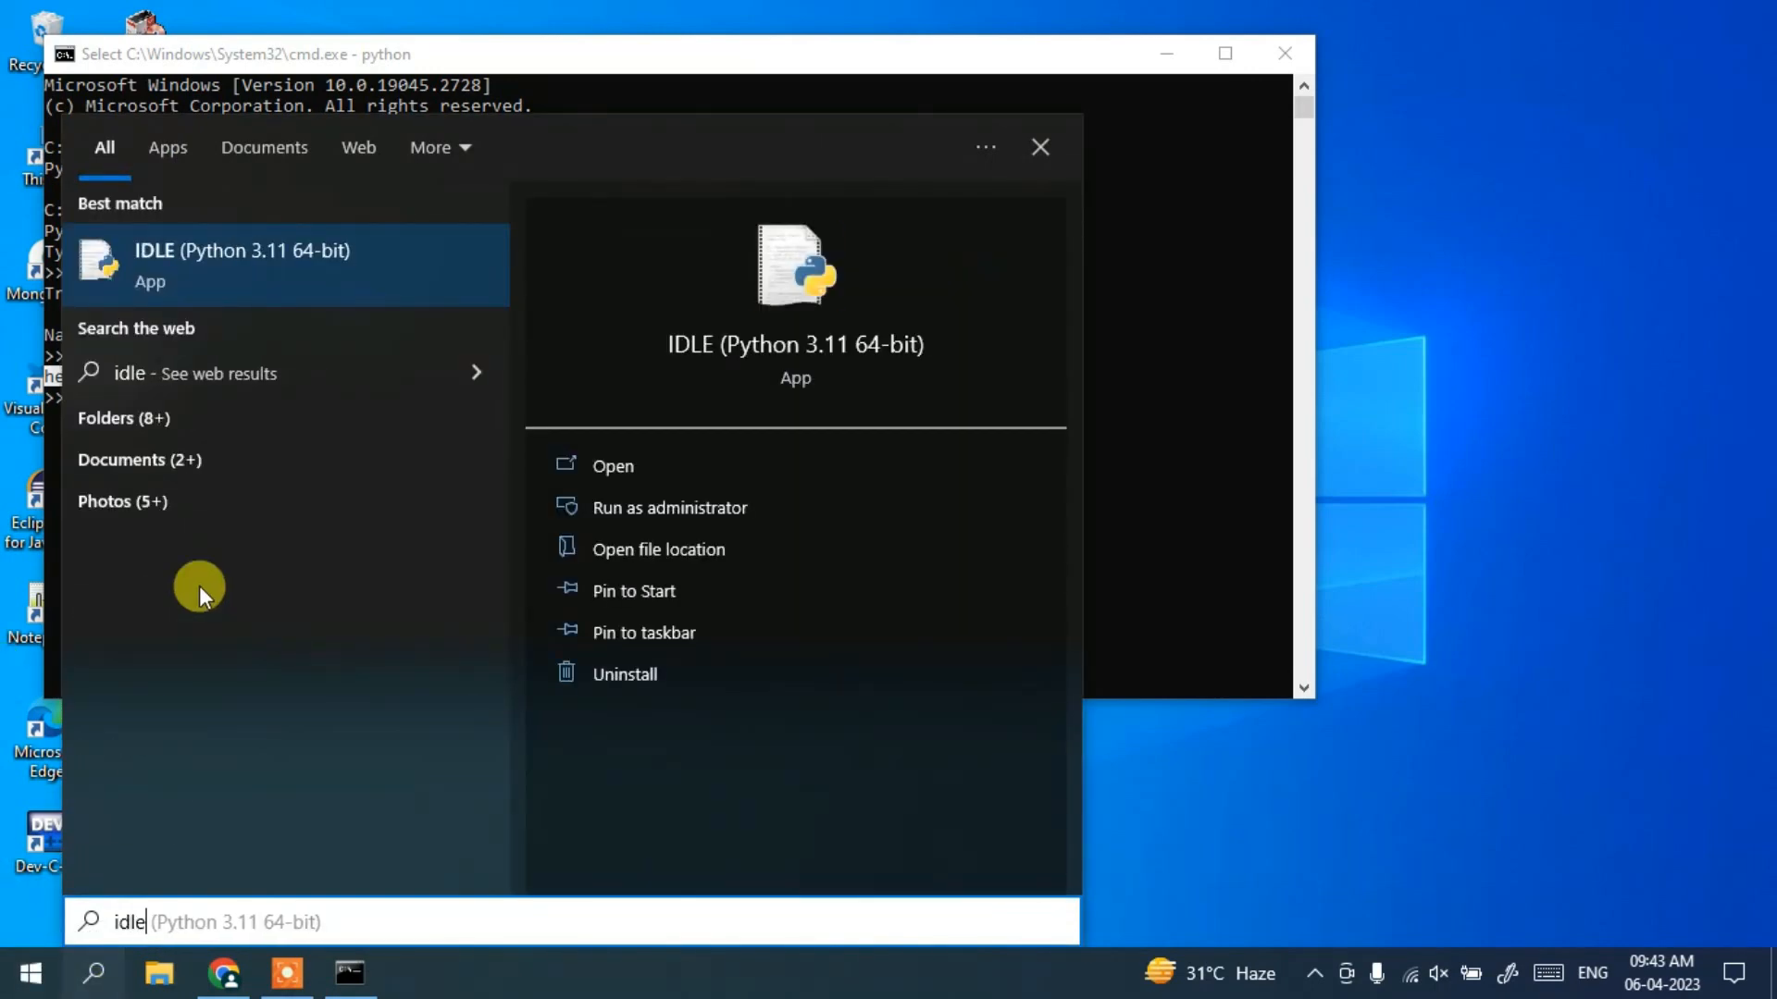
{"action": "left_click", "coordinate": [242, 262]}
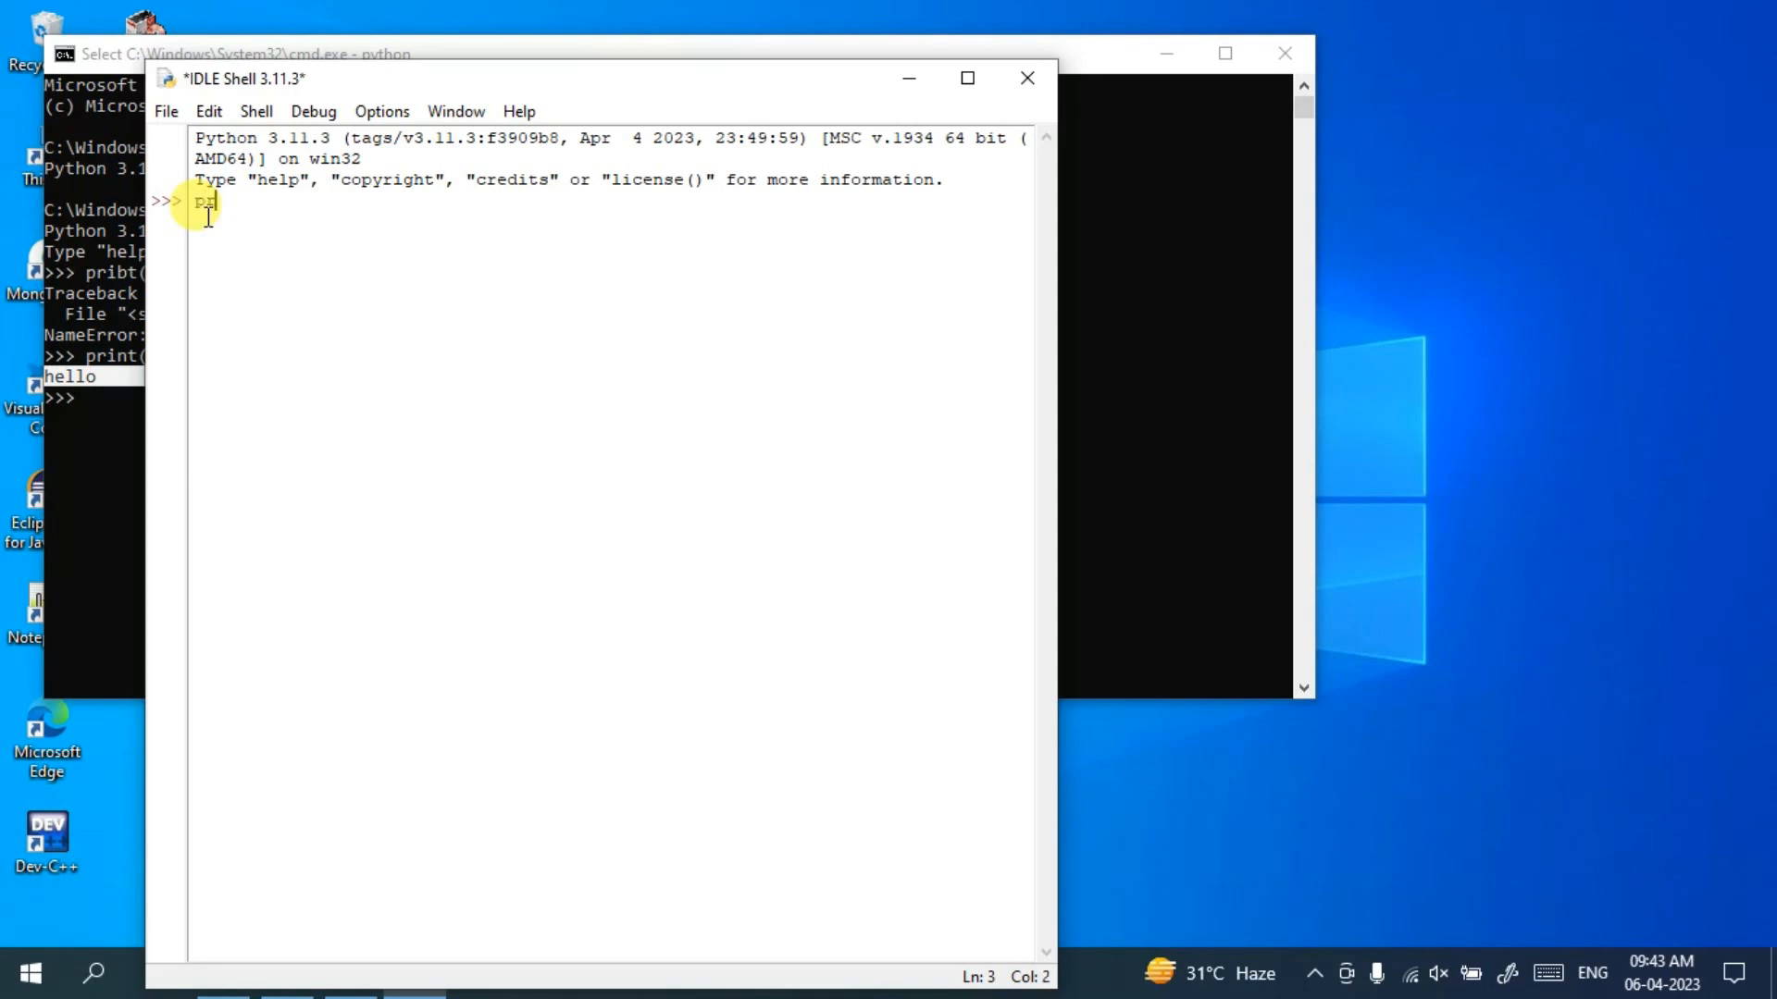
Run print("hi") in the IDLE shell so it prints hi.
{"action": "type", "text": "print(\""}
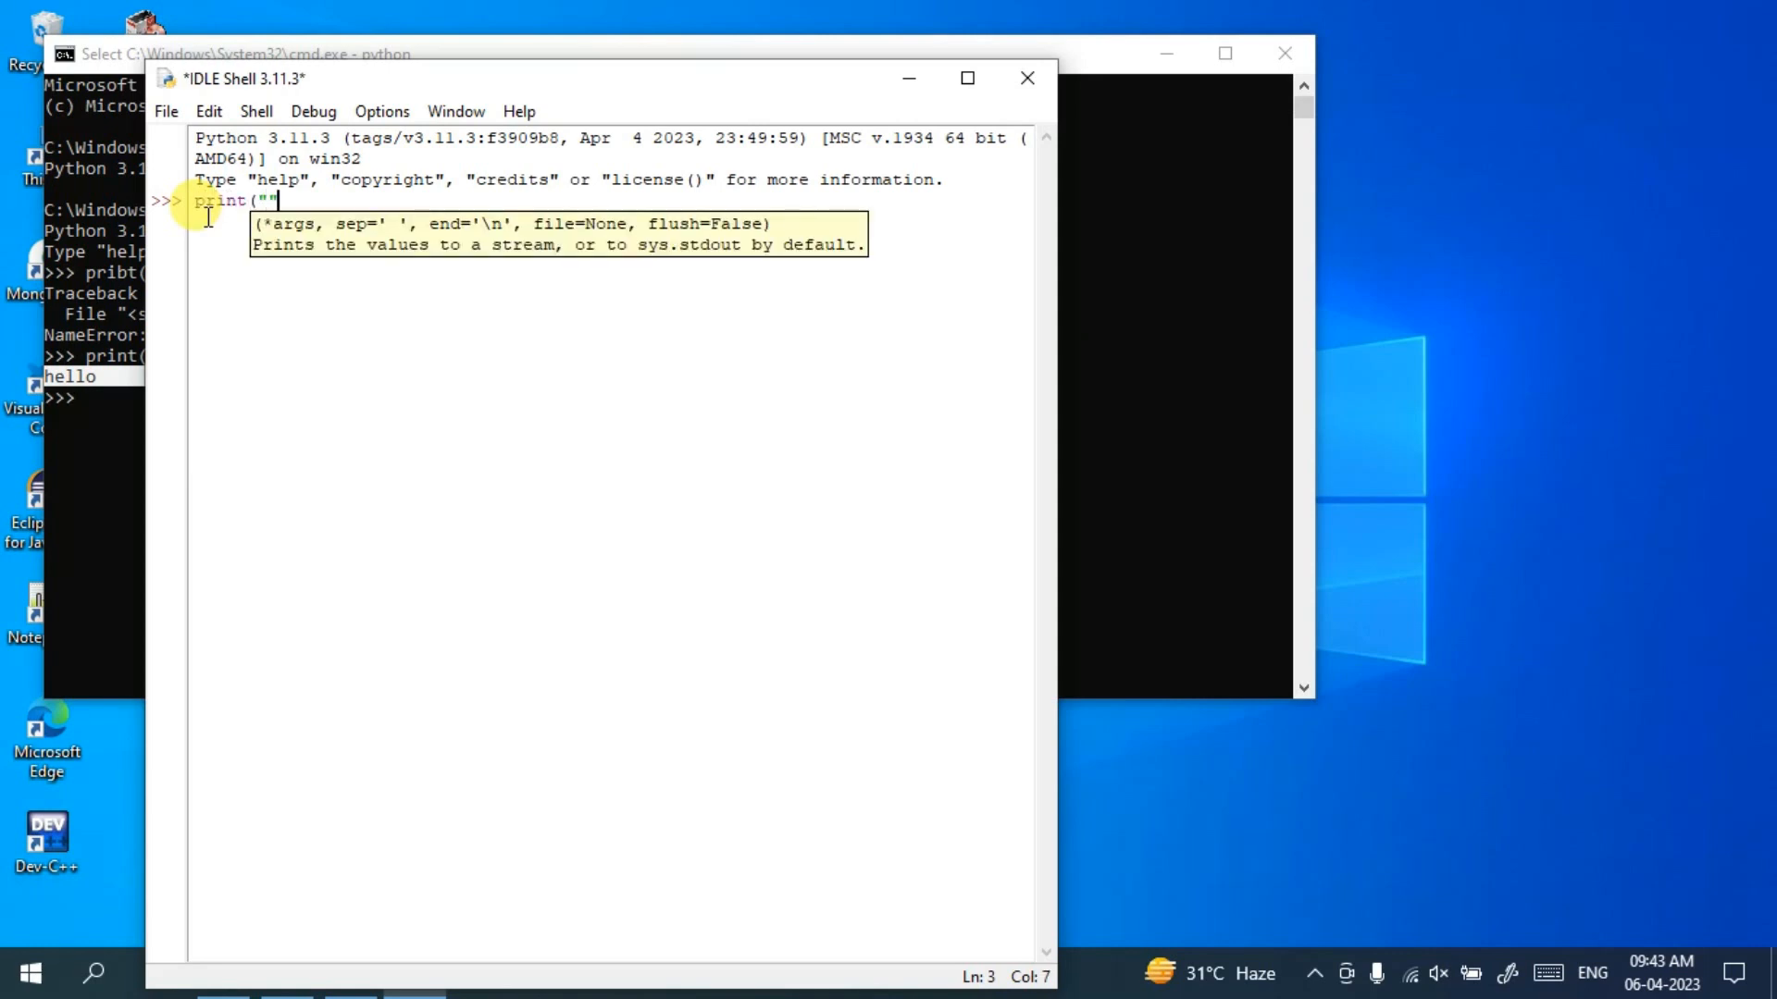
{"action": "type", "text": ")"}
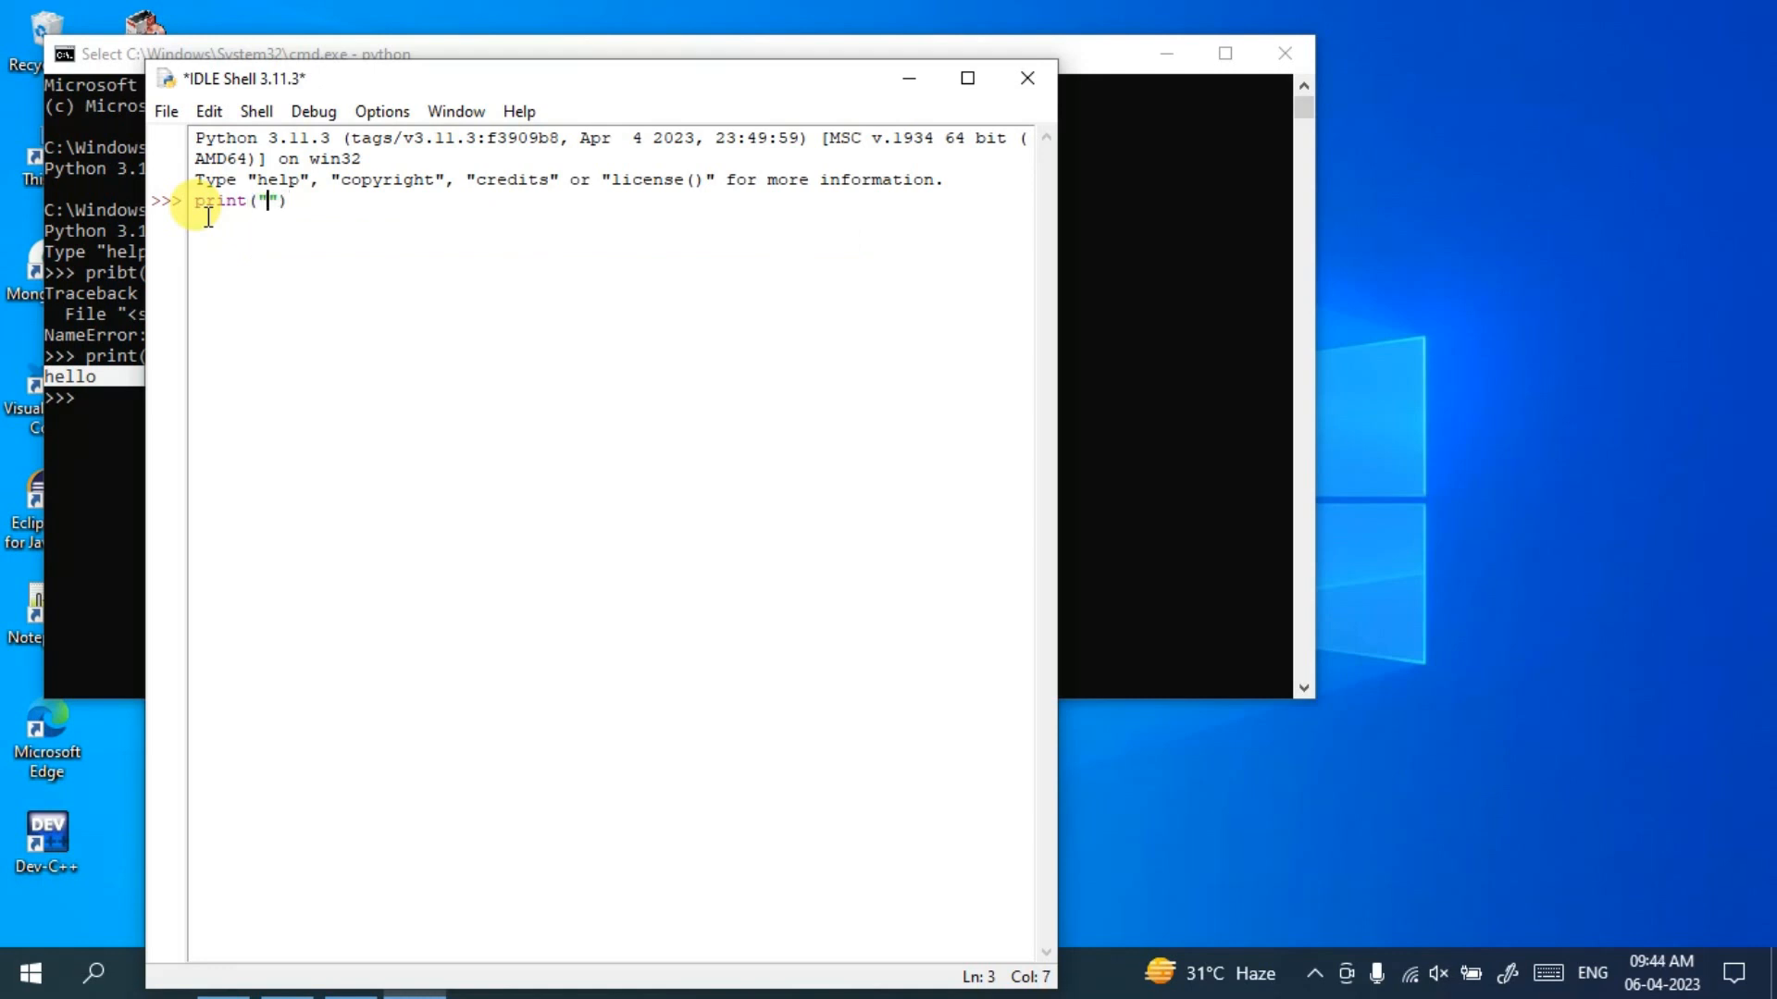
{"action": "key", "text": "Return"}
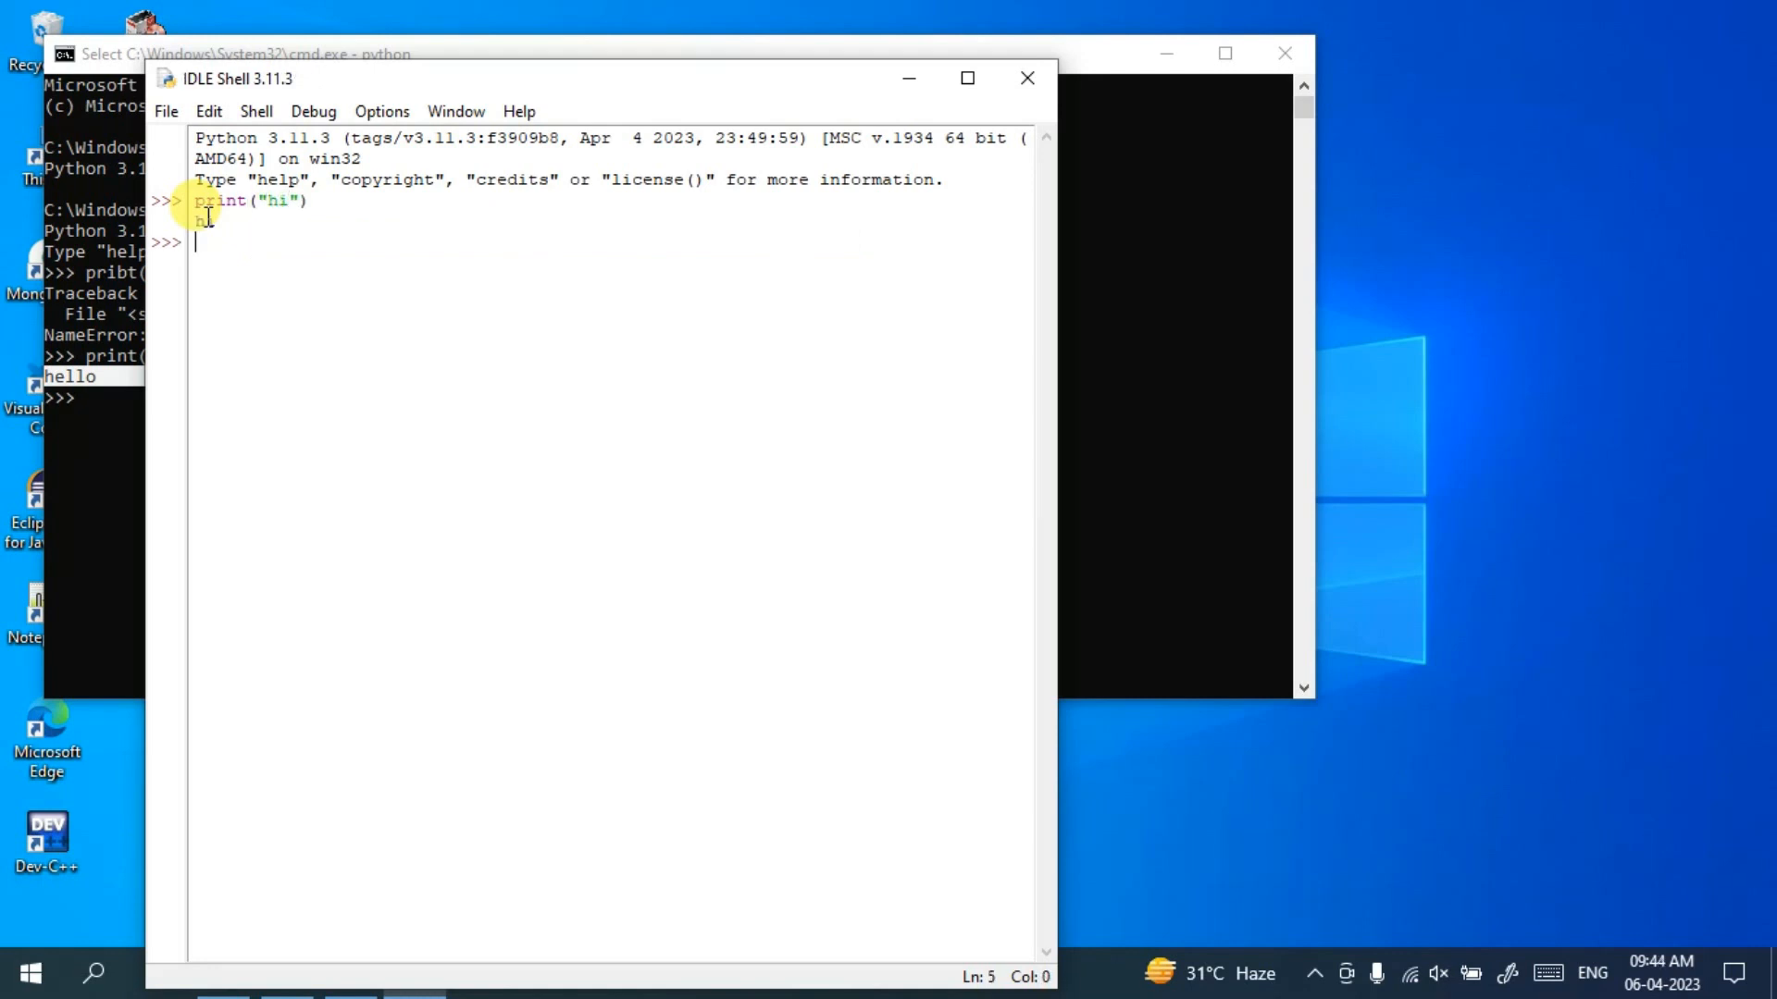
{"action": "left_click_drag", "start_coordinate": [203, 200], "coordinate": [288, 233]}
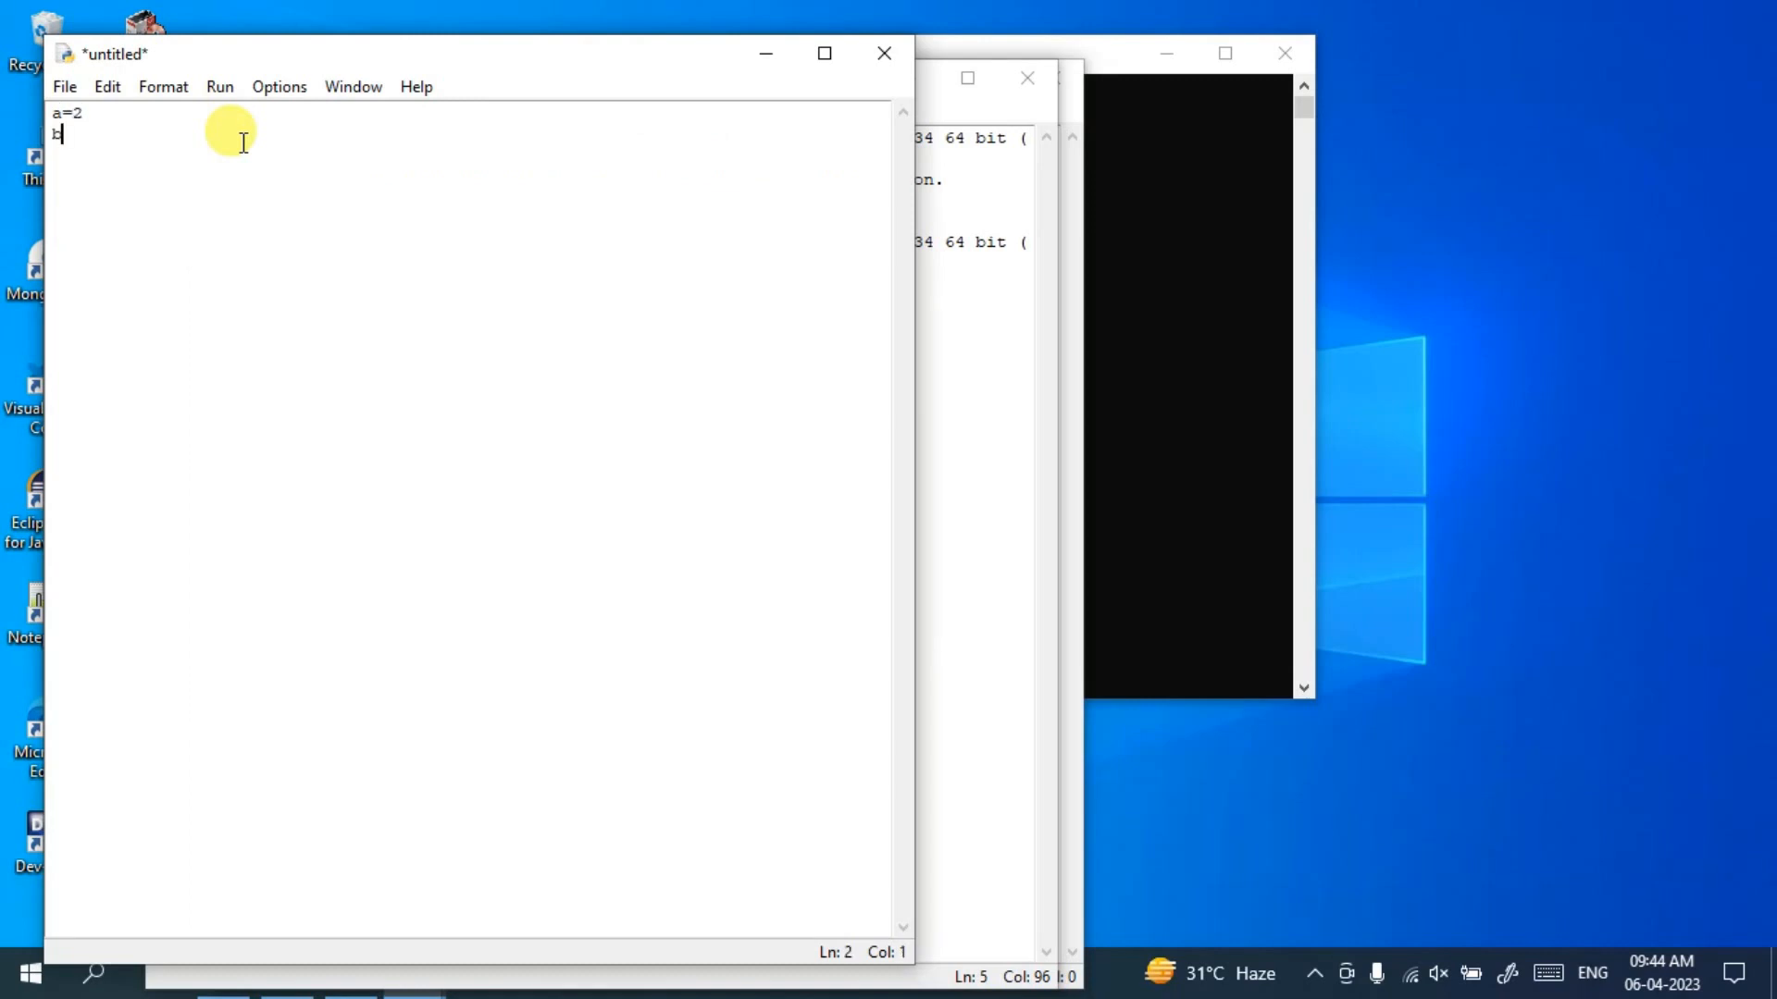
Finish typing the script lines b=3 and print(a+b) in the IDLE editor.
{"action": "type", "text": "=3"}
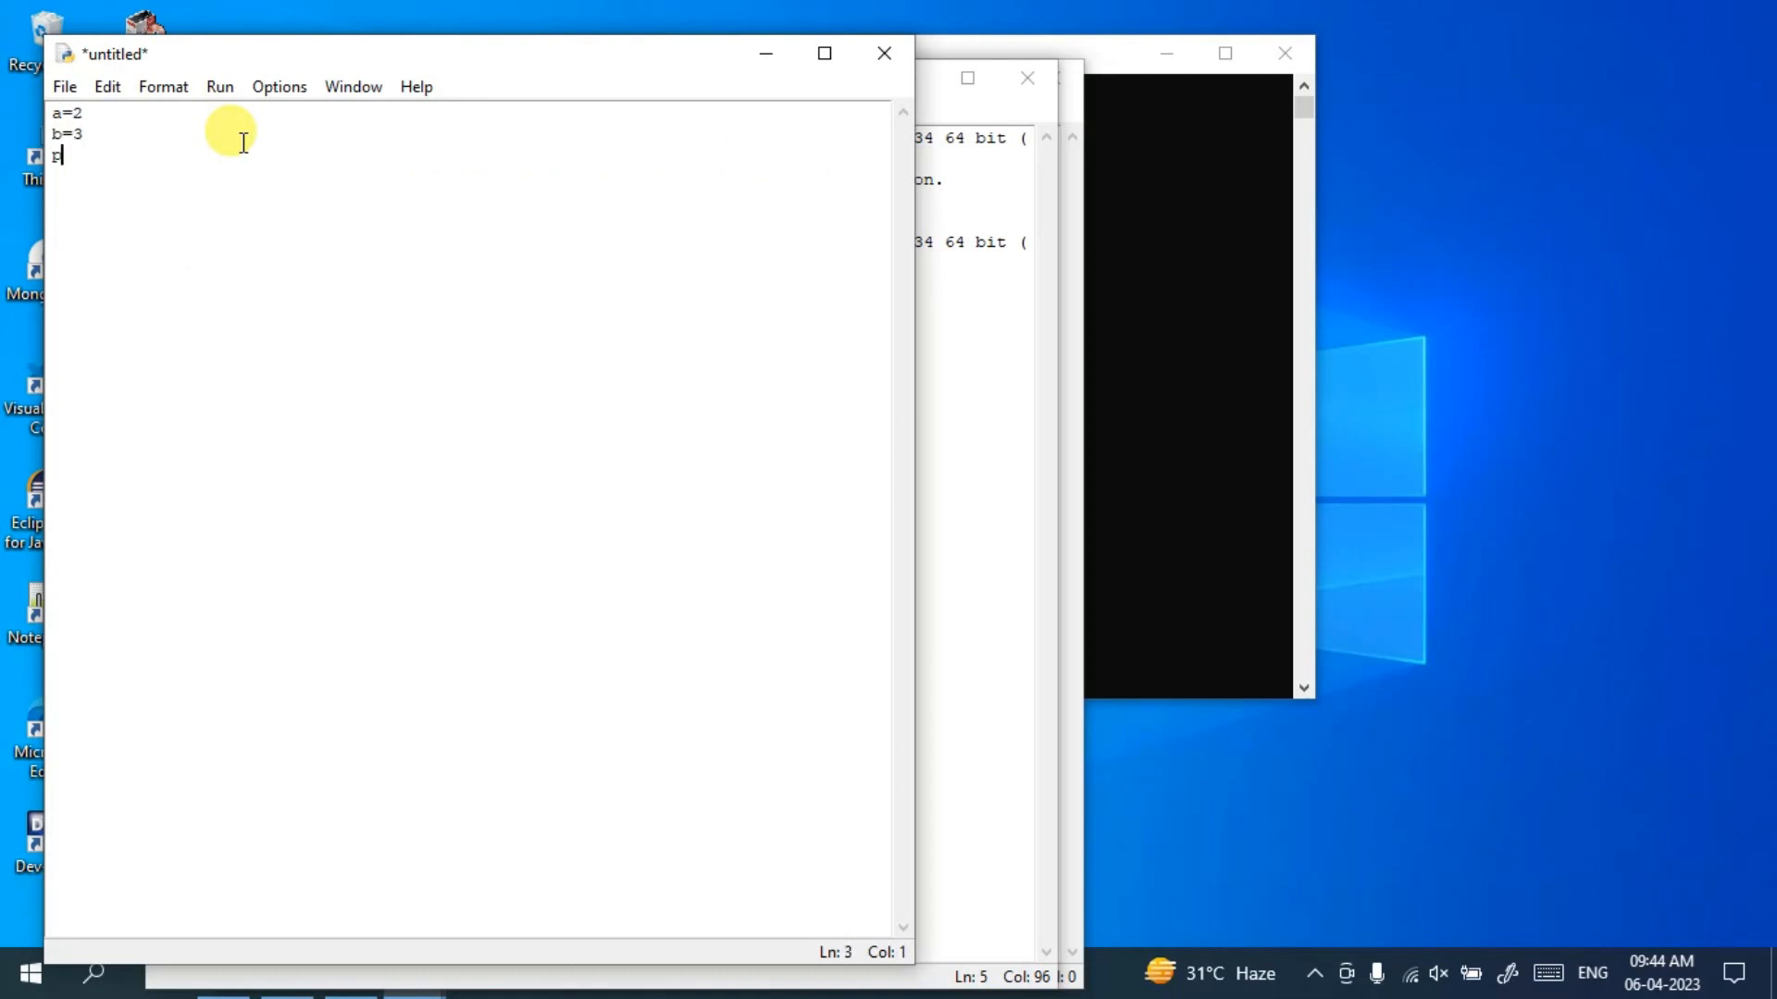
{"action": "type", "text": "rint"}
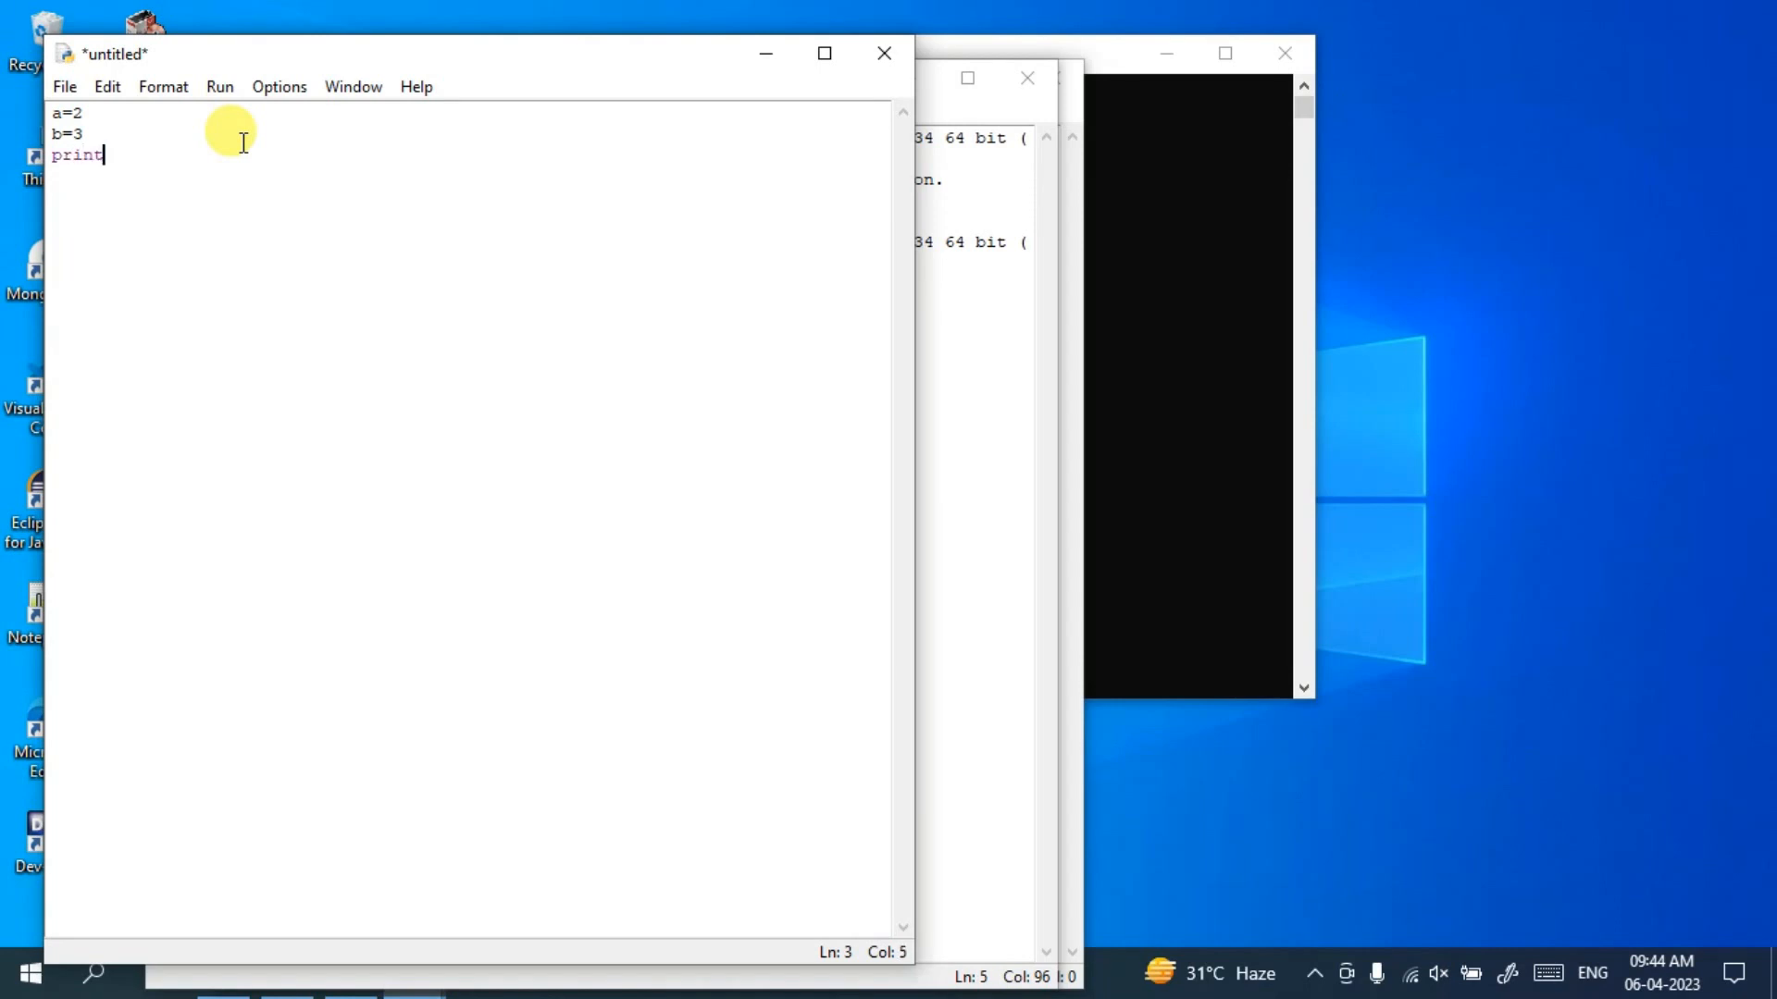
{"action": "type", "text": "()"}
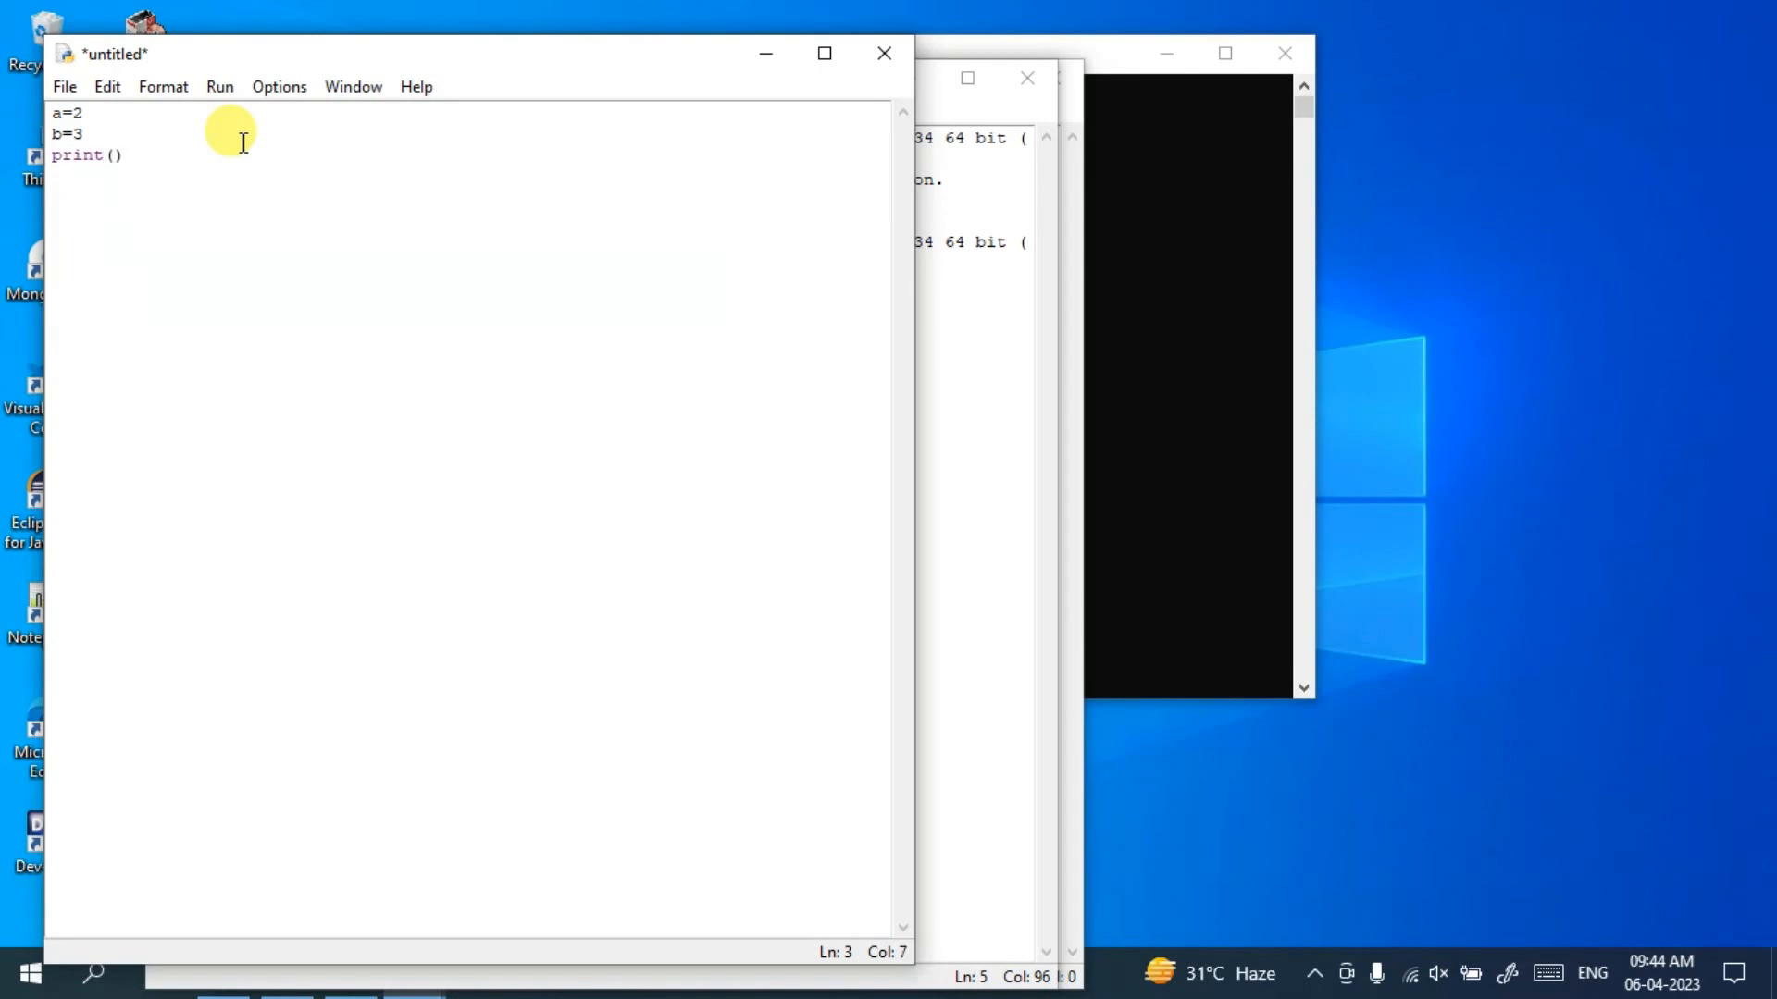
{"action": "type", "text": "a"}
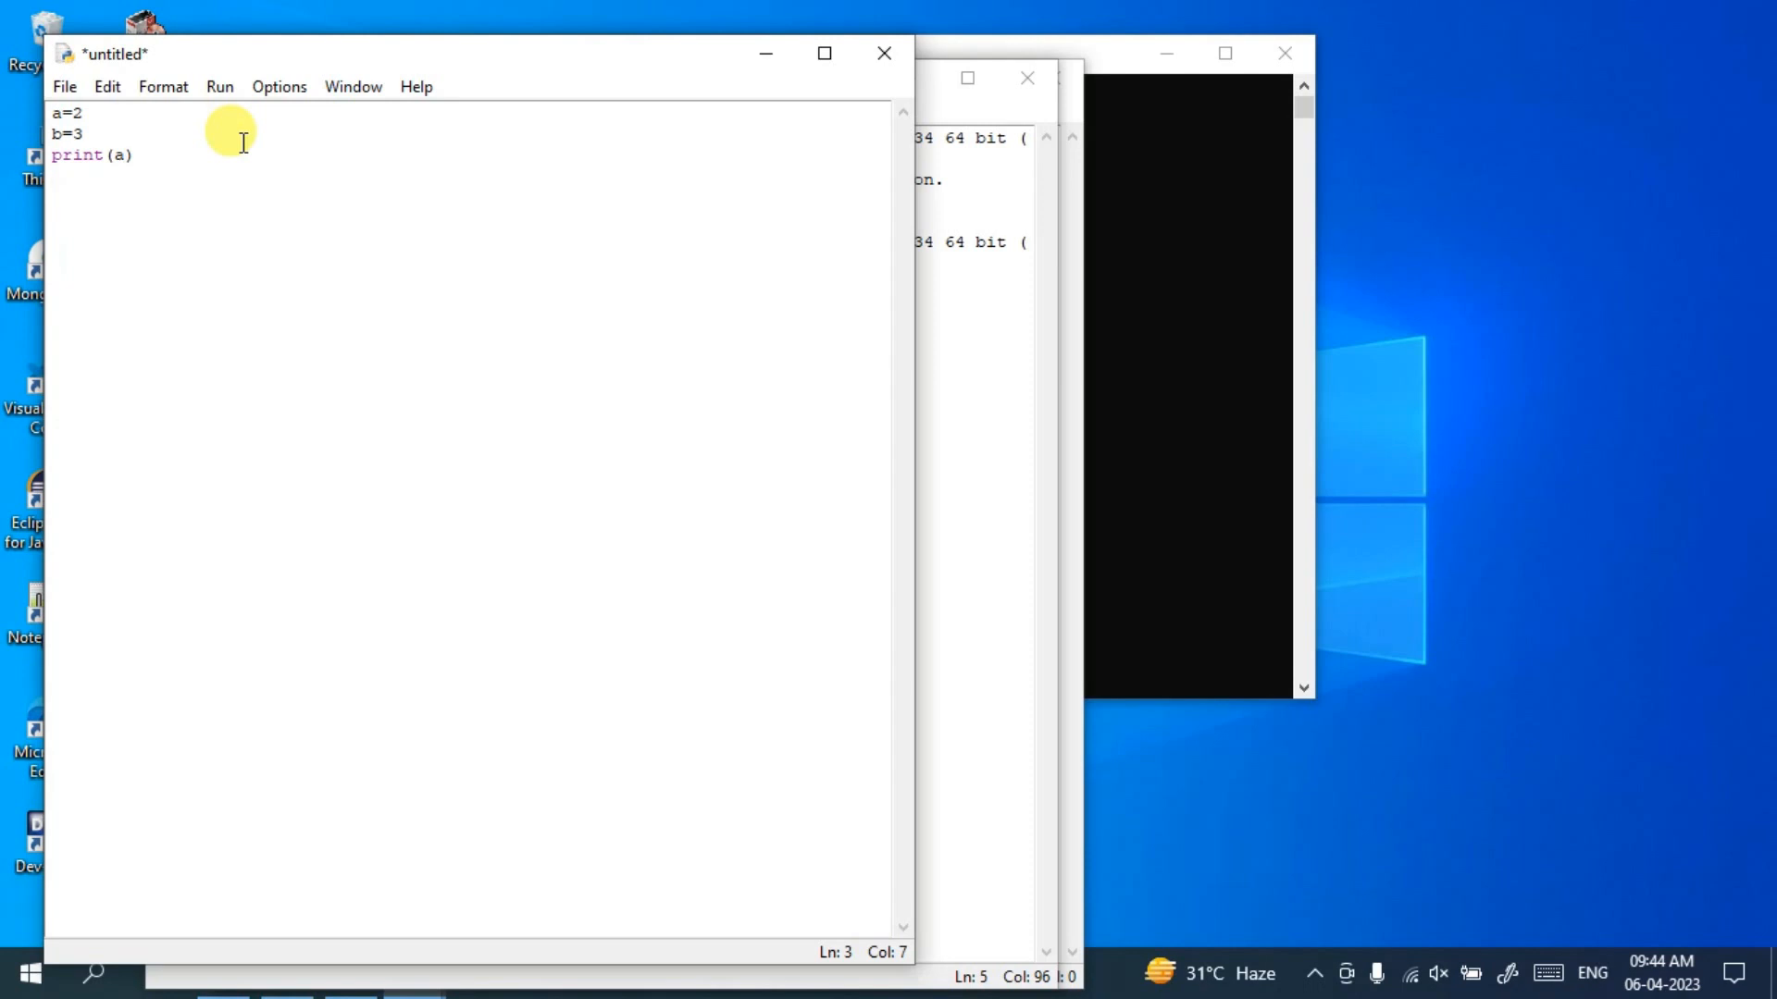
{"action": "type", "text": "+b"}
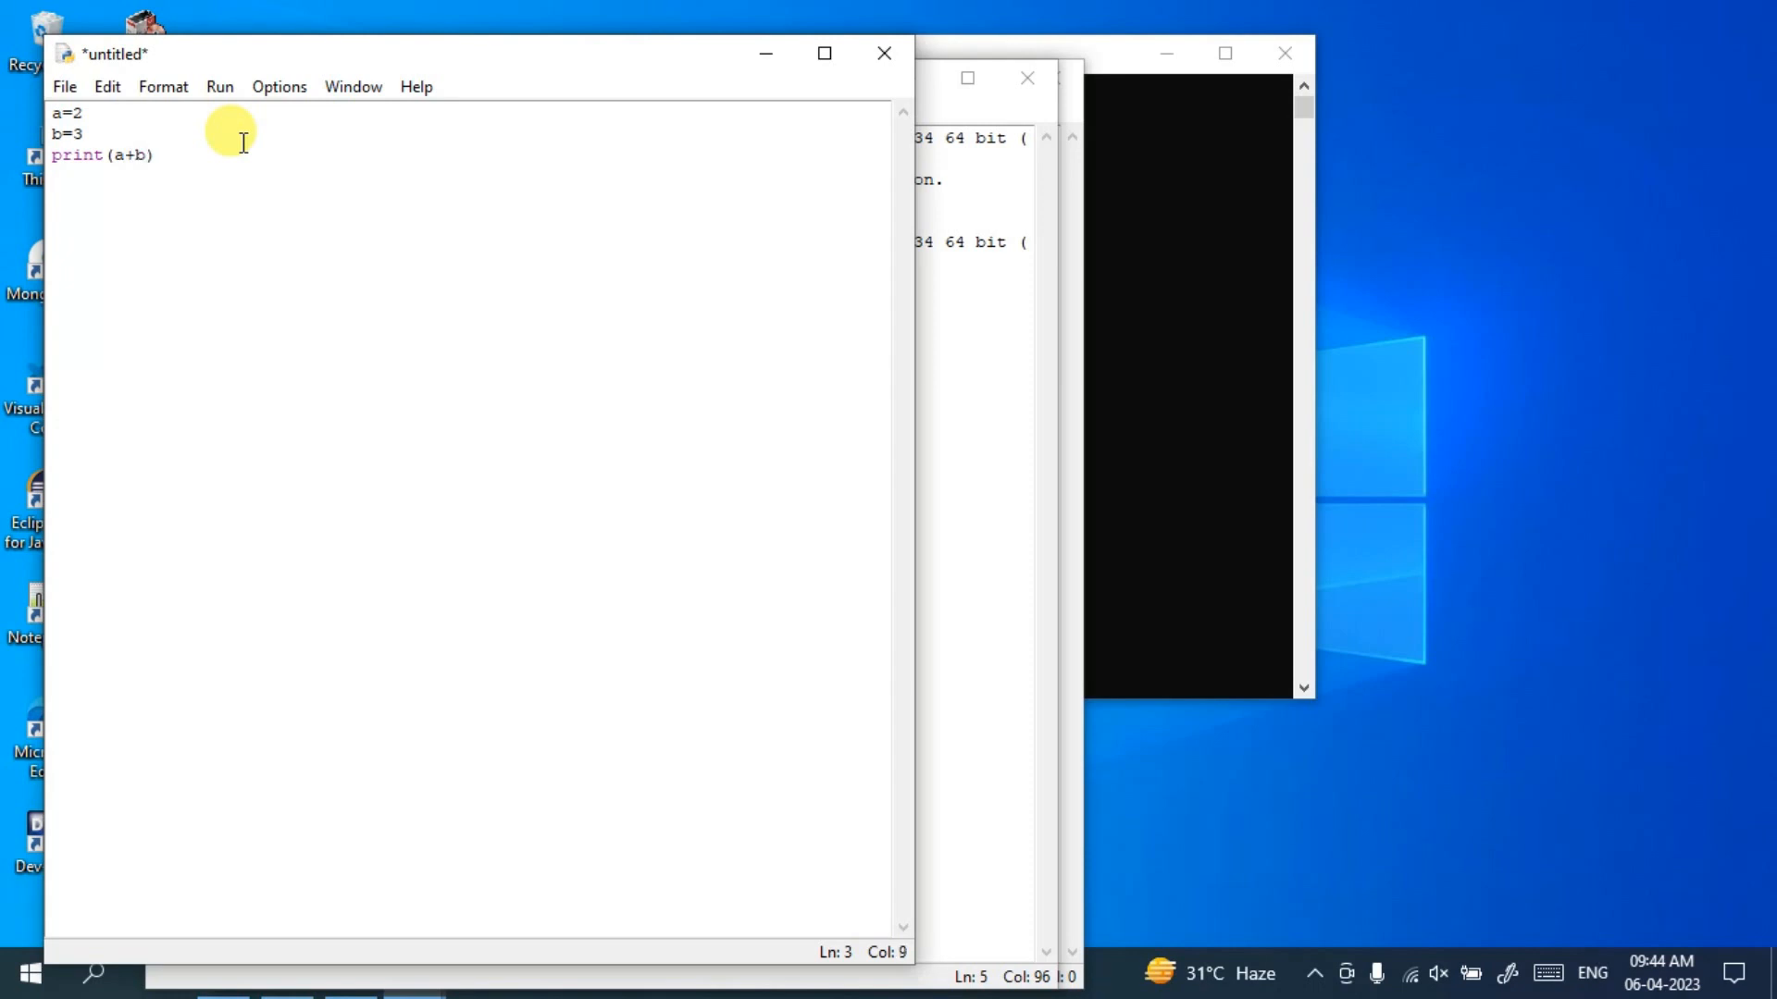
Run the module from the Run menu and agree to save the script first.
{"action": "left_click", "coordinate": [219, 85]}
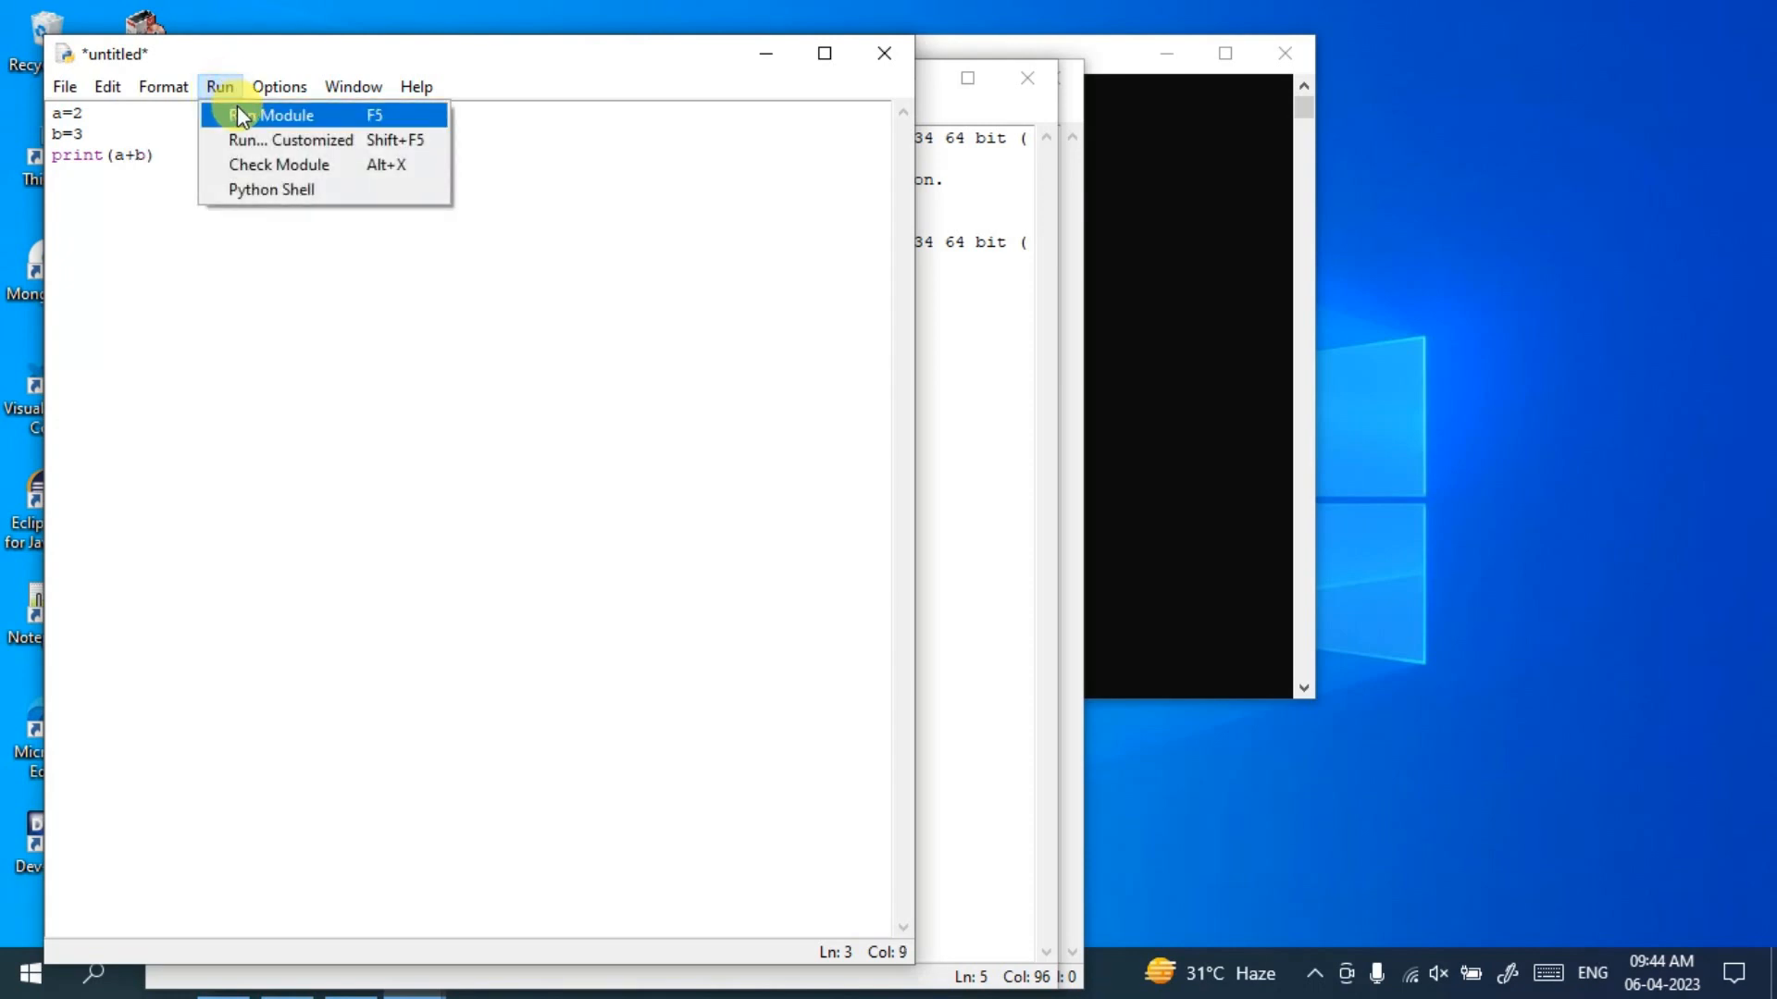
{"action": "left_click", "coordinate": [262, 114]}
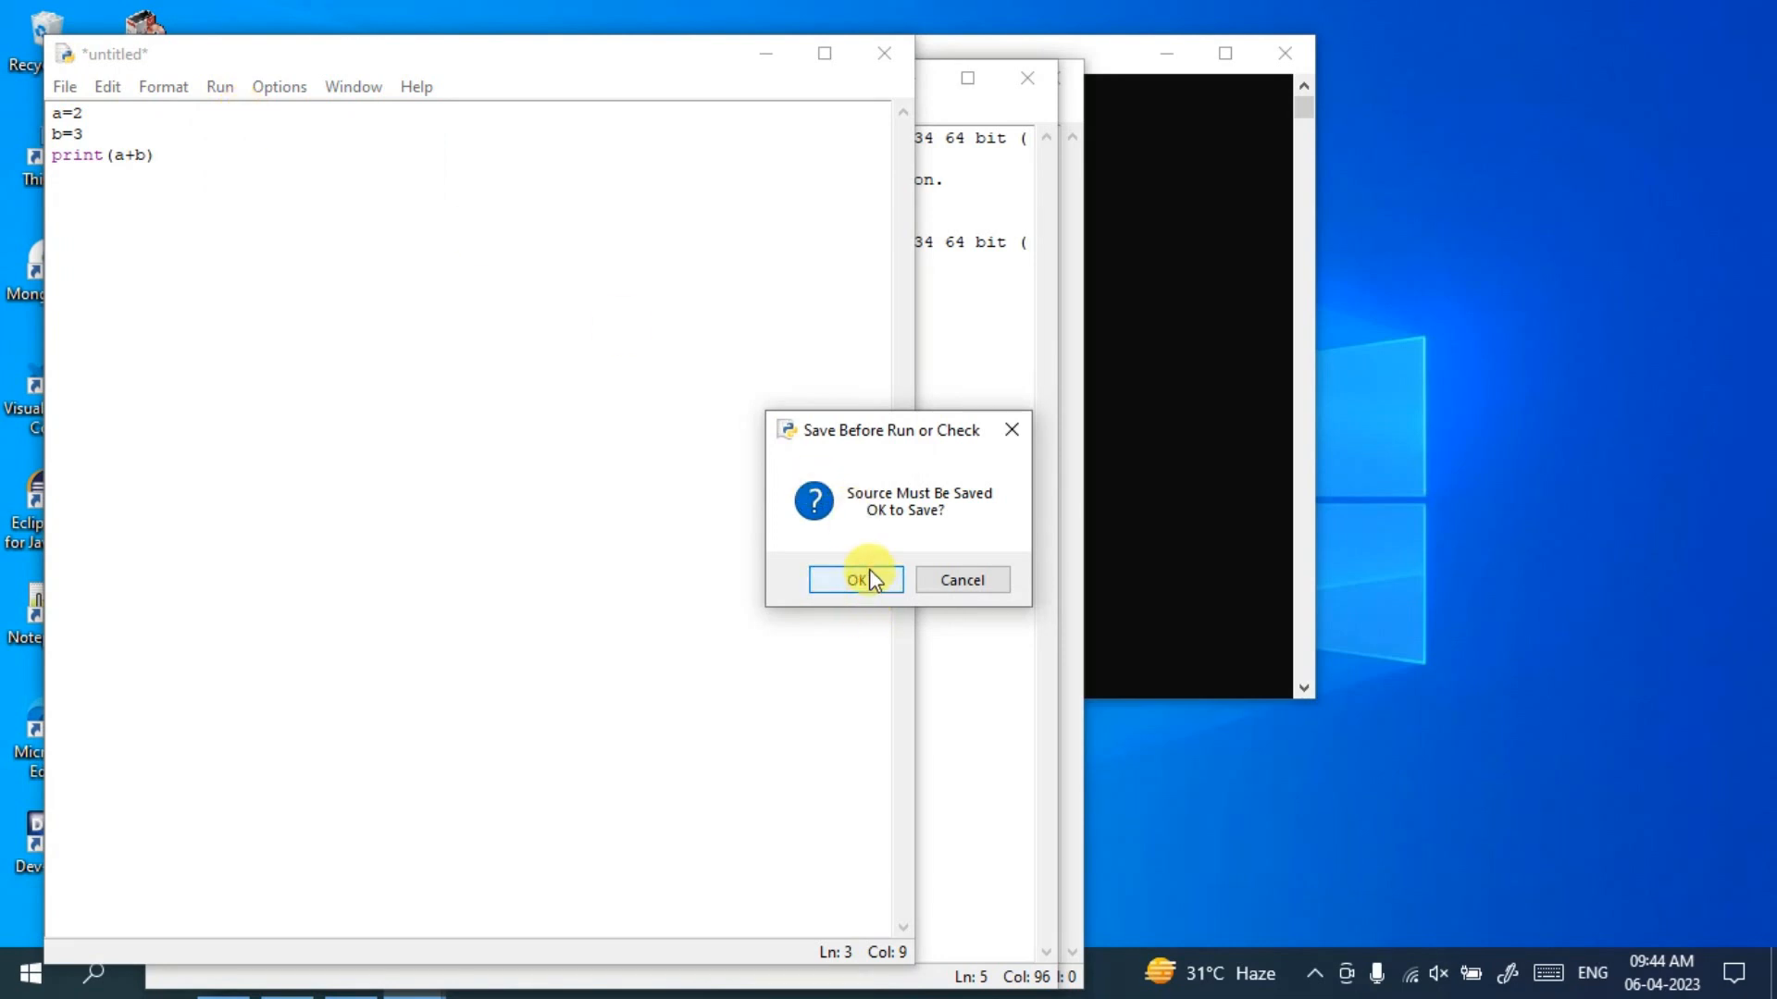
{"action": "left_click", "coordinate": [853, 579]}
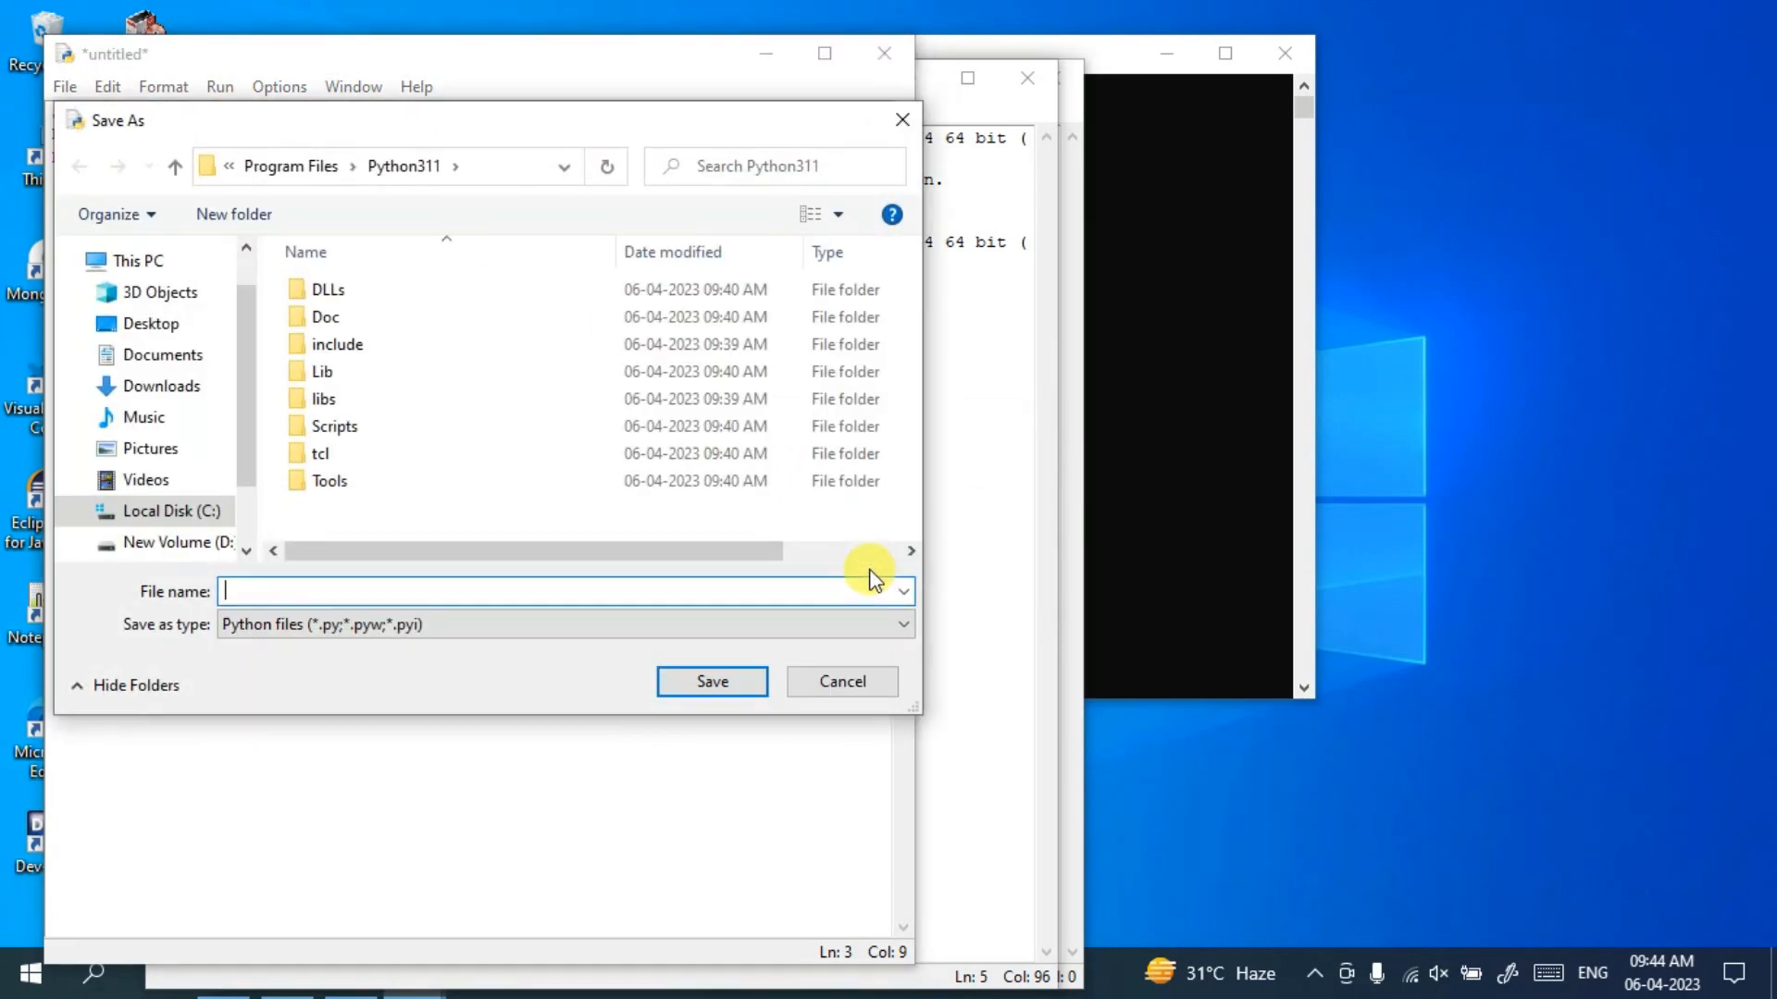
Save the script as summ.py in the user's home folder so it runs and prints 5.
{"action": "type", "text": "summ"}
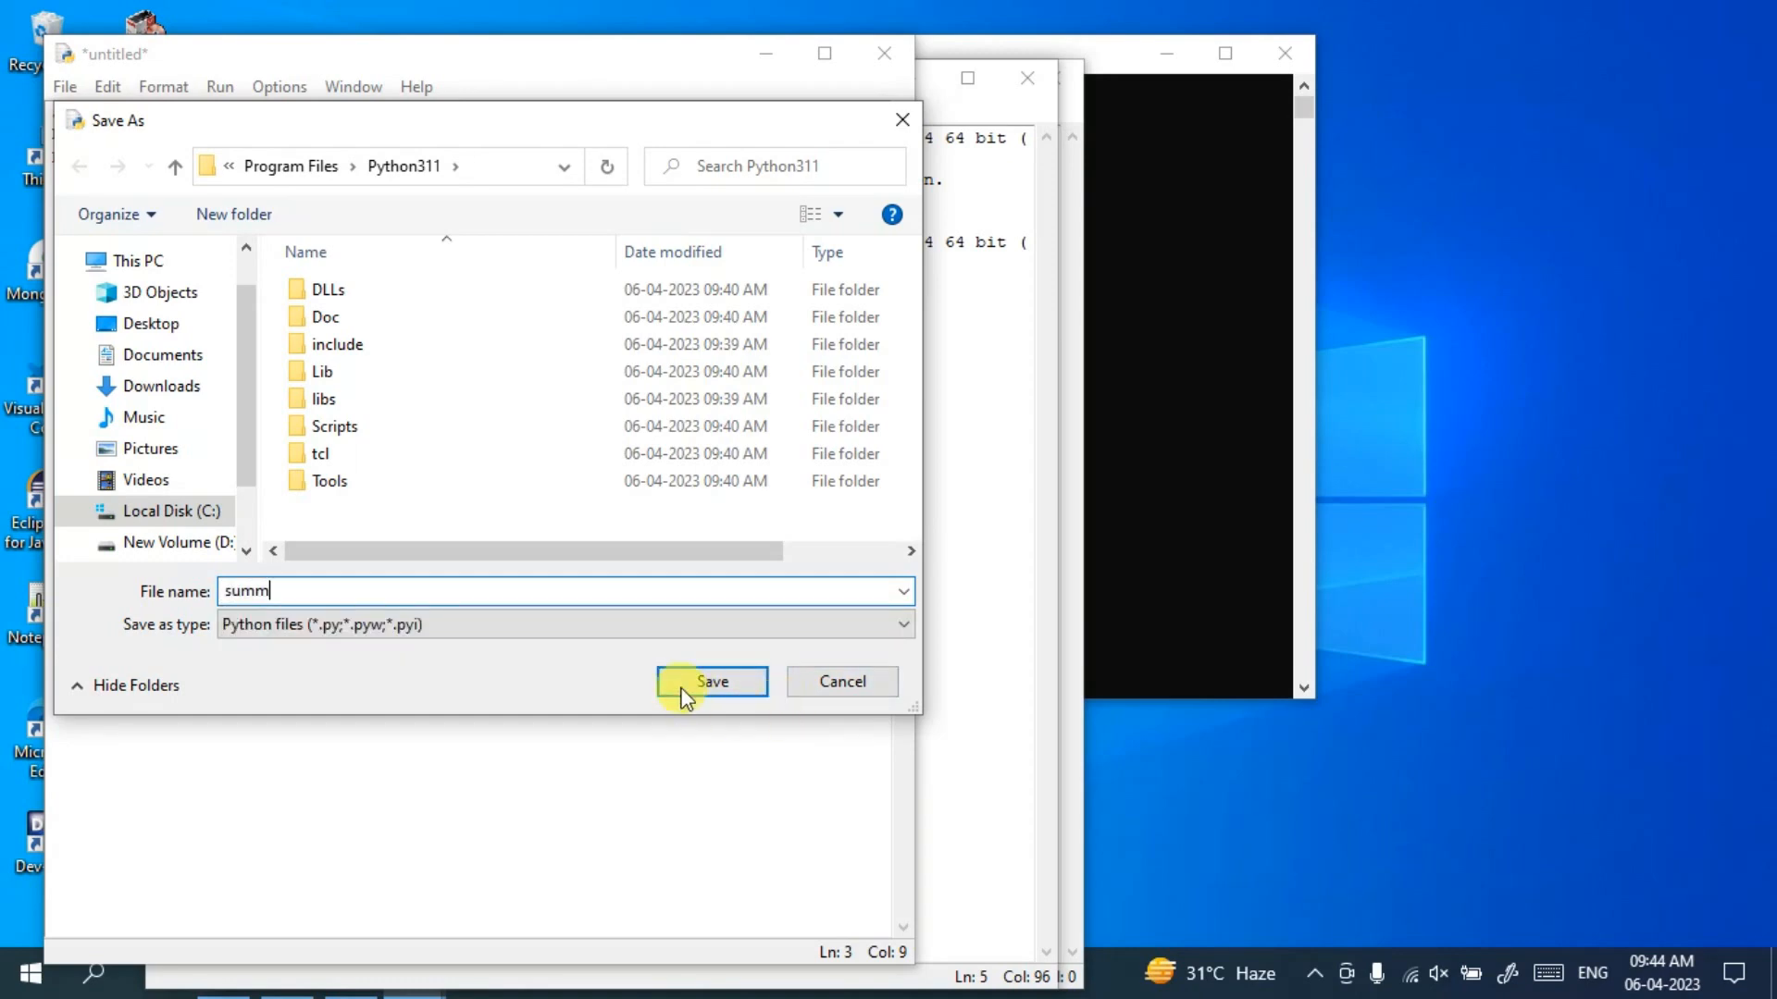
{"action": "left_click", "coordinate": [711, 681]}
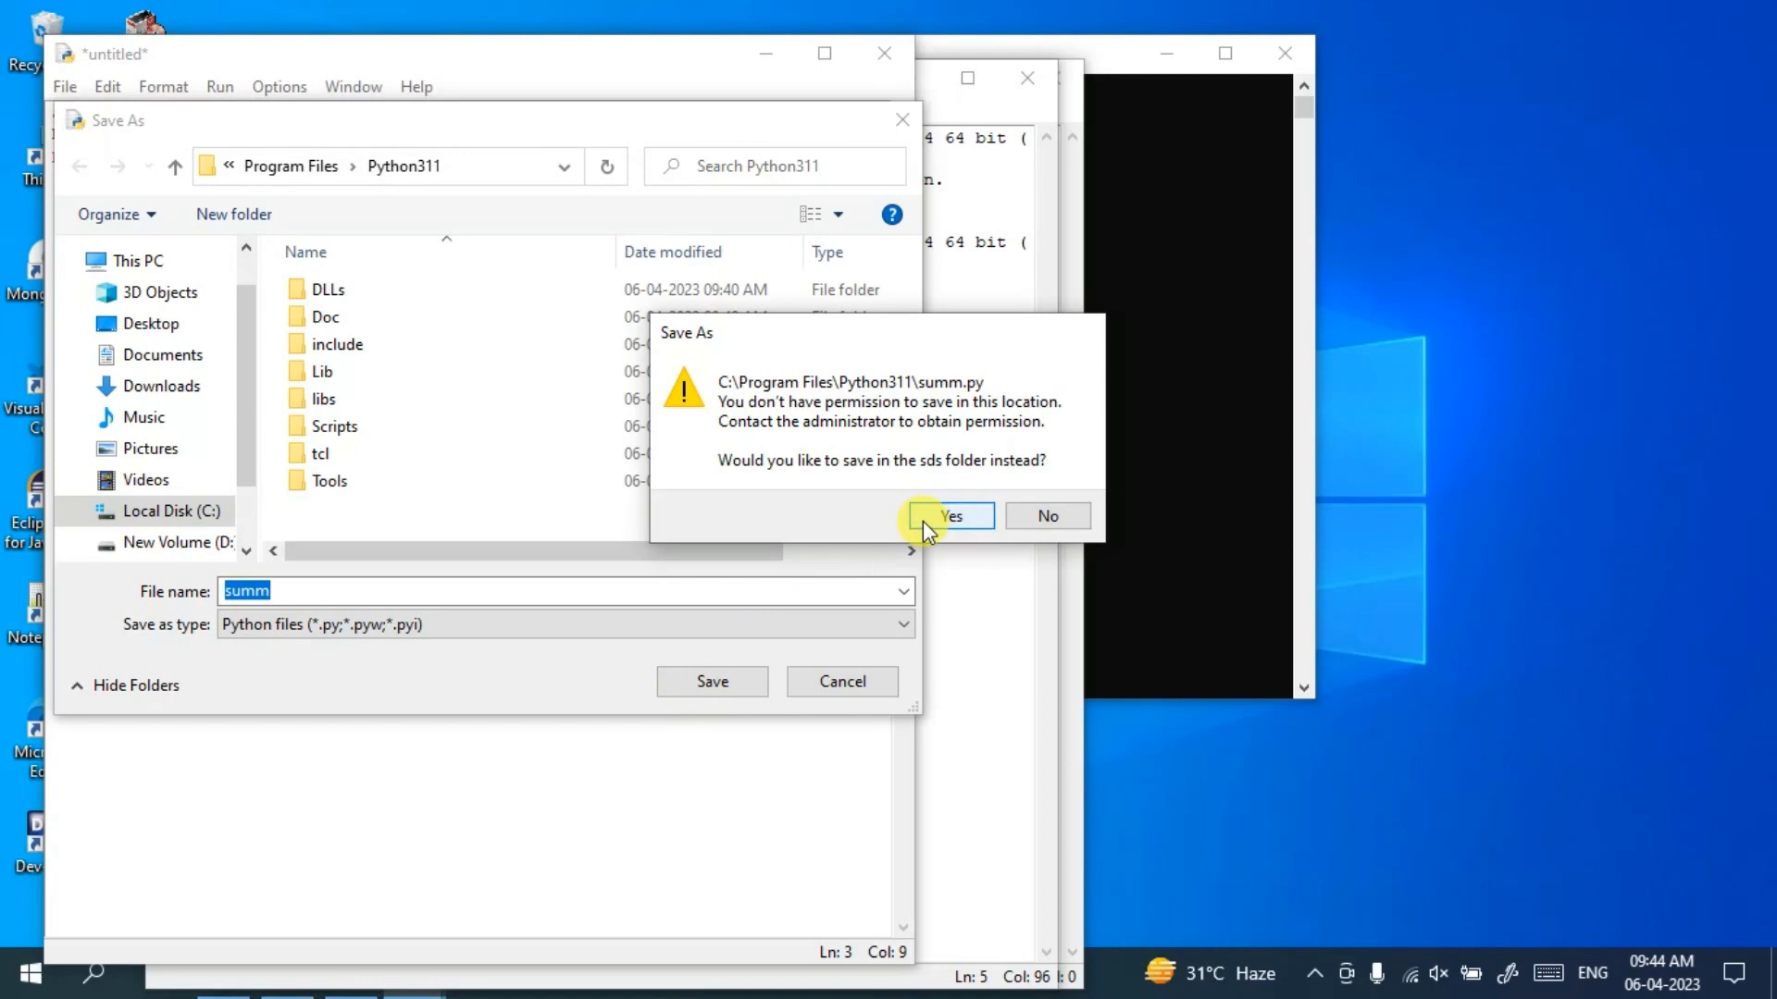
{"action": "left_click", "coordinate": [951, 514]}
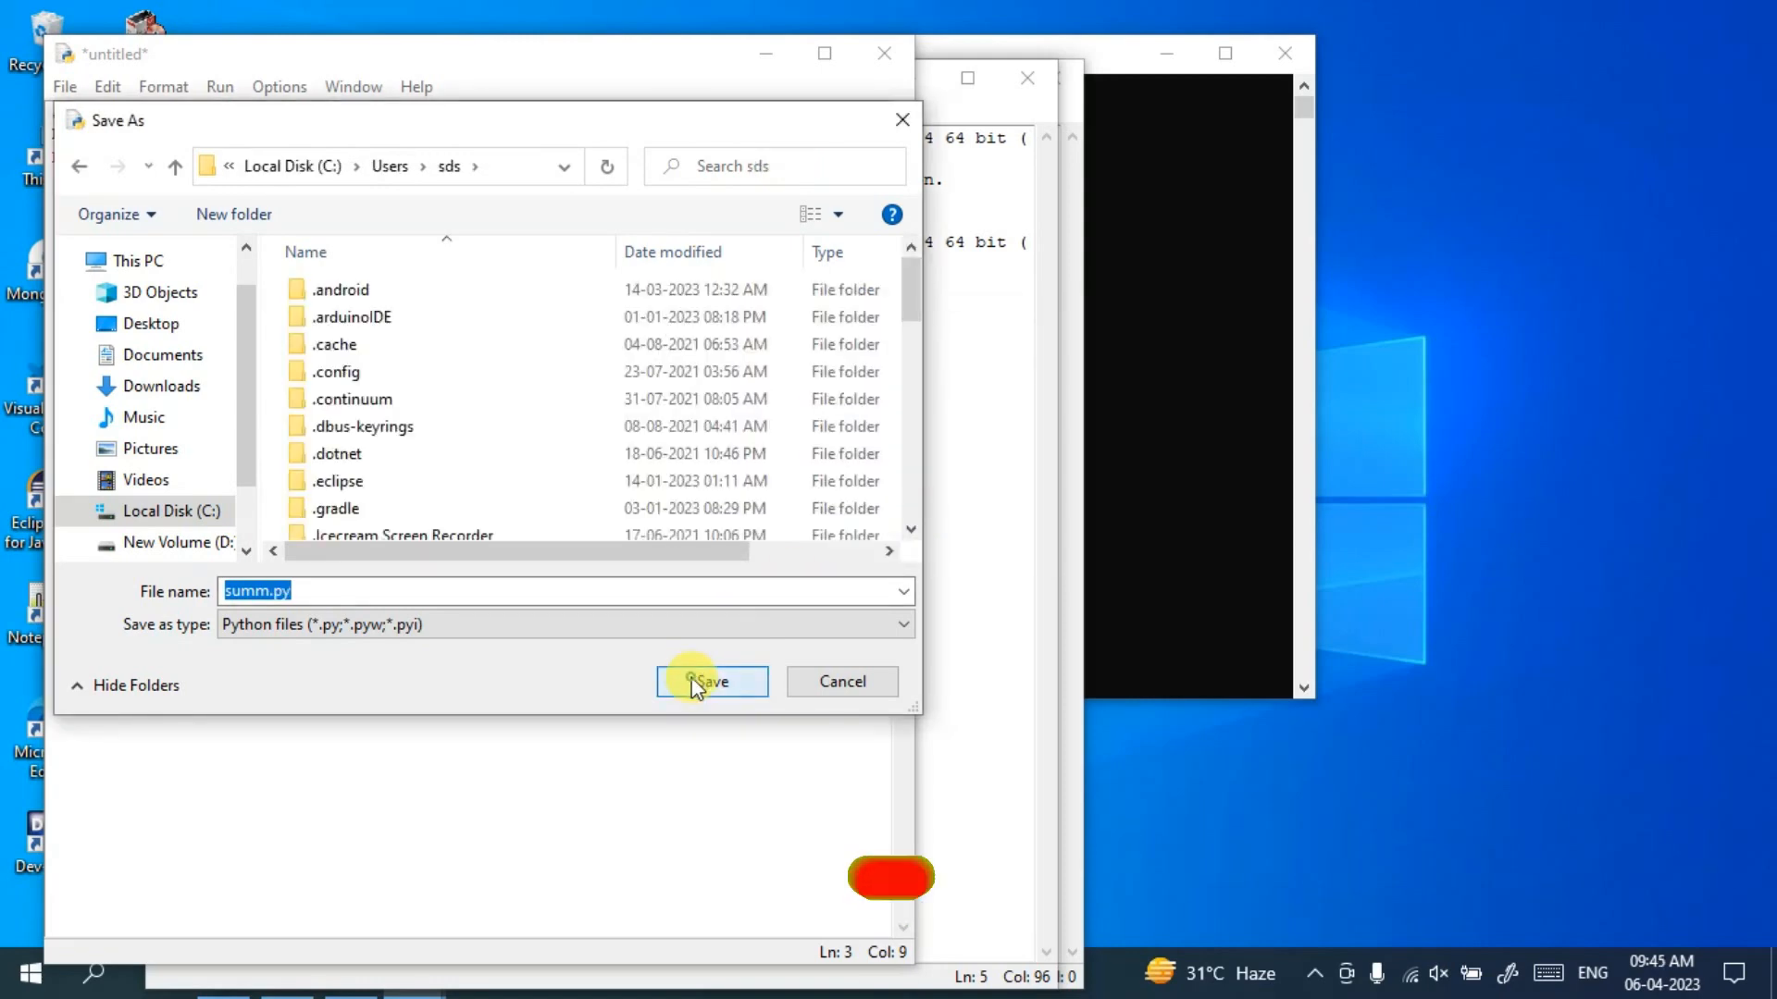
{"action": "left_click", "coordinate": [711, 681]}
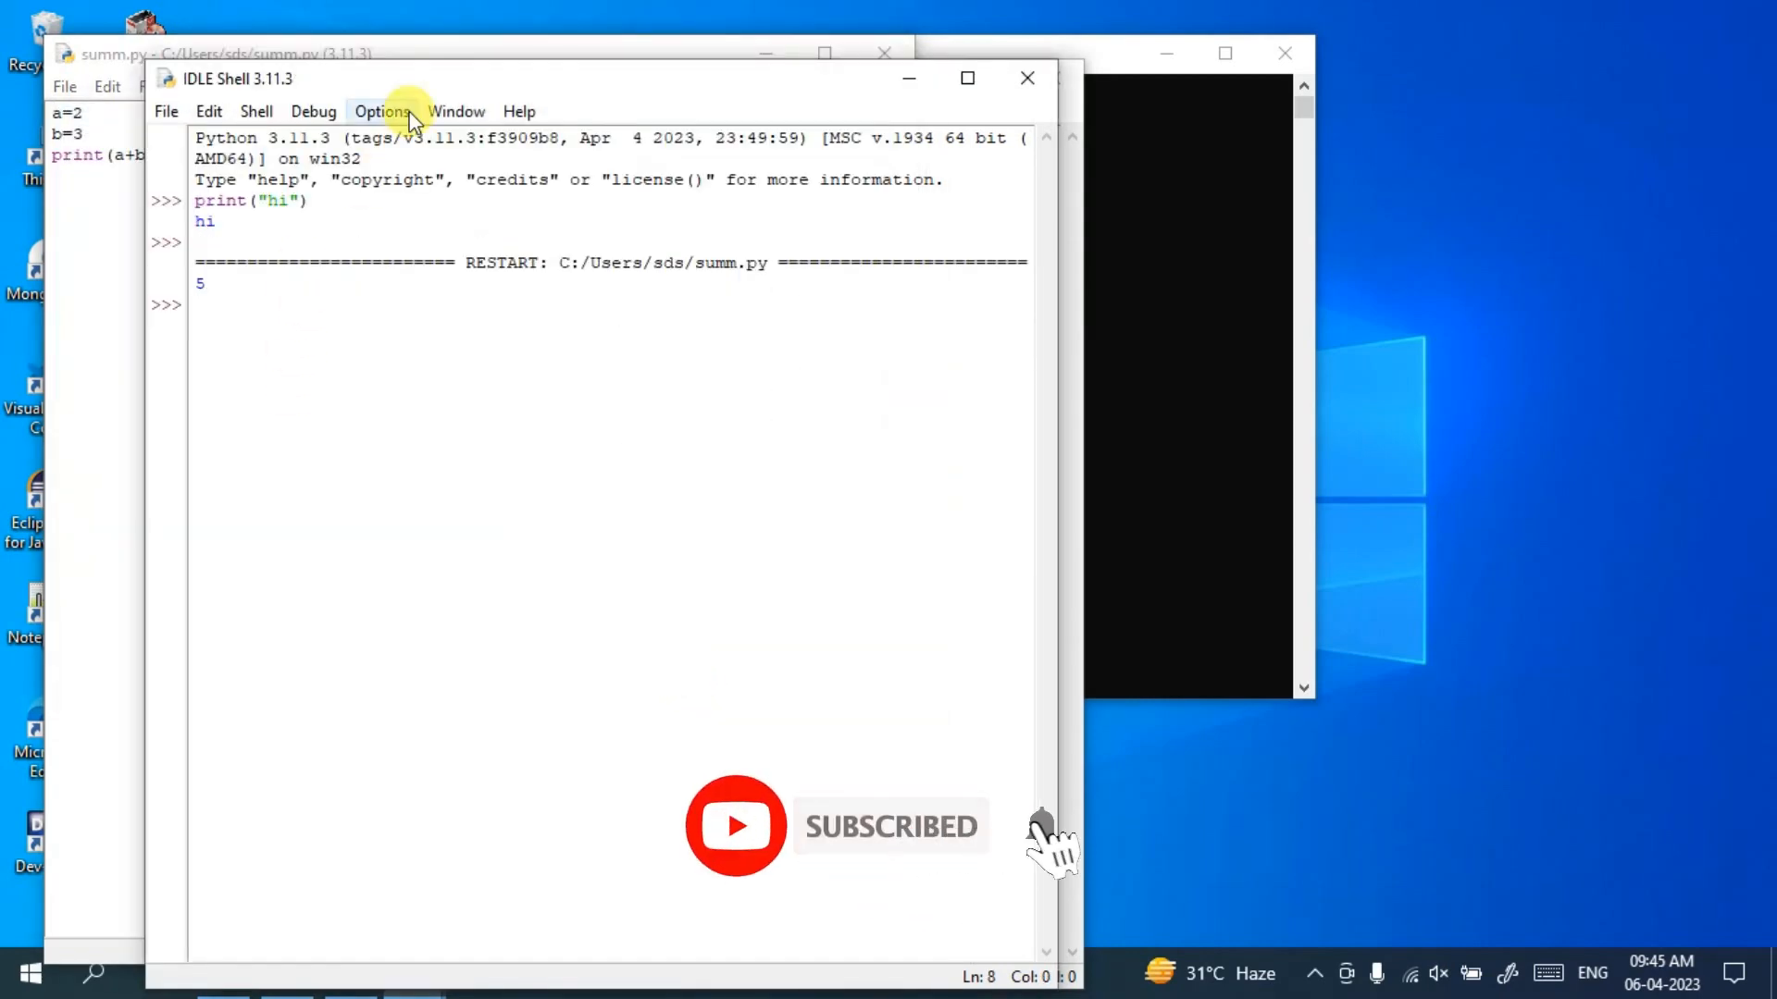